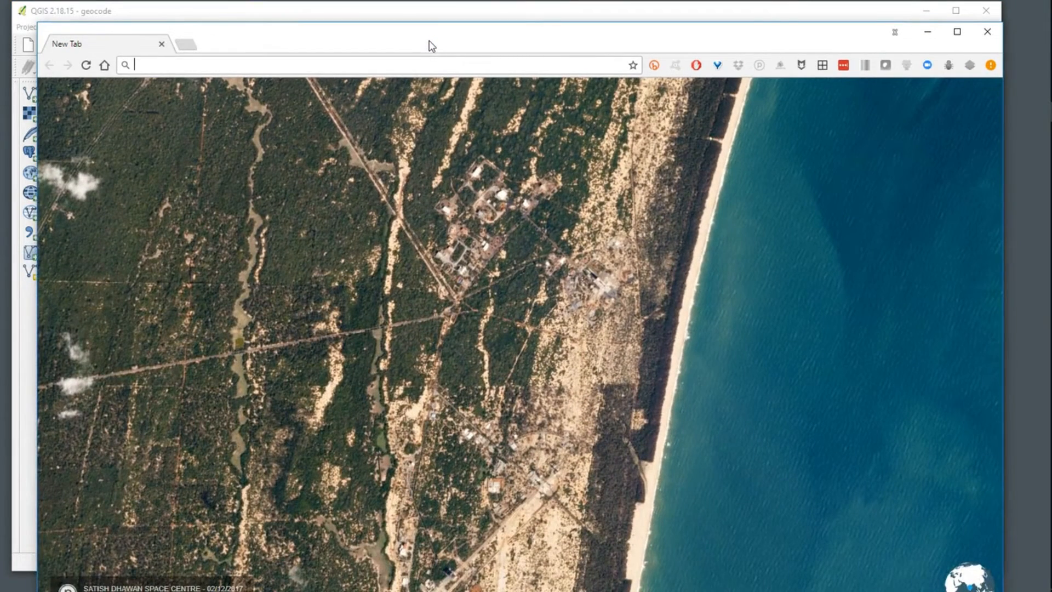
Step: Search 'google maps api key' and open the Maps Embed API 'Get API Key' guide
{"action": "type", "text": "google.com/search?q=google+maps+api+key&rlz=1C1CHBF_enUS758US758&oq=google..."}
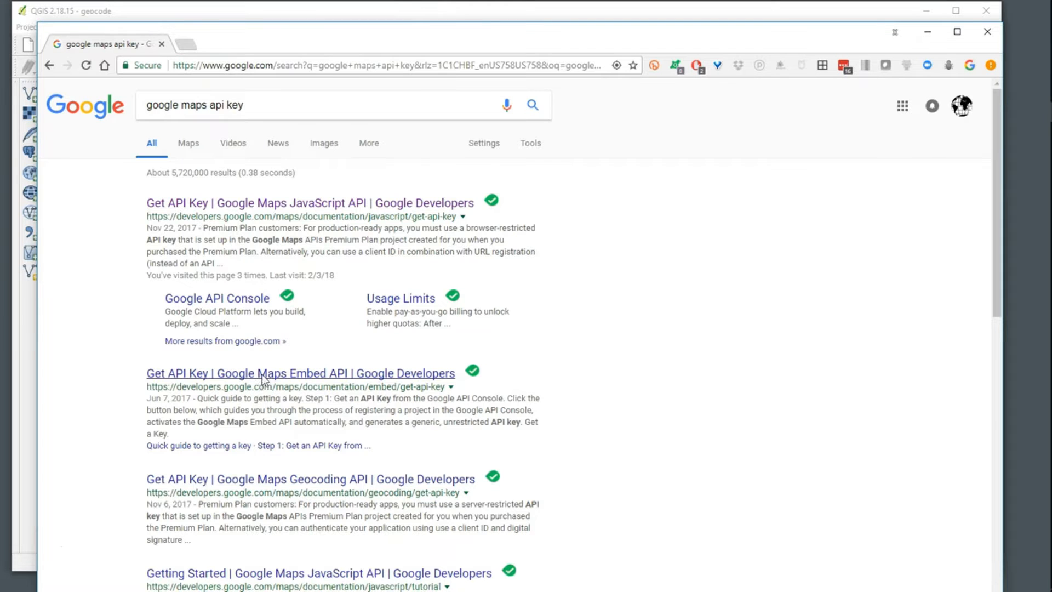
{"action": "left_click", "coordinate": [300, 374]}
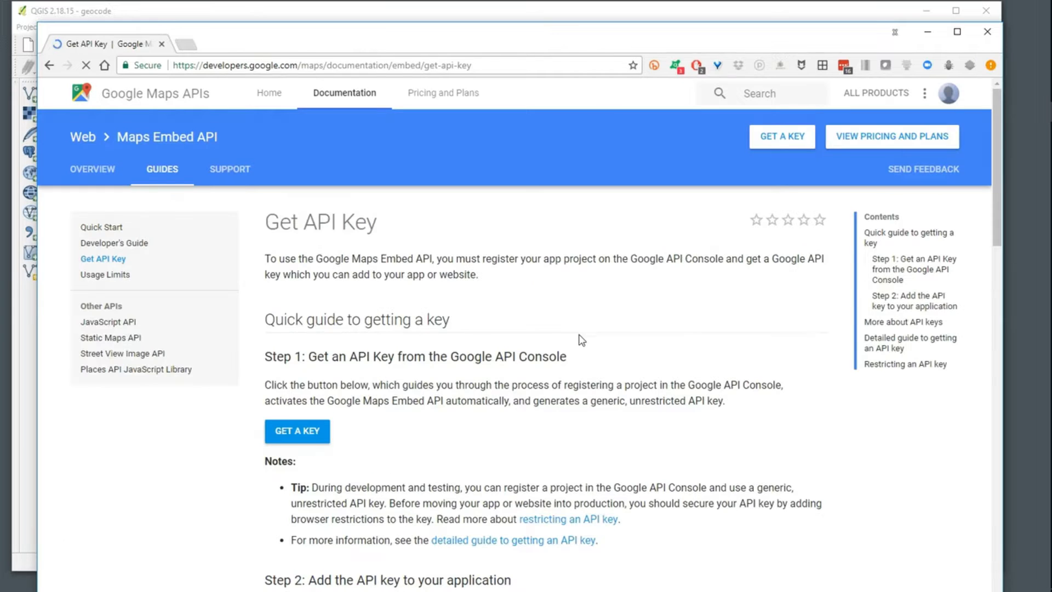
{"action": "scroll", "scroll_direction": "down", "scroll_amount": 3}
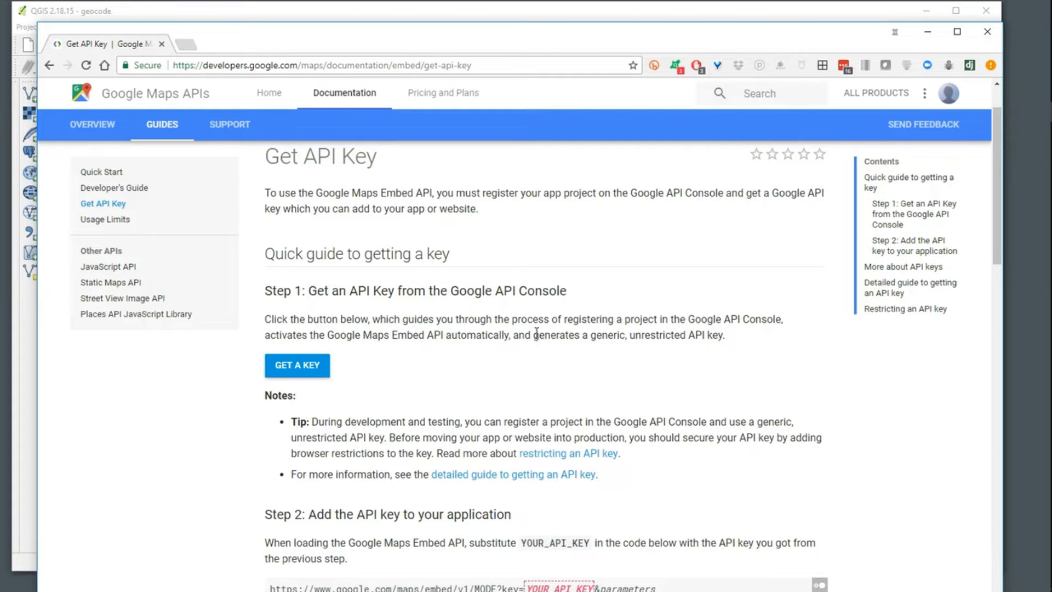
{"action": "mouse_move", "coordinate": [536, 351]}
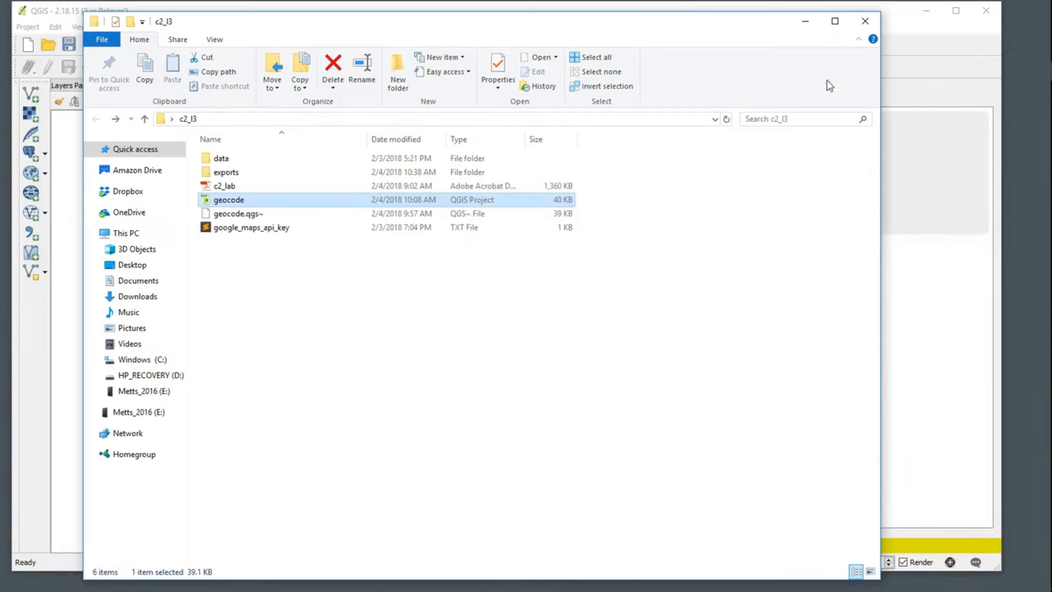
Step: Launch the geocode QGIS project, dismiss the tip, and open US_cities_pop from the data folder
{"action": "double_click", "coordinate": [228, 199]}
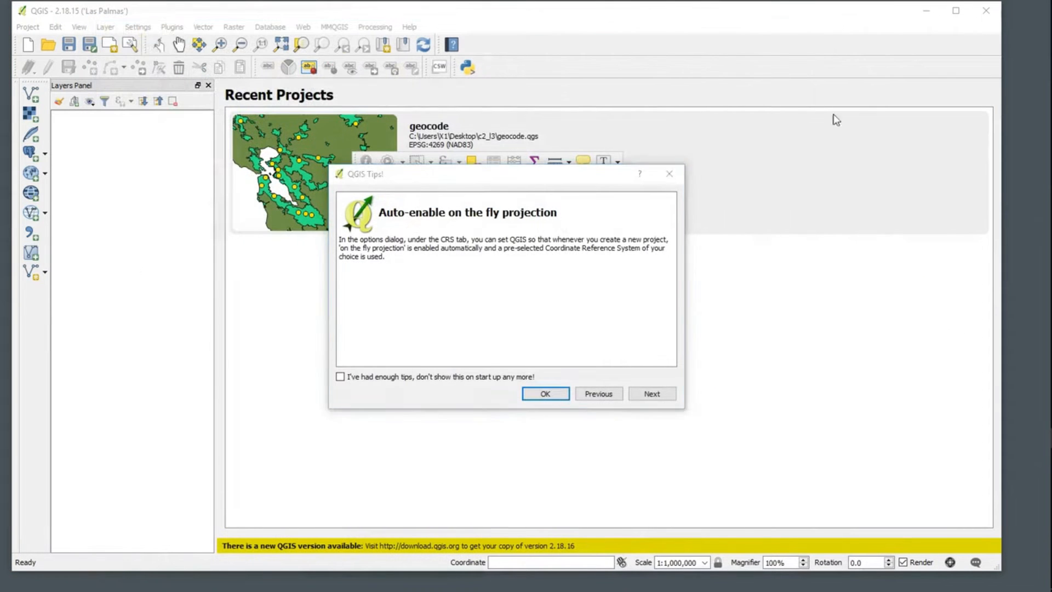
{"action": "left_click", "coordinate": [545, 393]}
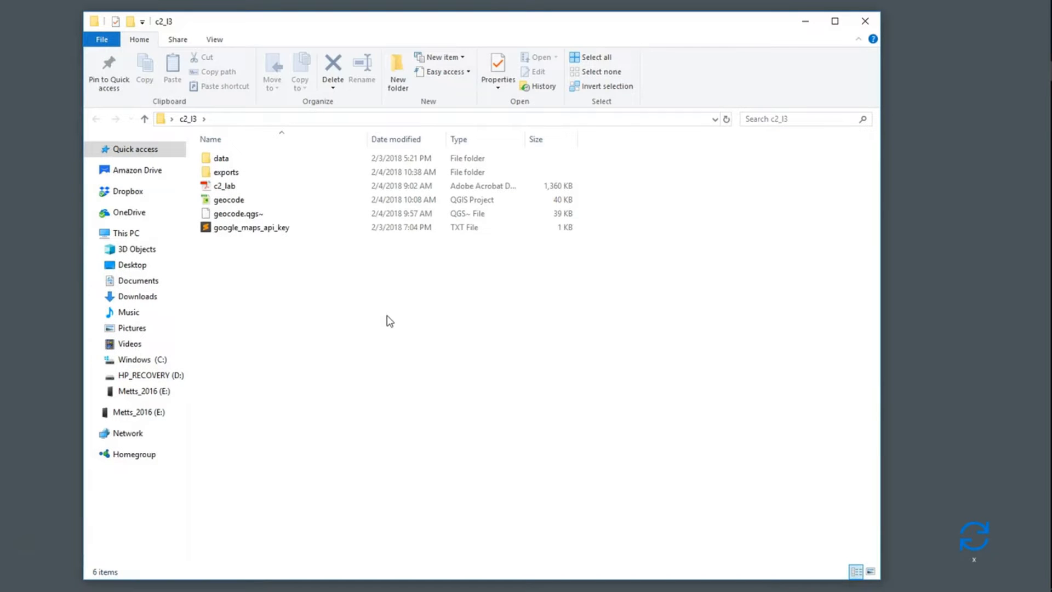
{"action": "left_click", "coordinate": [220, 158]}
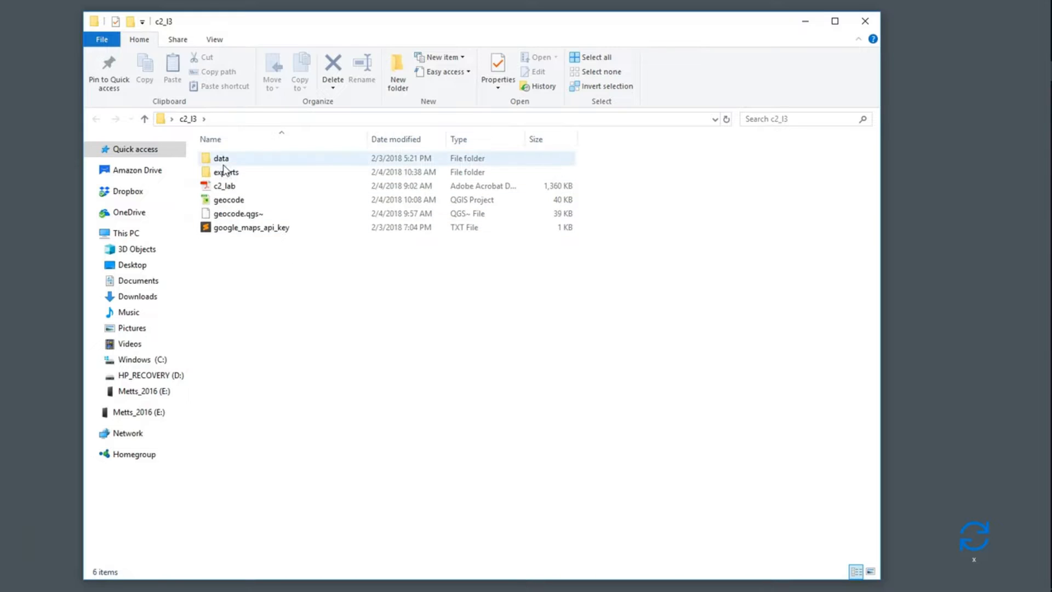
{"action": "double_click", "coordinate": [222, 159]}
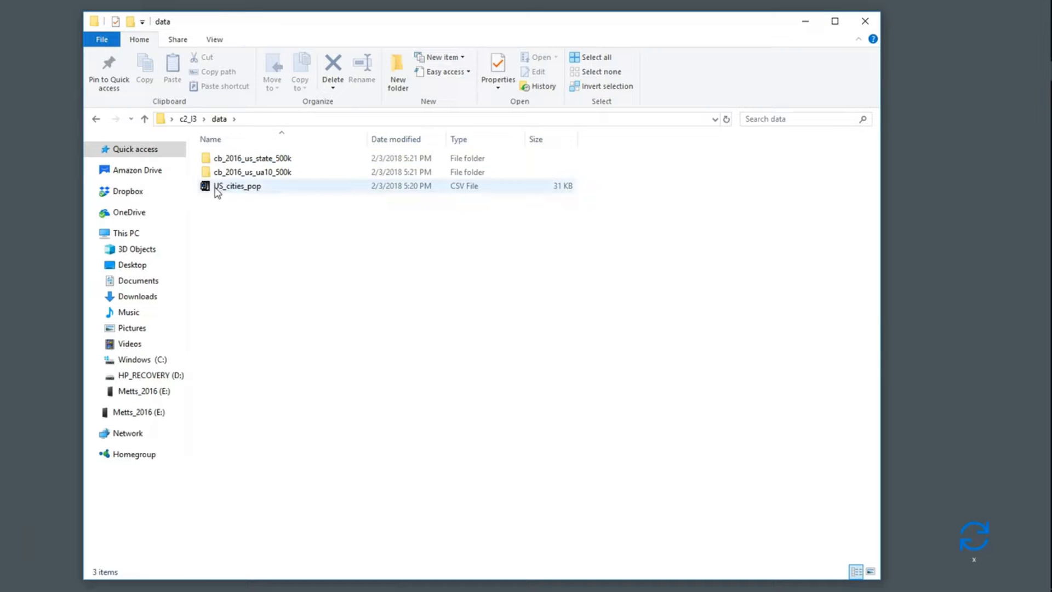
{"action": "mouse_move", "coordinate": [231, 190]}
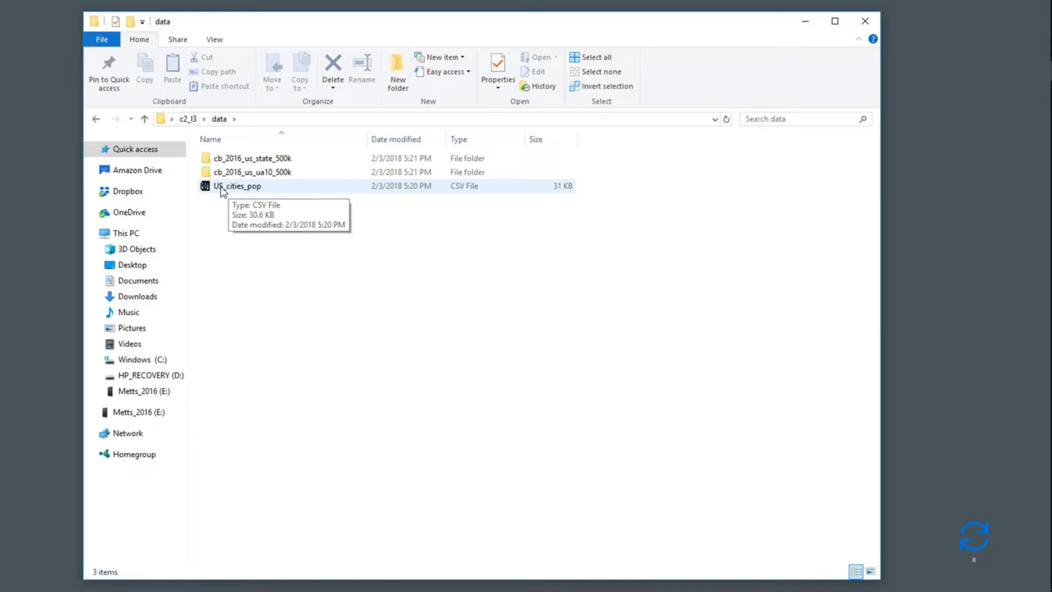
{"action": "right_click", "coordinate": [237, 186]}
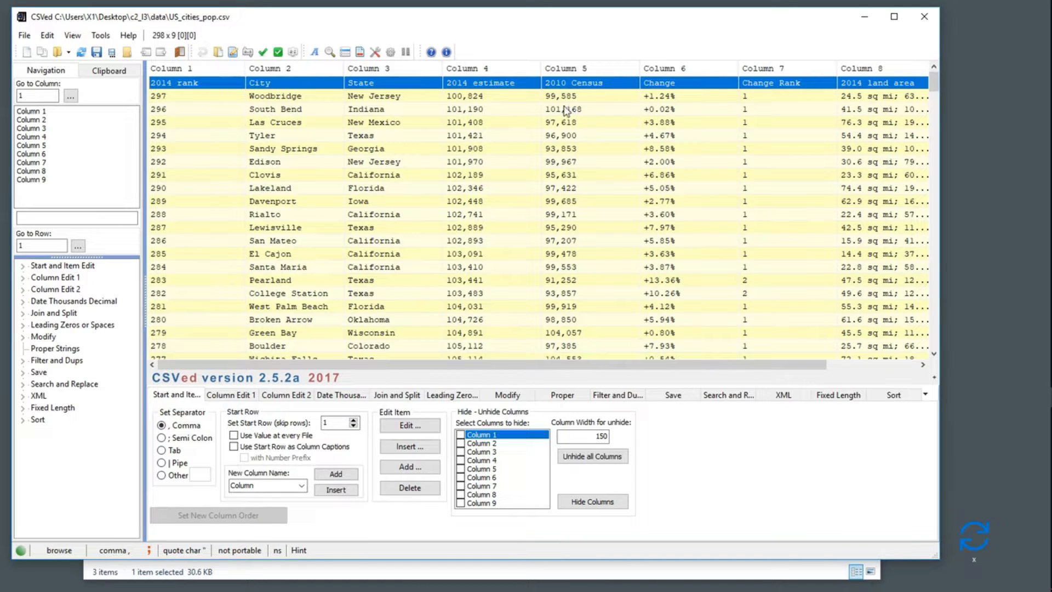
{"action": "mouse_move", "coordinate": [504, 99]}
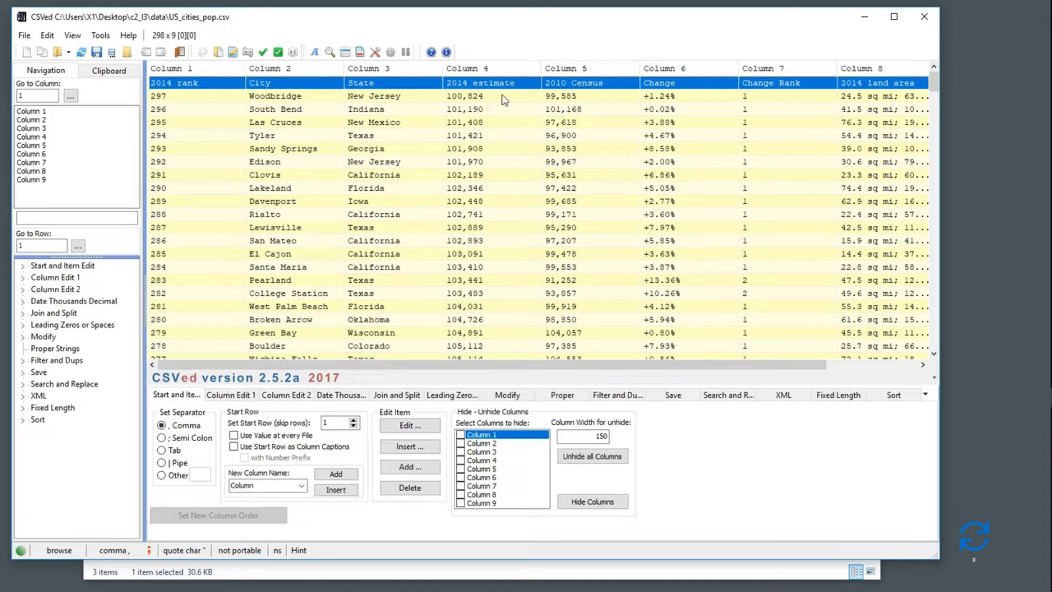
{"action": "mouse_move", "coordinate": [572, 99]}
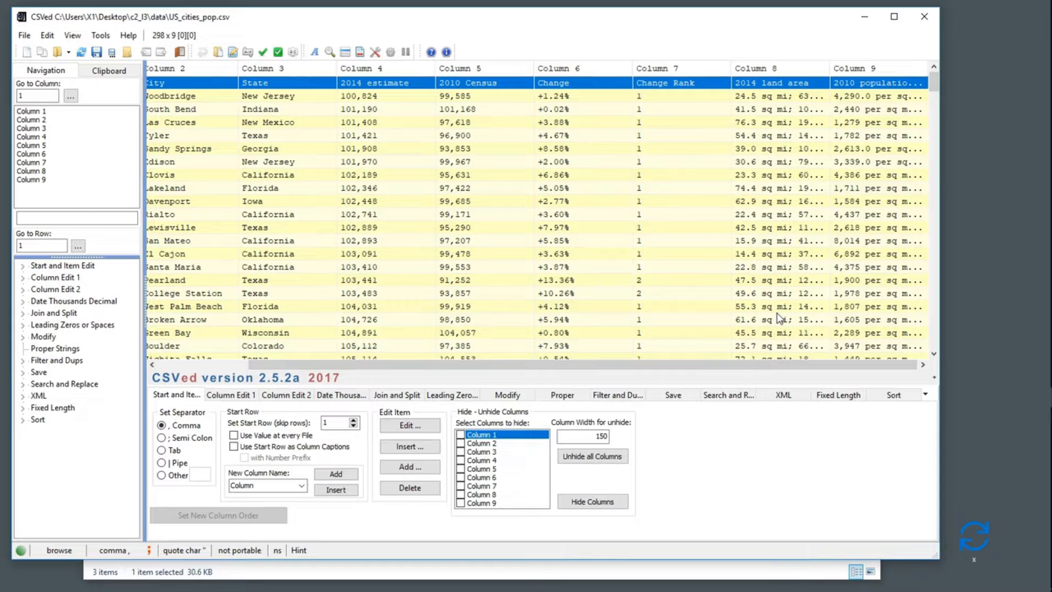
{"action": "mouse_move", "coordinate": [796, 377]}
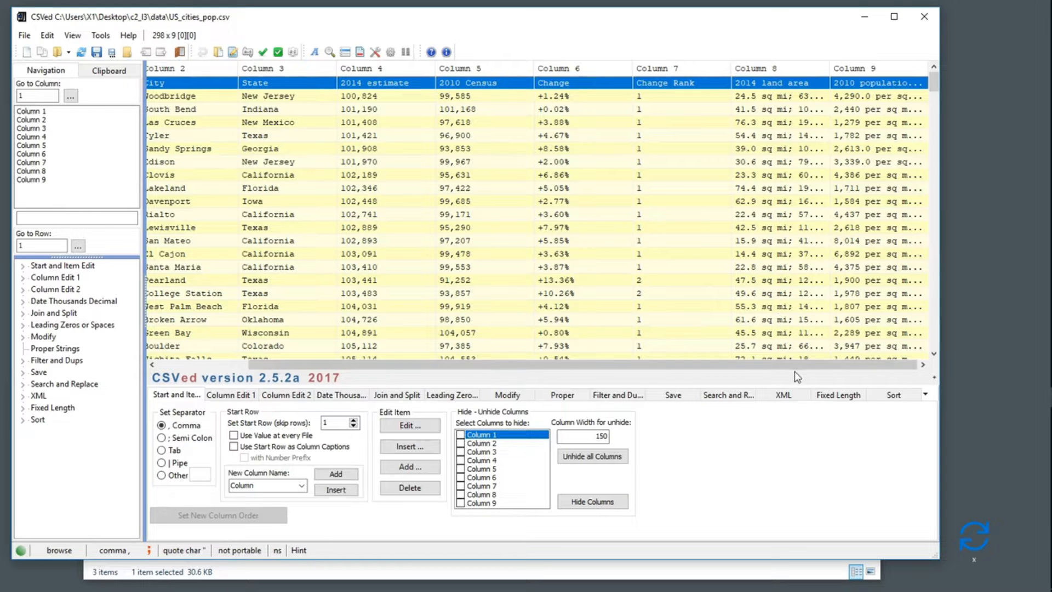
Step: Scroll across the US_cities_pop columns in CSVed, such as land area and population density
{"action": "scroll", "scroll_direction": "left", "scroll_amount": 3}
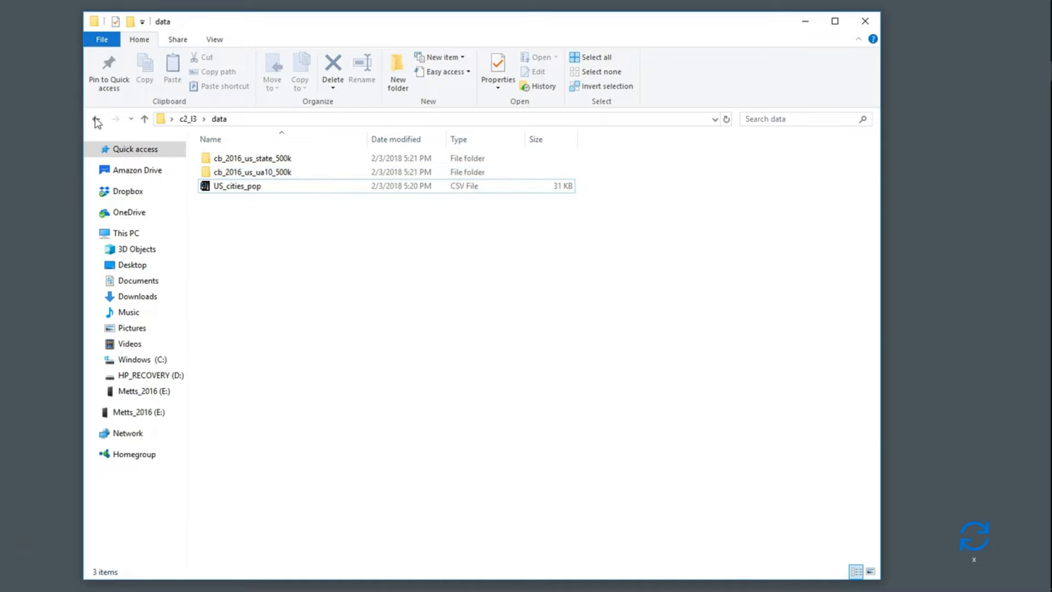
Step: Return to c2_l3 and reopen the geocode project showing the continental US
{"action": "left_click", "coordinate": [144, 119]}
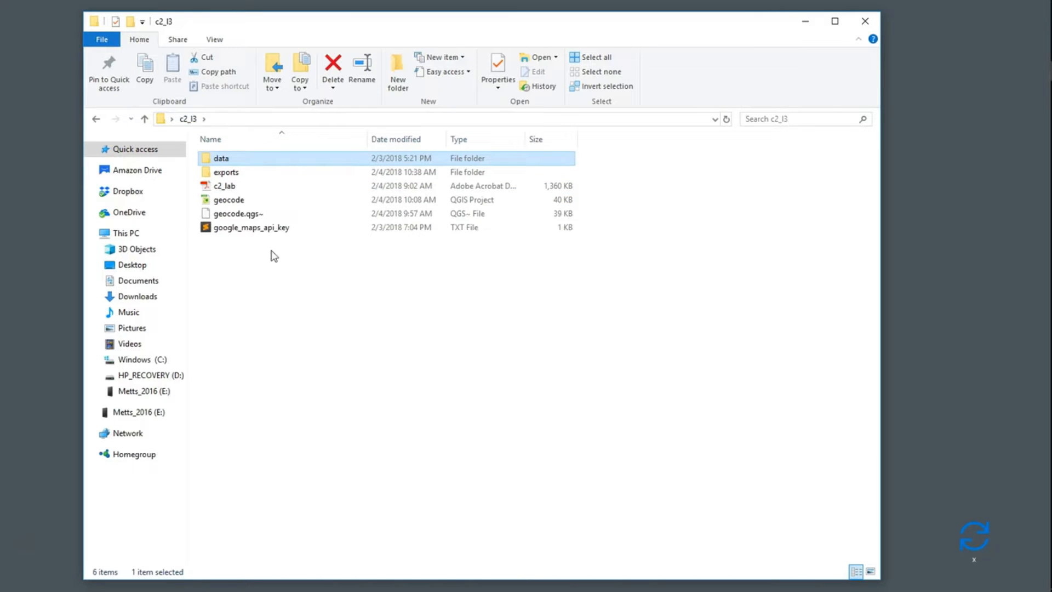
{"action": "mouse_move", "coordinate": [228, 200]}
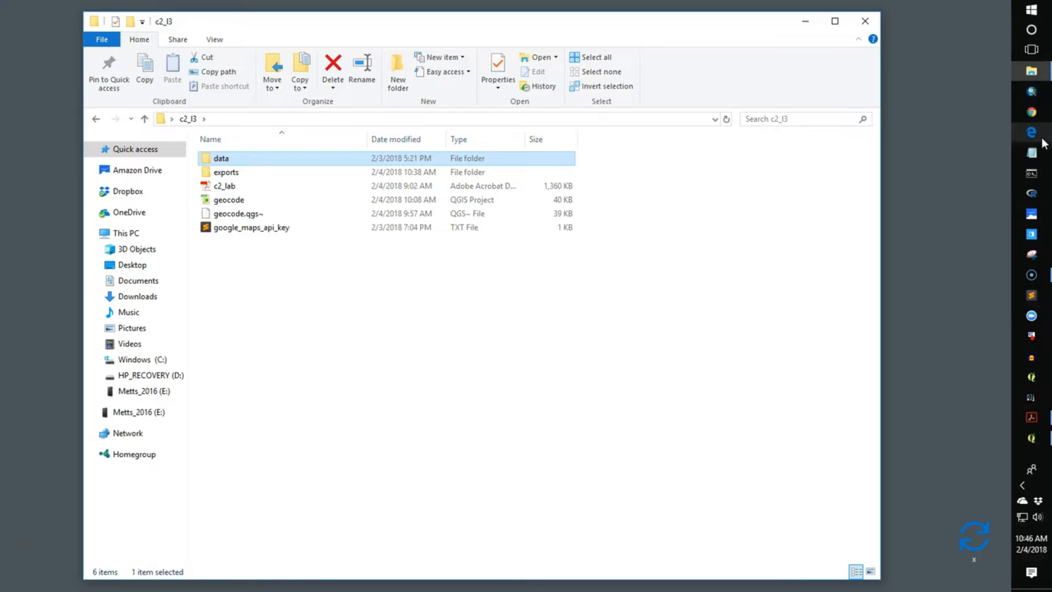
{"action": "double_click", "coordinate": [228, 199]}
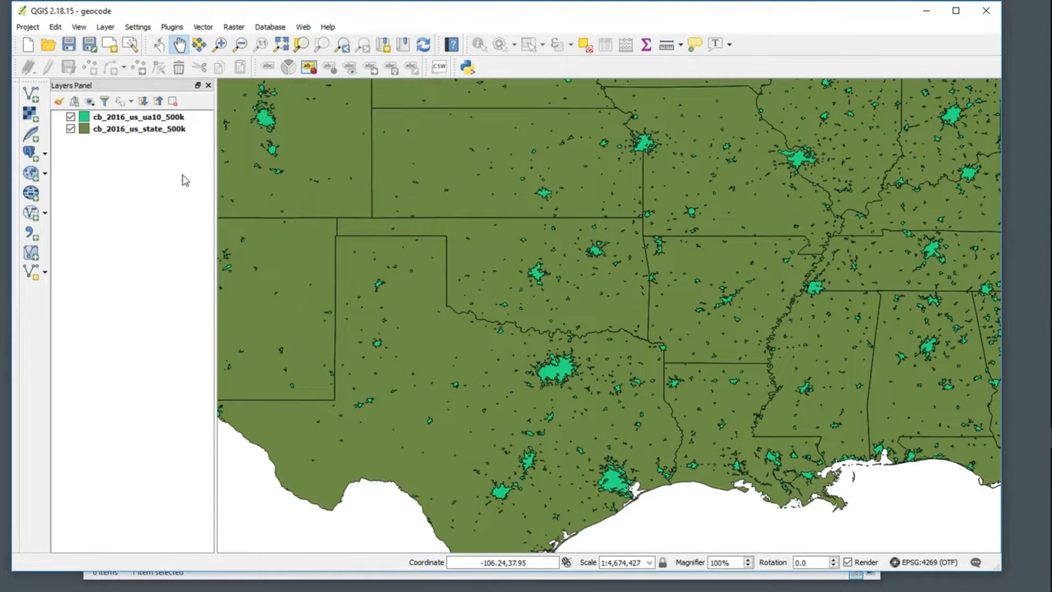
{"action": "left_click", "coordinate": [139, 128]}
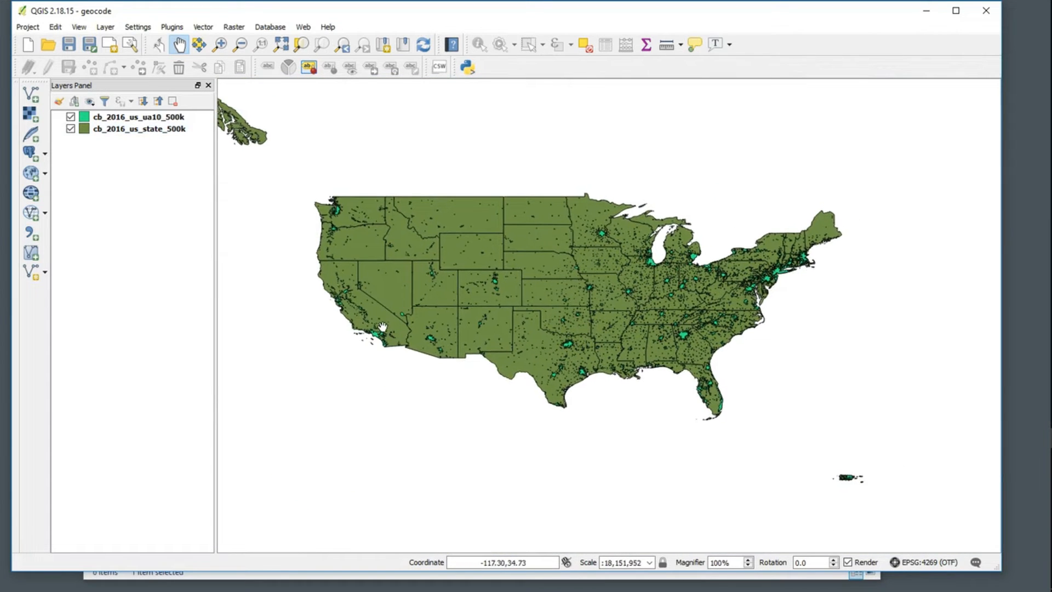
{"action": "mouse_move", "coordinate": [630, 352]}
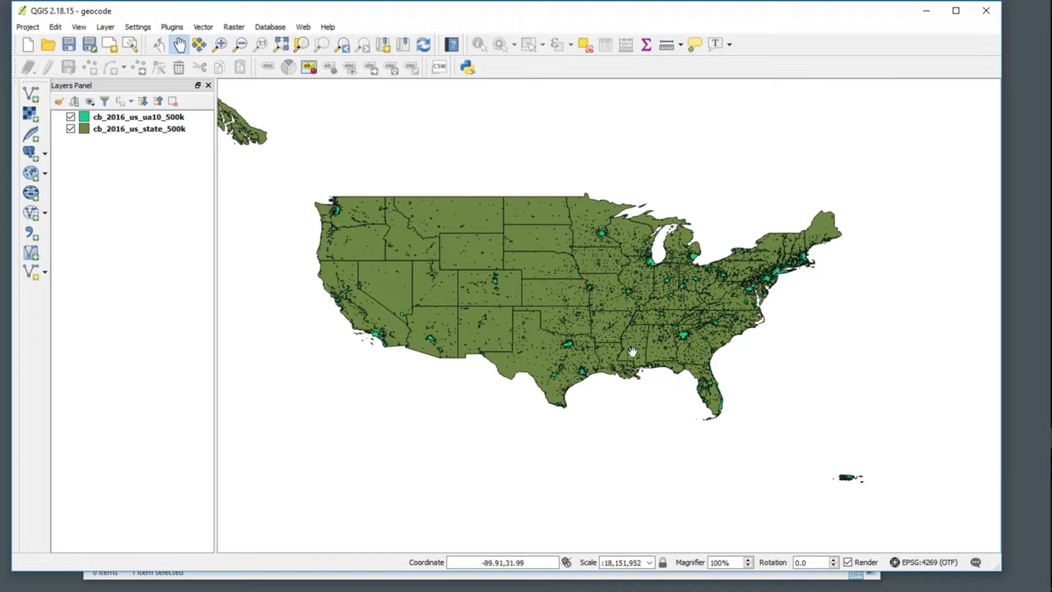
{"action": "mouse_move", "coordinate": [772, 283]}
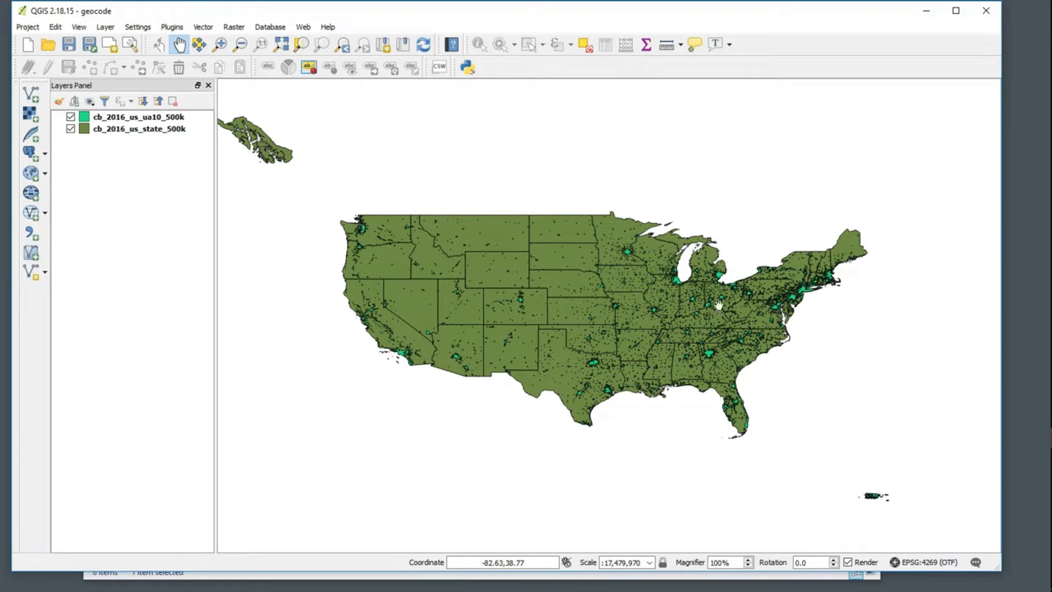
{"action": "mouse_move", "coordinate": [788, 315]}
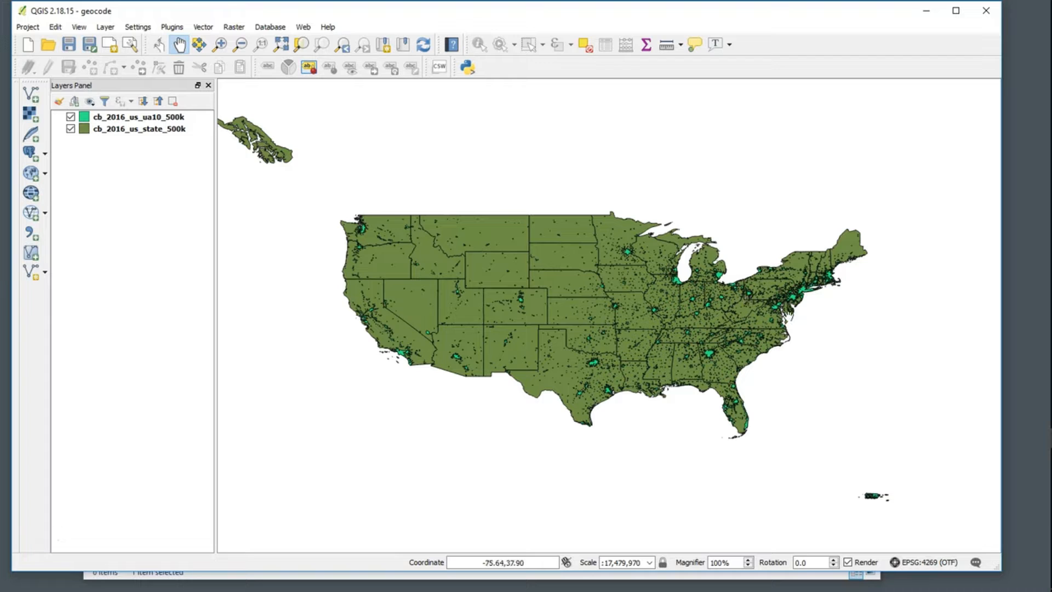
{"action": "mouse_move", "coordinate": [711, 323]}
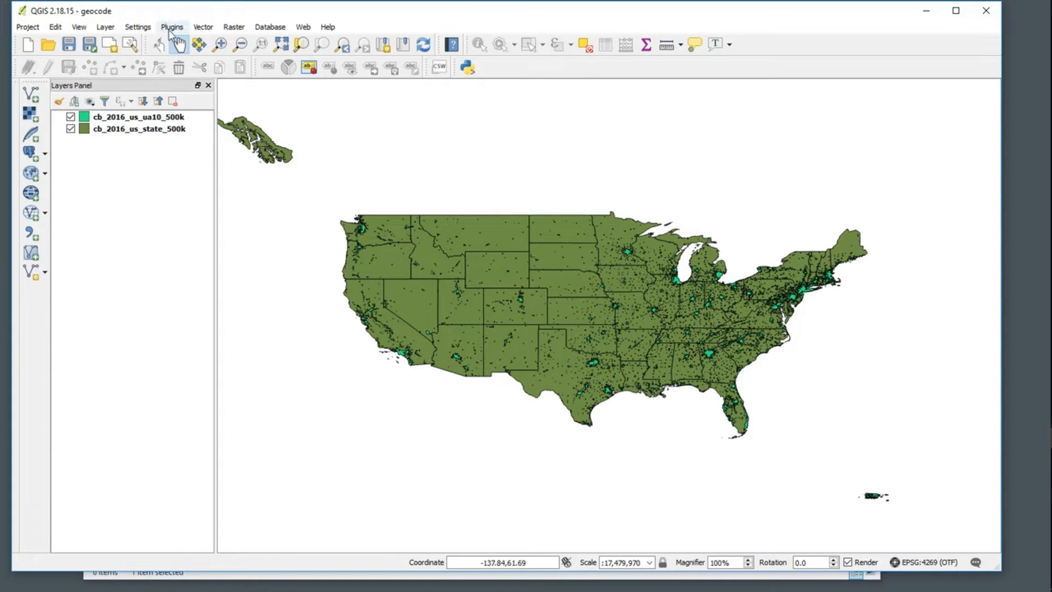
Step: Search all plugins for 'mmqgis', install MMQGIS, and close the plugin manager
{"action": "left_click", "coordinate": [172, 27]}
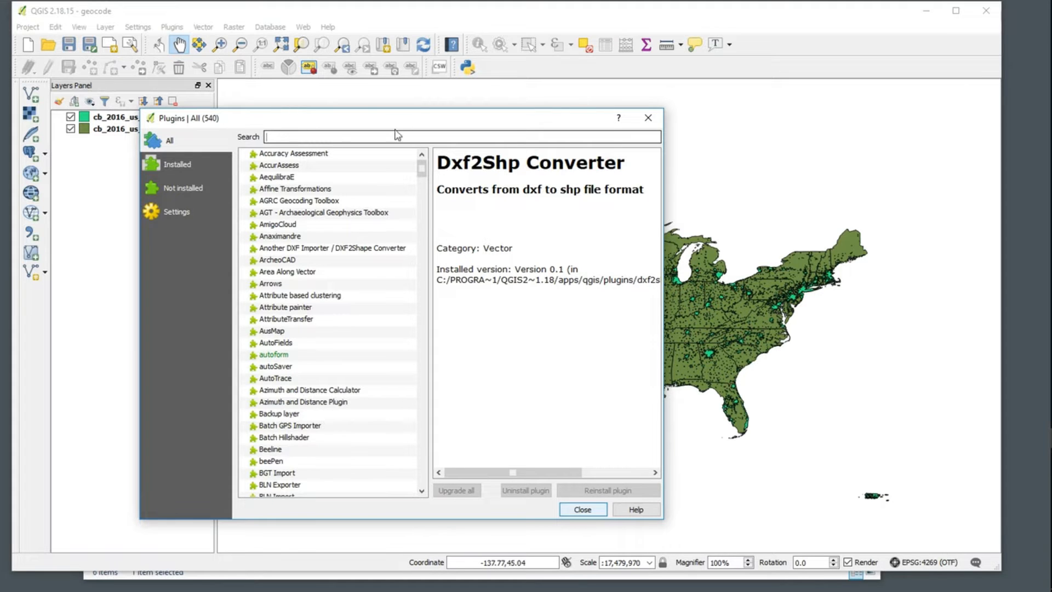
{"action": "left_click", "coordinate": [177, 163]}
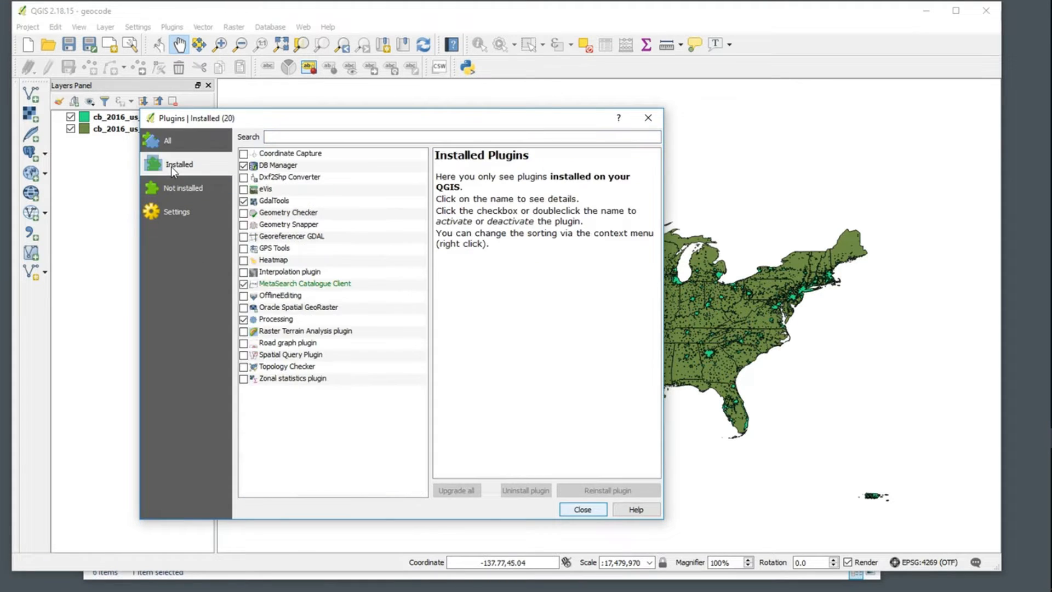
{"action": "left_click", "coordinate": [167, 141]}
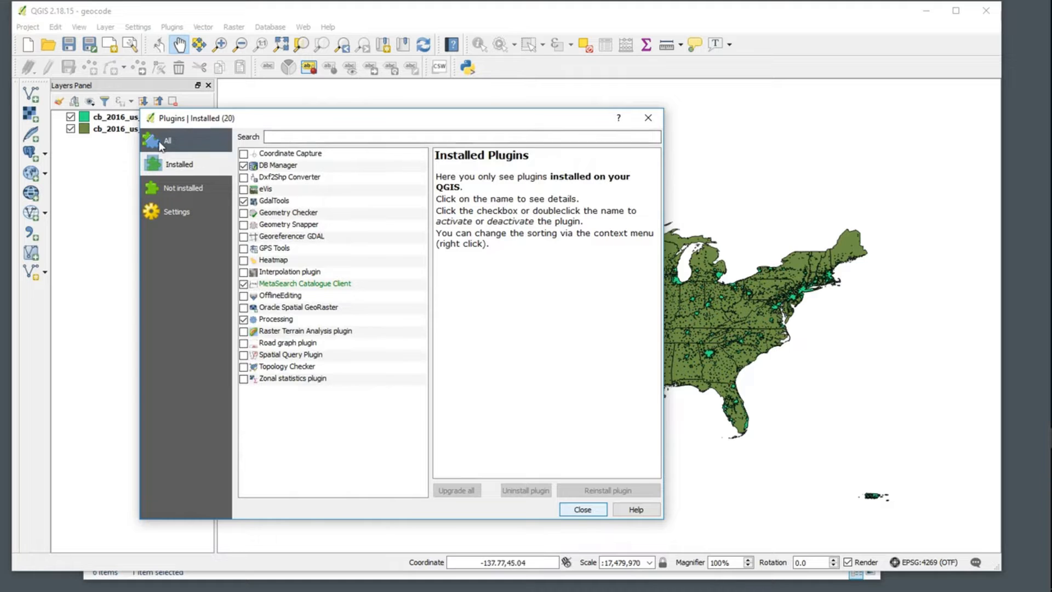
{"action": "type", "text": "mmgq"}
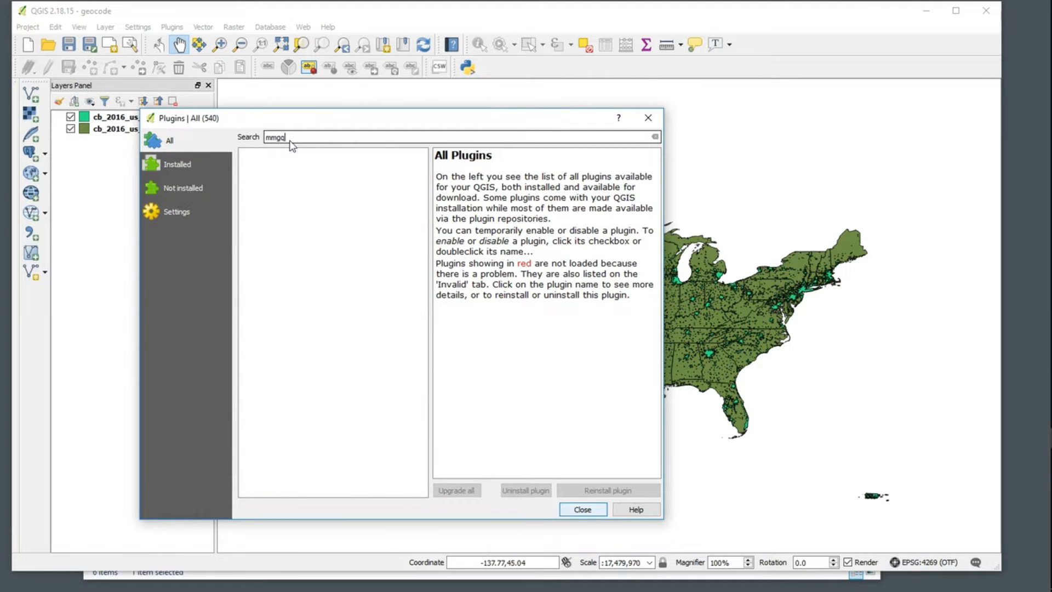
{"action": "key", "text": "Backspace"}
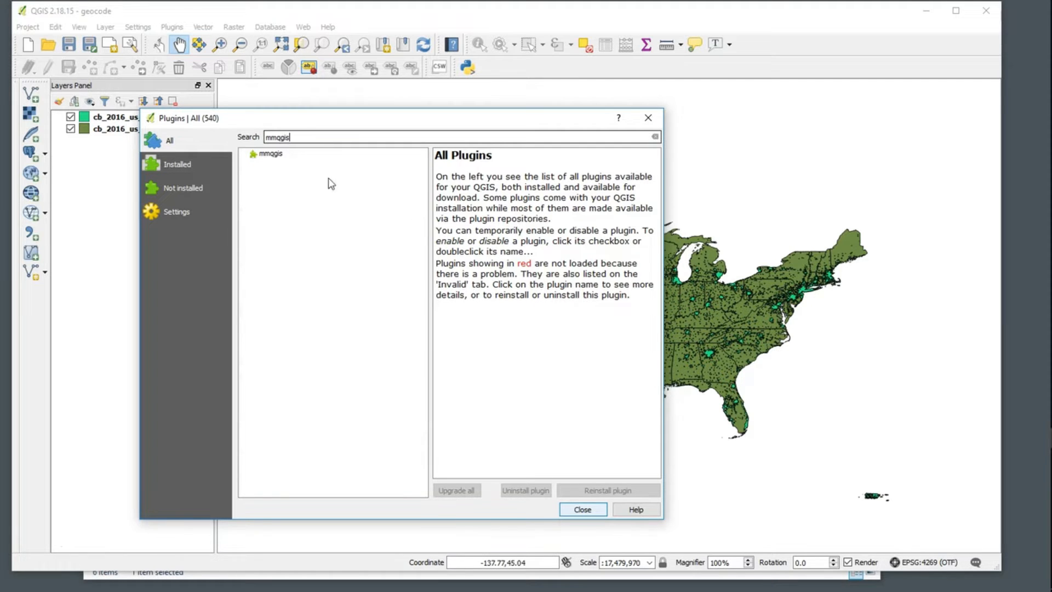
{"action": "left_click", "coordinate": [270, 154]}
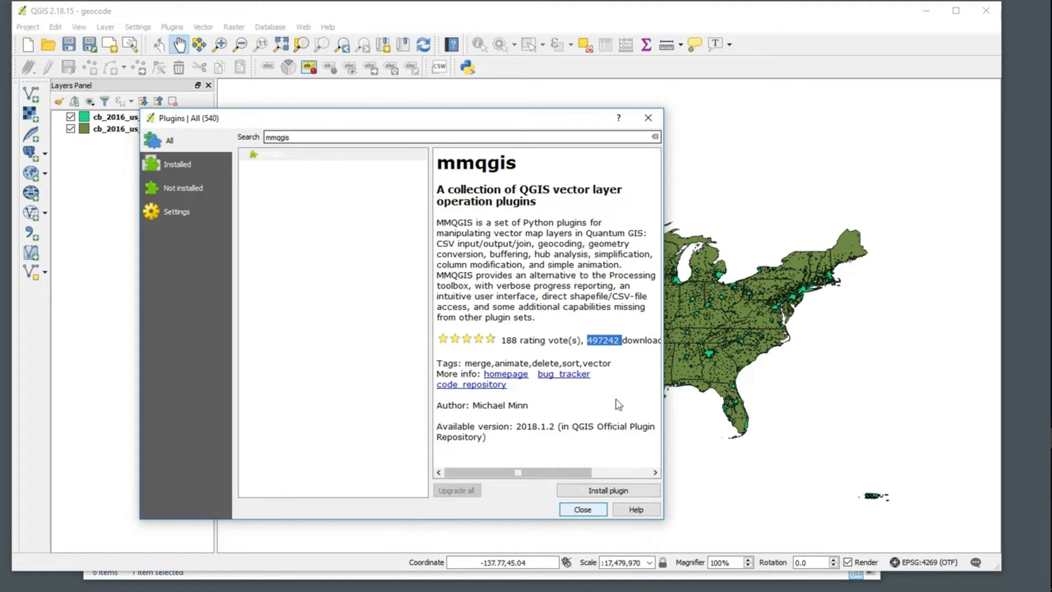
{"action": "left_click", "coordinate": [607, 490]}
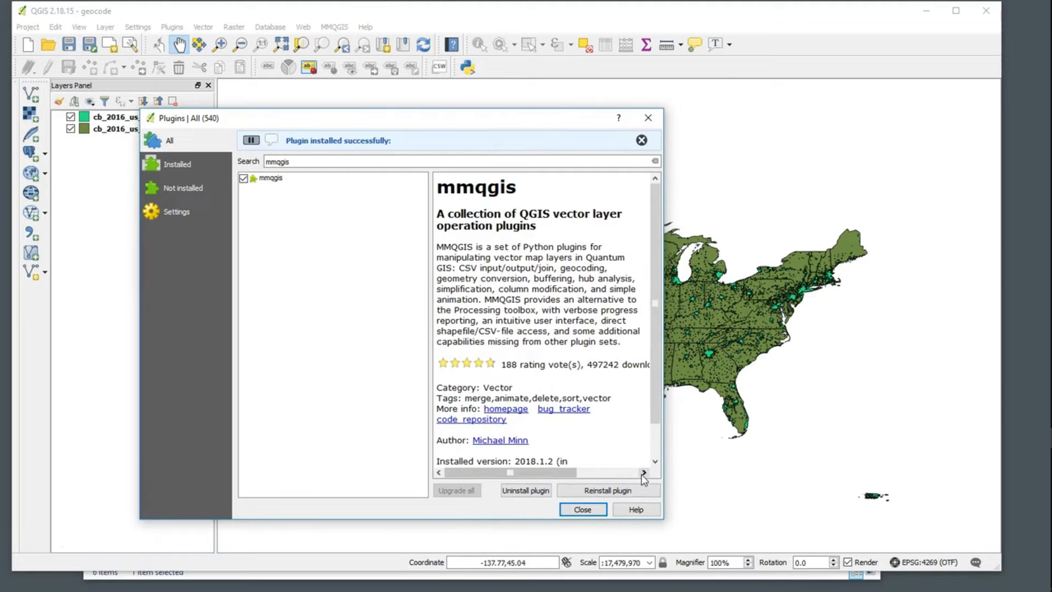
{"action": "left_click", "coordinate": [581, 509]}
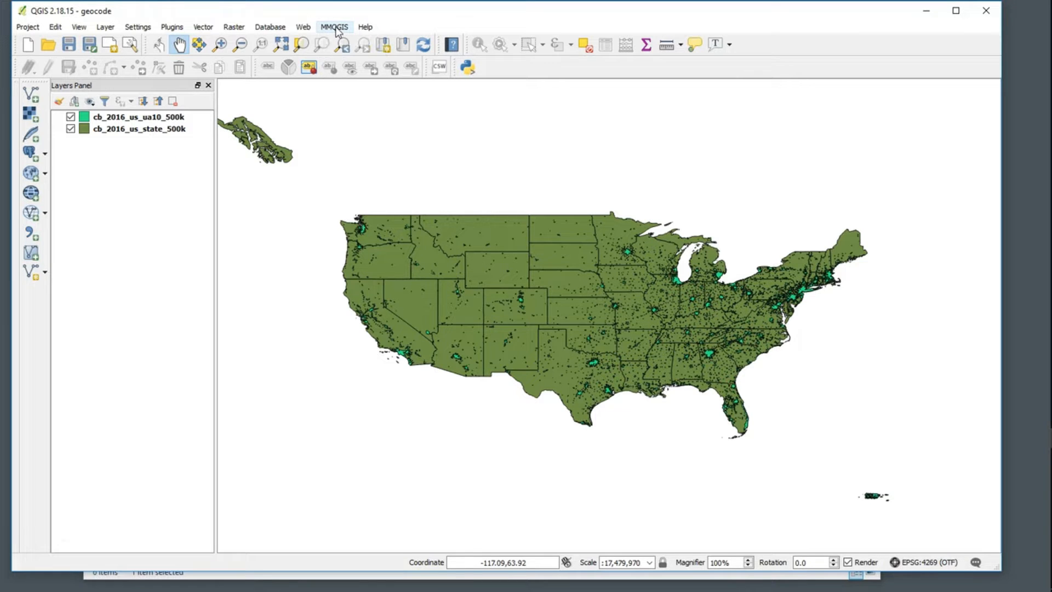
Step: Launch MMQGIS 'Geocode CSV with Google / OpenStreetMap' from the Geocode menu
{"action": "left_click", "coordinate": [334, 27]}
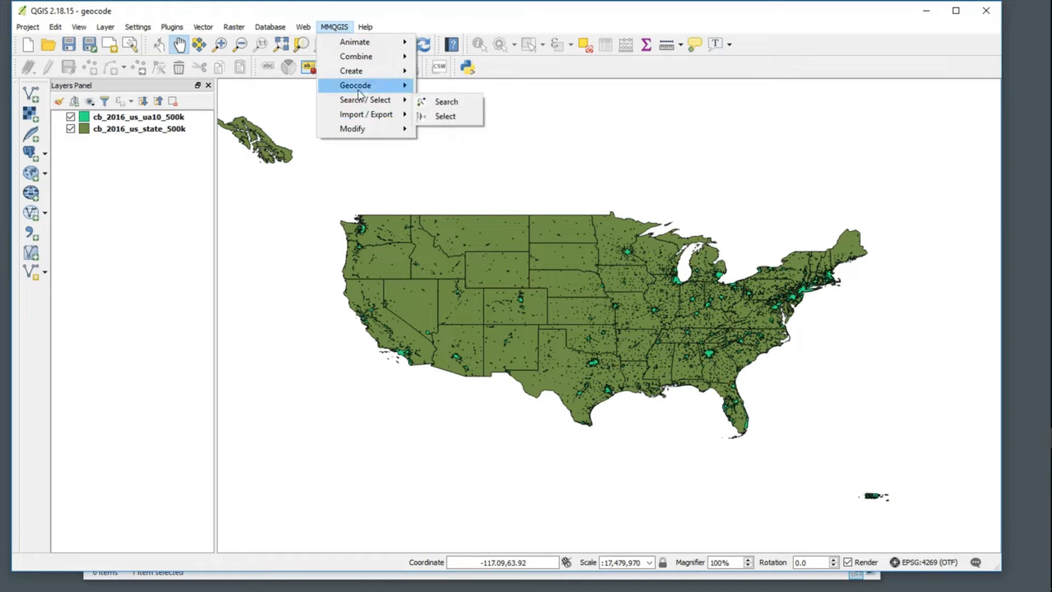
{"action": "mouse_move", "coordinate": [356, 42]}
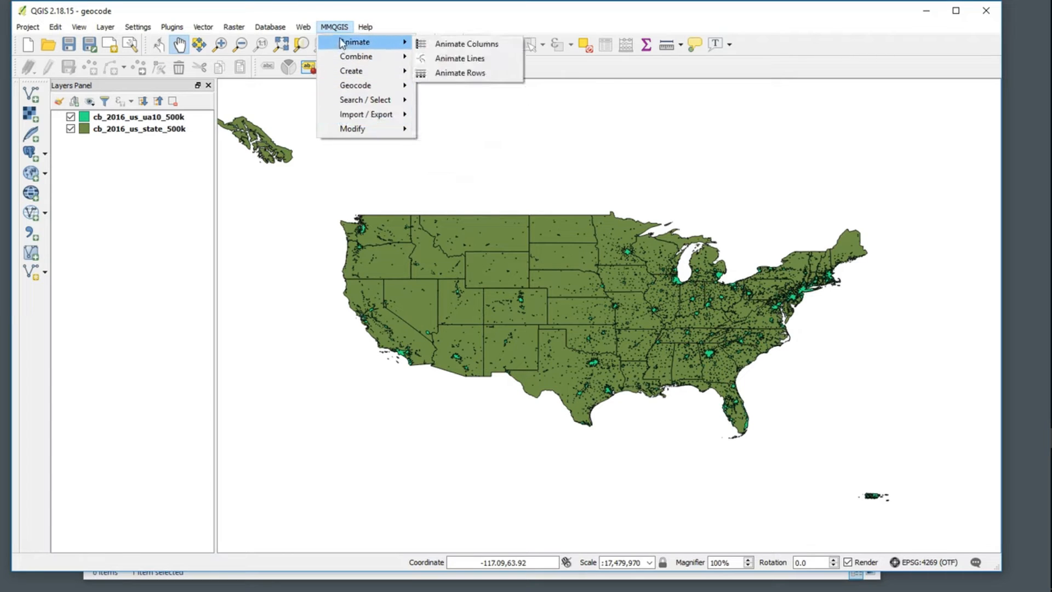
{"action": "mouse_move", "coordinate": [356, 85]}
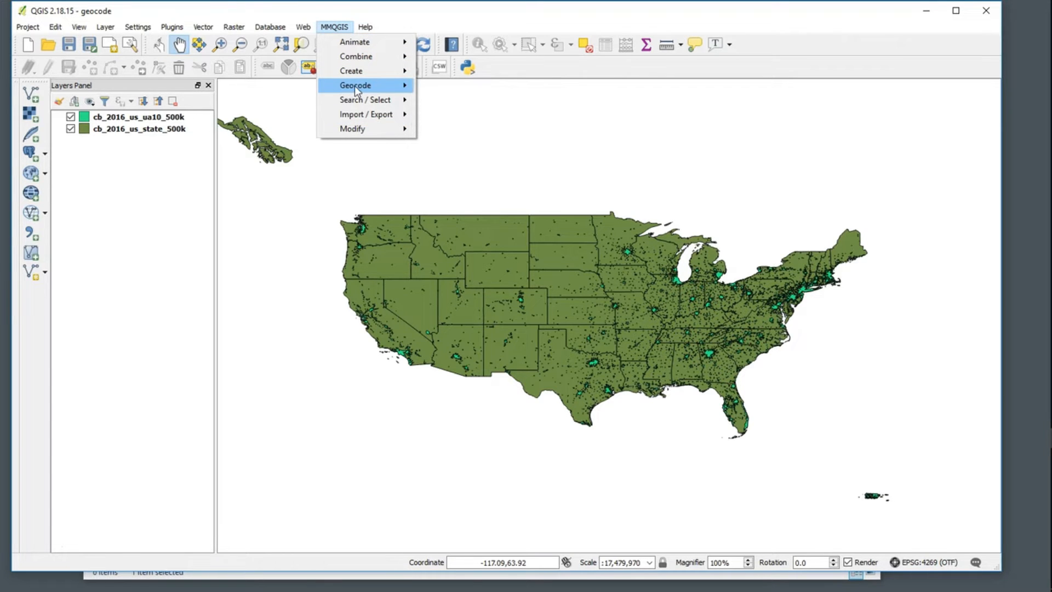
{"action": "mouse_move", "coordinate": [355, 86]}
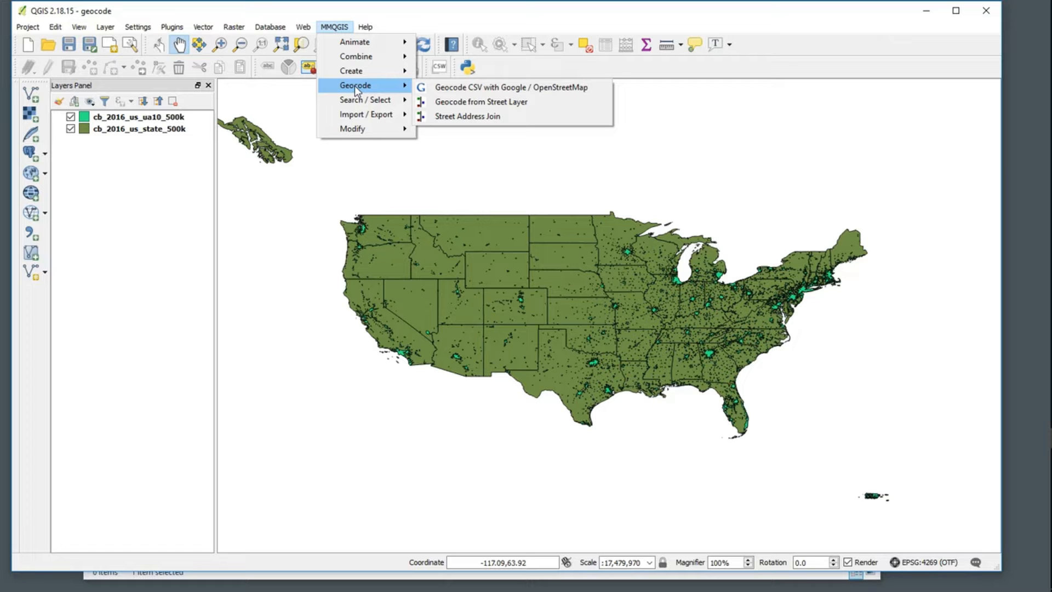
{"action": "mouse_move", "coordinate": [511, 88]}
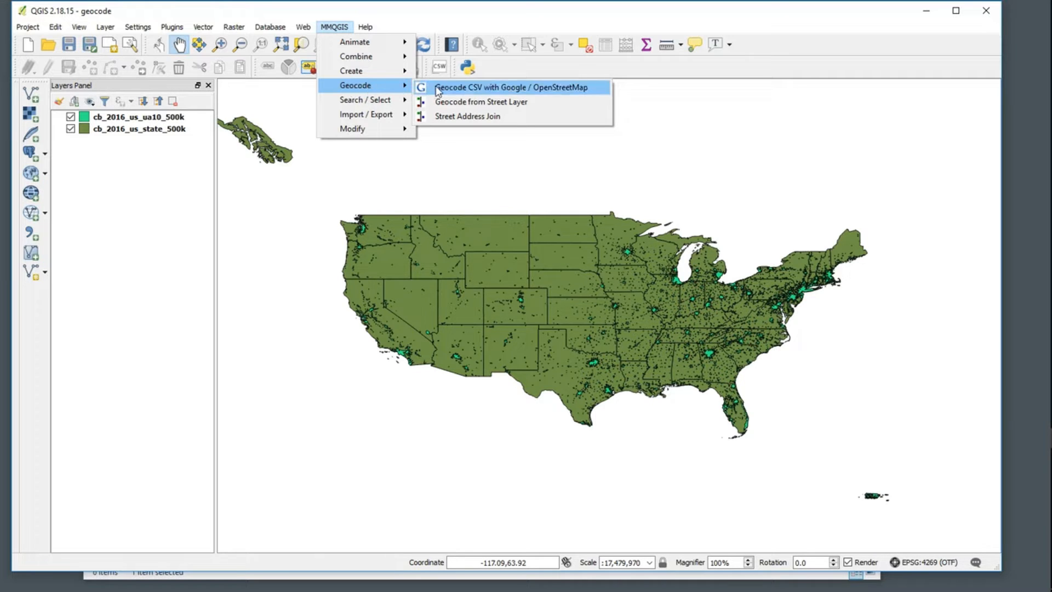
{"action": "left_click", "coordinate": [512, 87]}
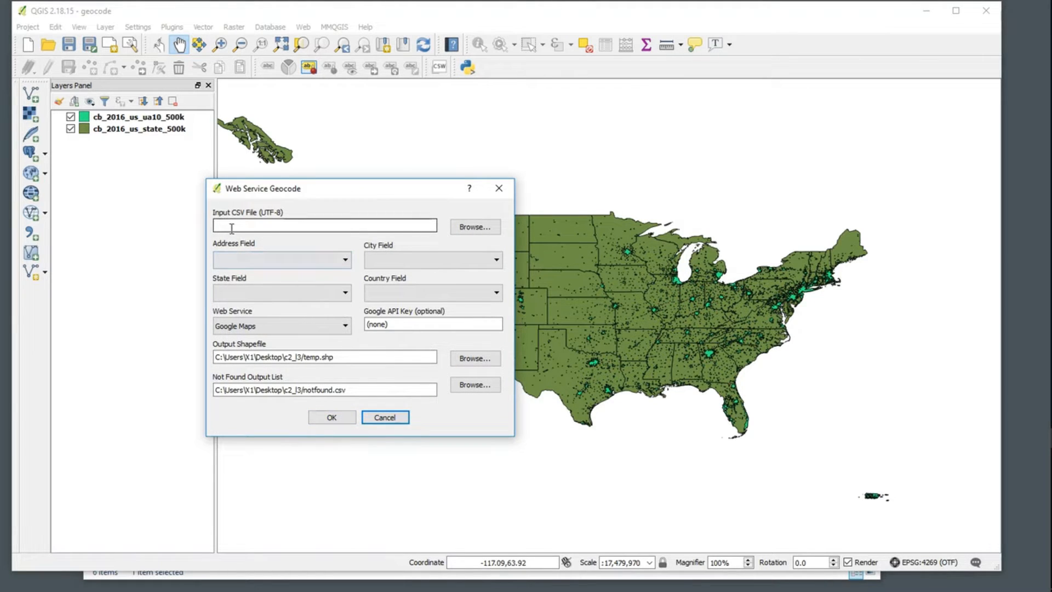
Step: Use data/US_cities_pop.csv as input with City and State fields and Google Maps
{"action": "left_click", "coordinate": [475, 226]}
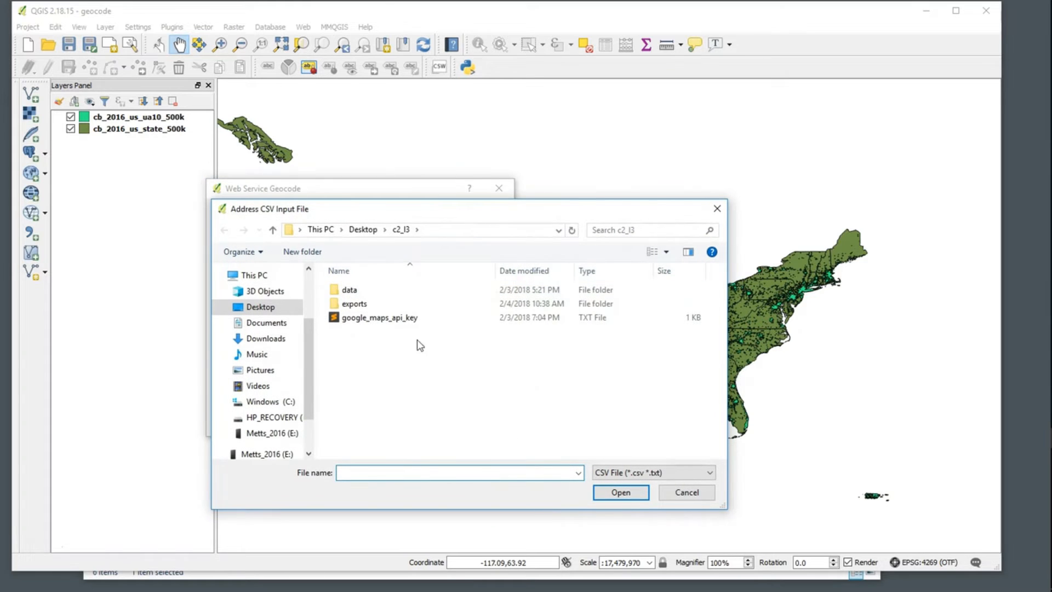
{"action": "mouse_move", "coordinate": [349, 290]}
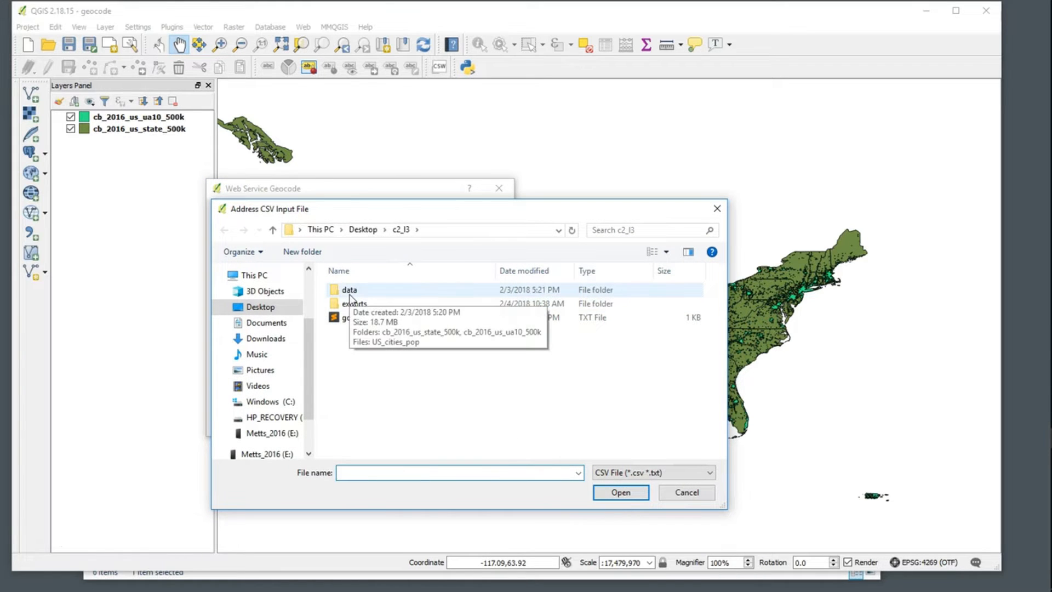
{"action": "double_click", "coordinate": [349, 290]}
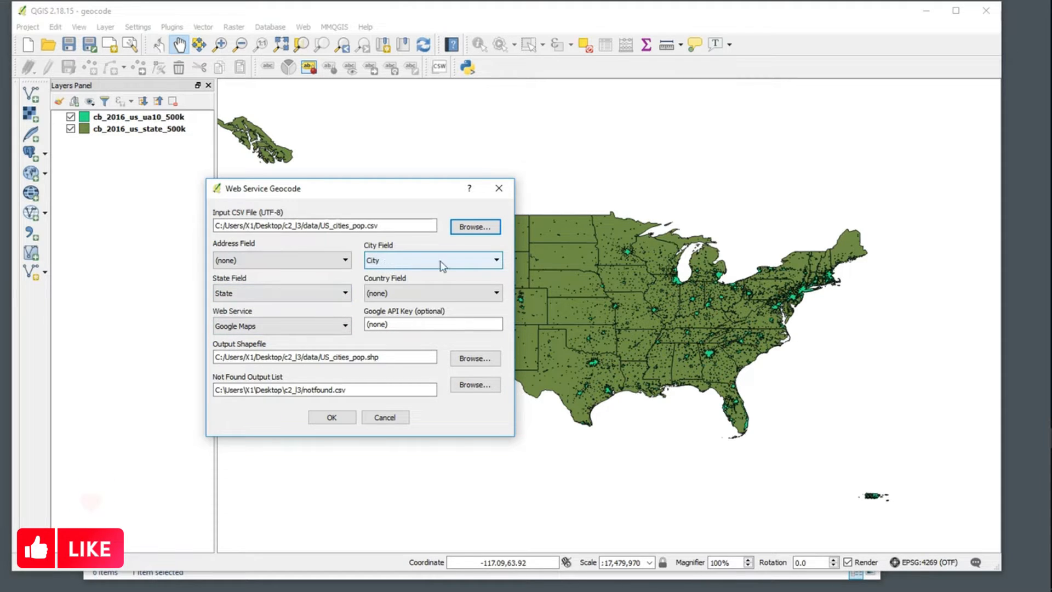
{"action": "left_click", "coordinate": [432, 259]}
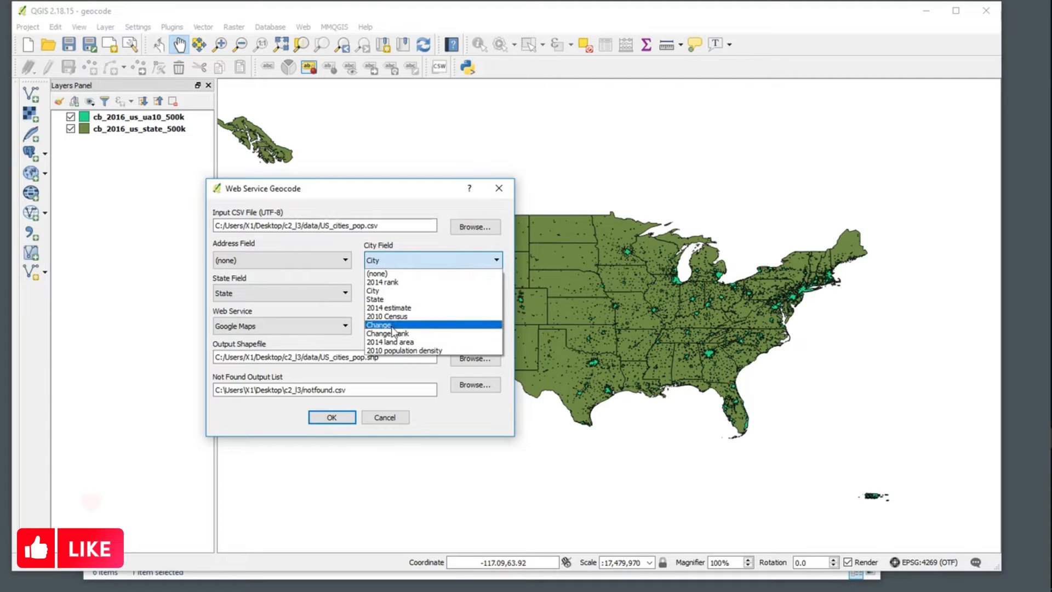
{"action": "mouse_move", "coordinate": [373, 291]}
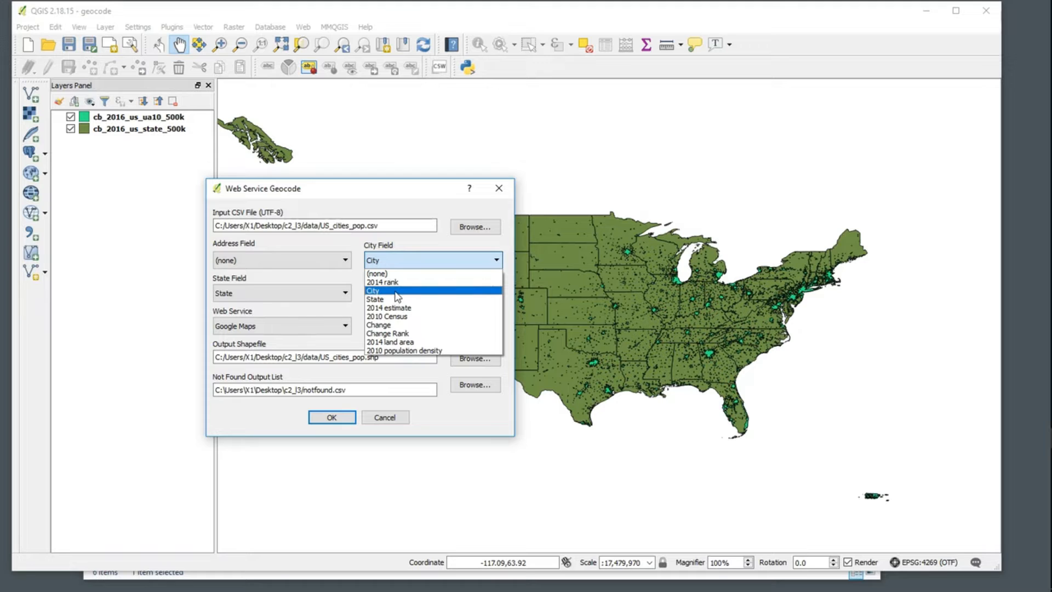
{"action": "left_click", "coordinate": [376, 291]}
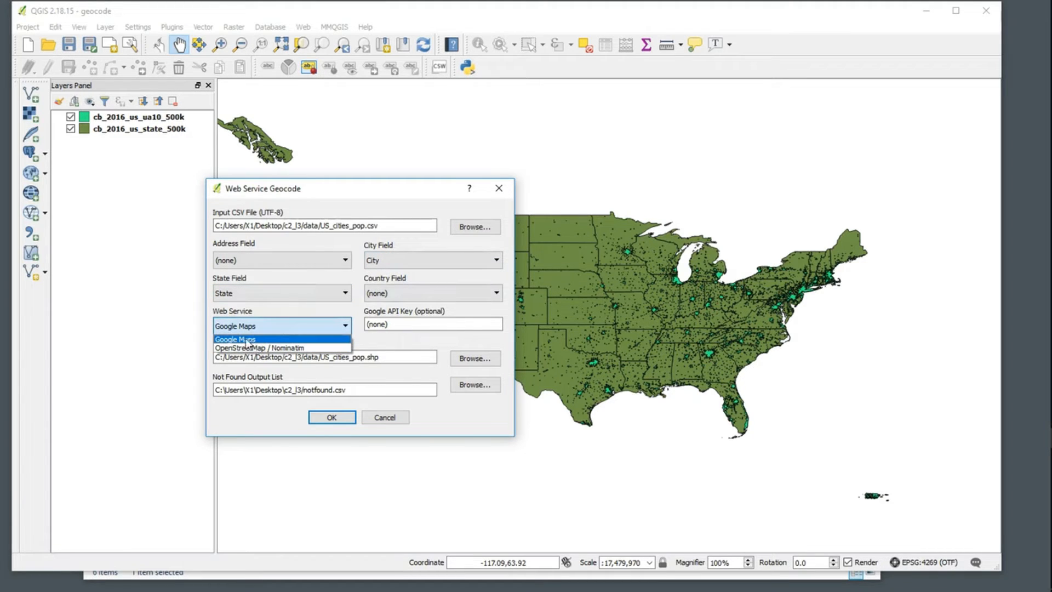
{"action": "left_click", "coordinate": [235, 339]}
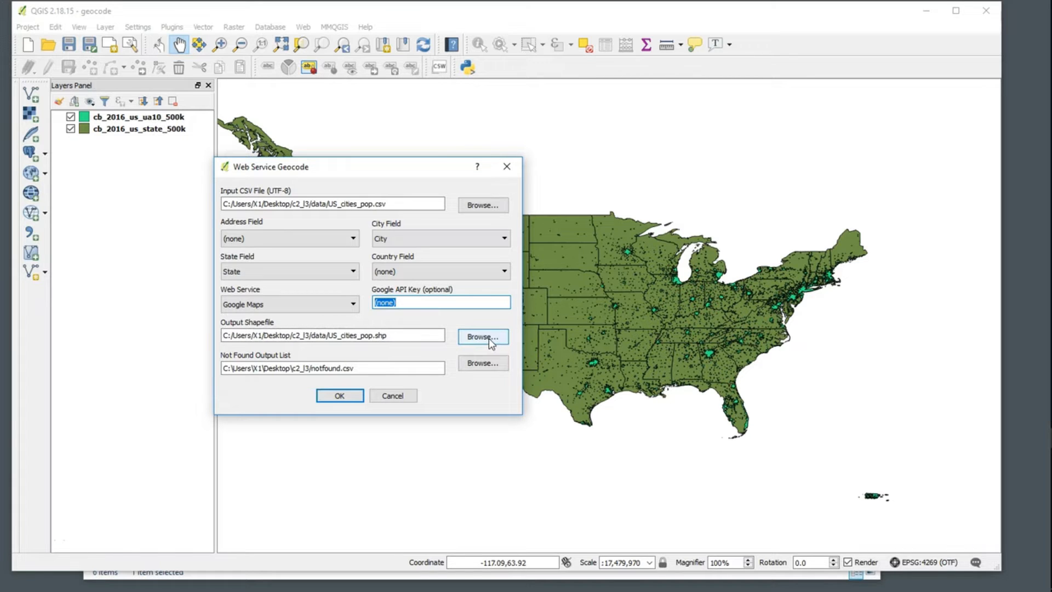
Step: Set the output shapefile to exports/US_cities_pop.shp
{"action": "left_click", "coordinate": [483, 336]}
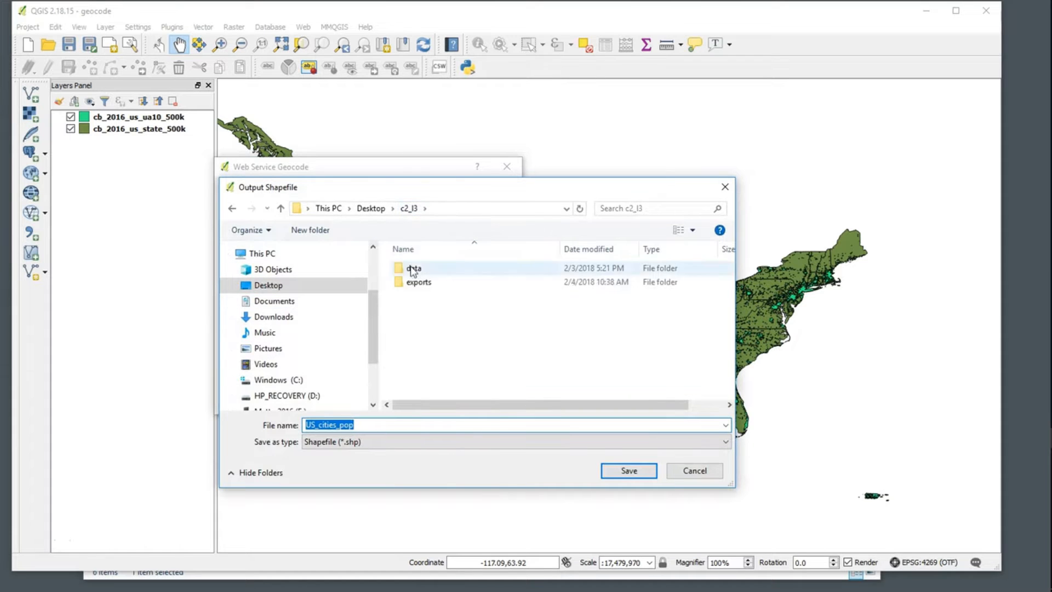
{"action": "left_click", "coordinate": [419, 281]}
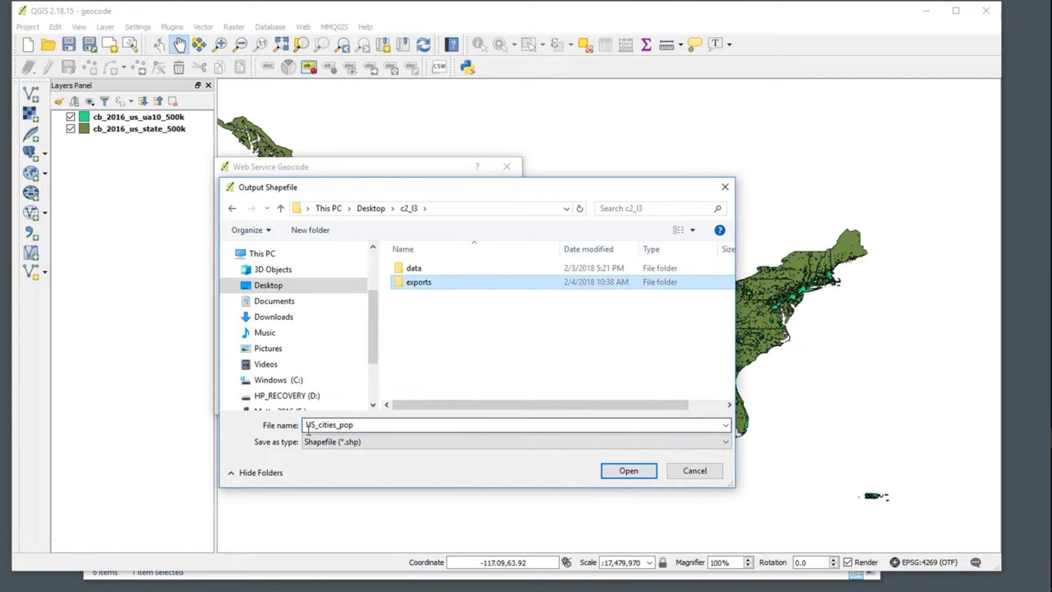
{"action": "double_click", "coordinate": [418, 281]}
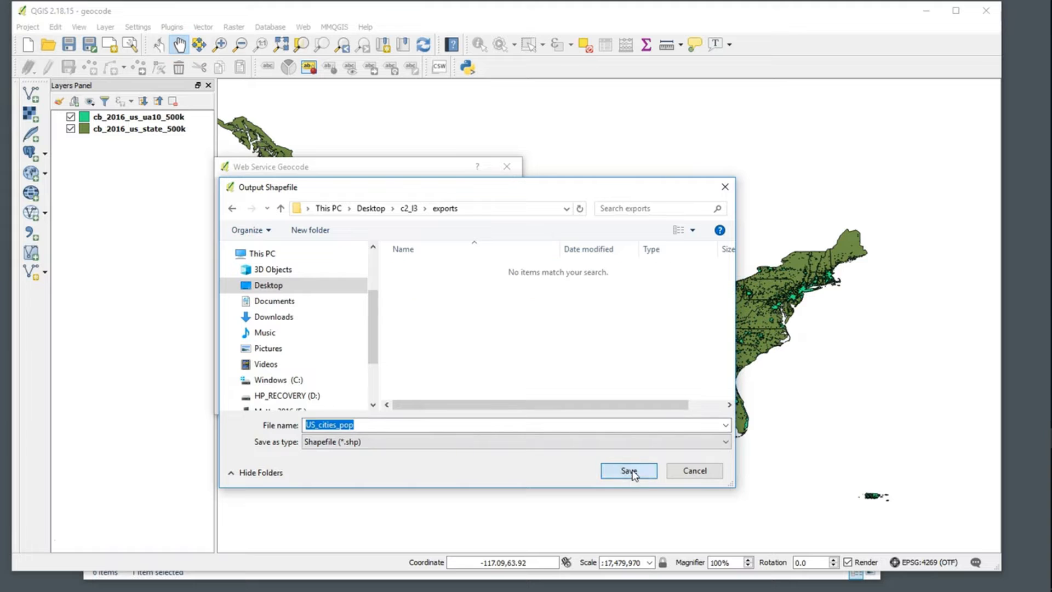
{"action": "left_click", "coordinate": [628, 471]}
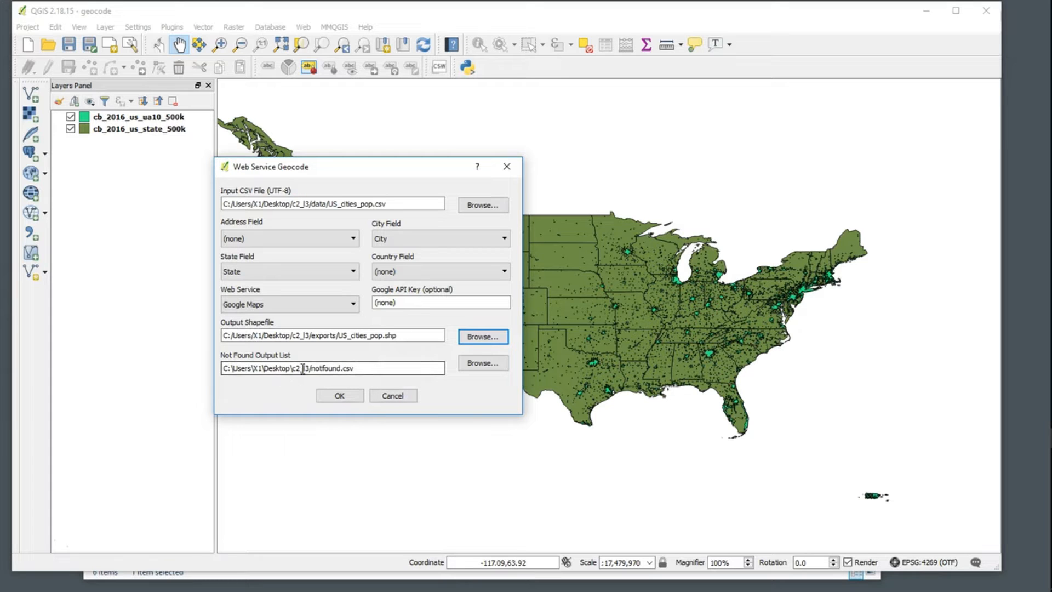
Step: Save the not-found address list as notfound.csv in the exports folder
{"action": "left_click", "coordinate": [483, 362]}
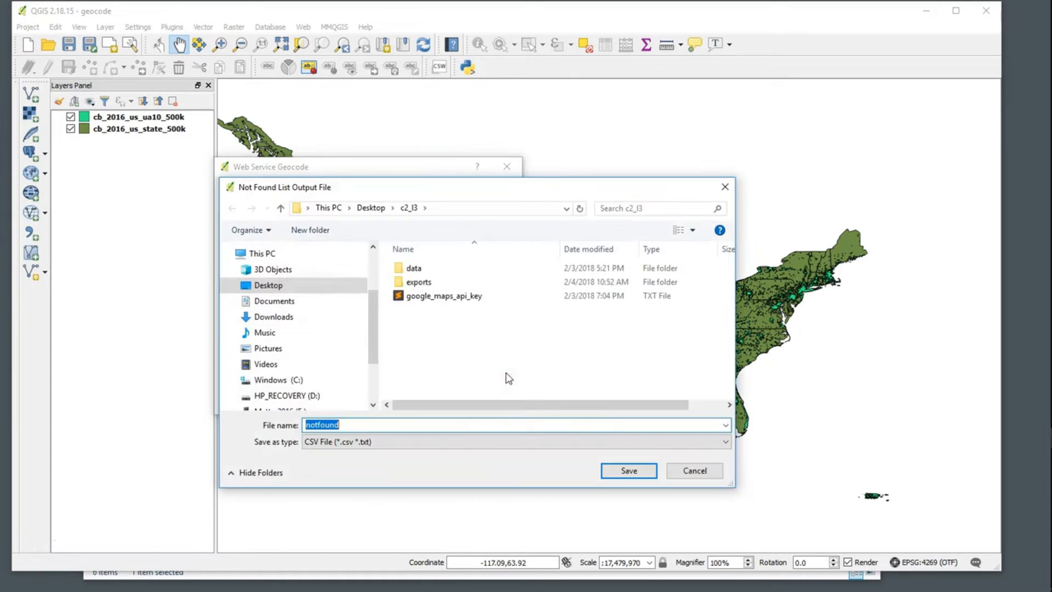
{"action": "left_click", "coordinate": [418, 281]}
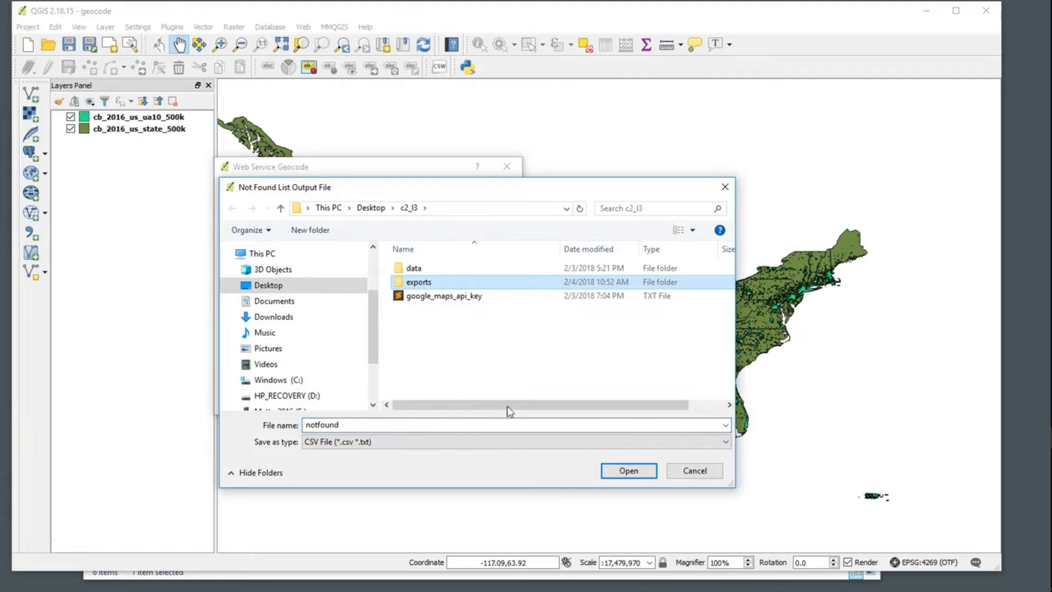
{"action": "left_click", "coordinate": [628, 471]}
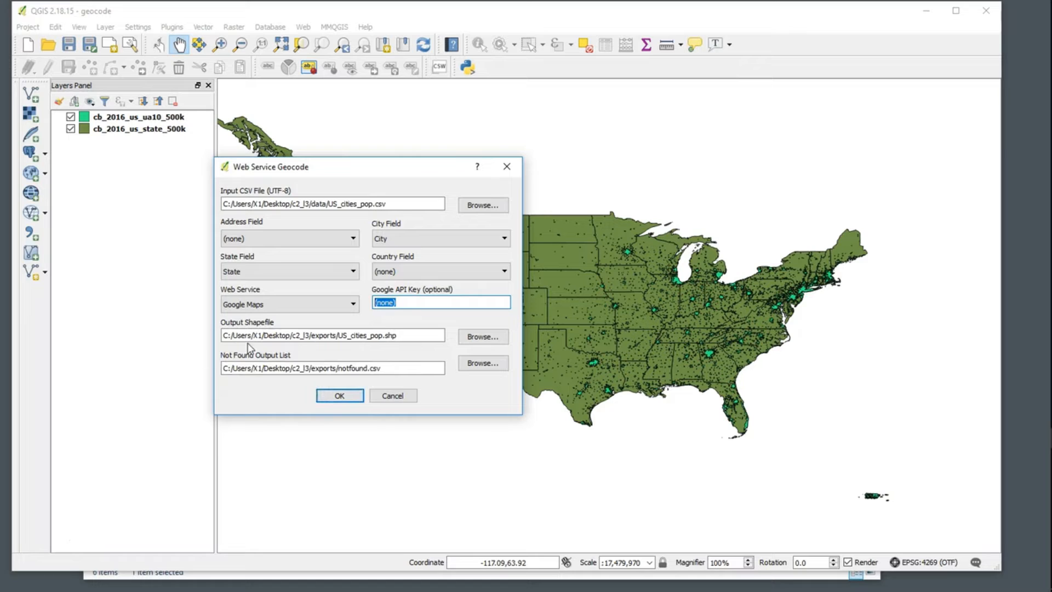
Step: Run the Google Maps geocoding on all 297 cities, creating the US_cities_pop point layer
{"action": "left_click", "coordinate": [333, 335]}
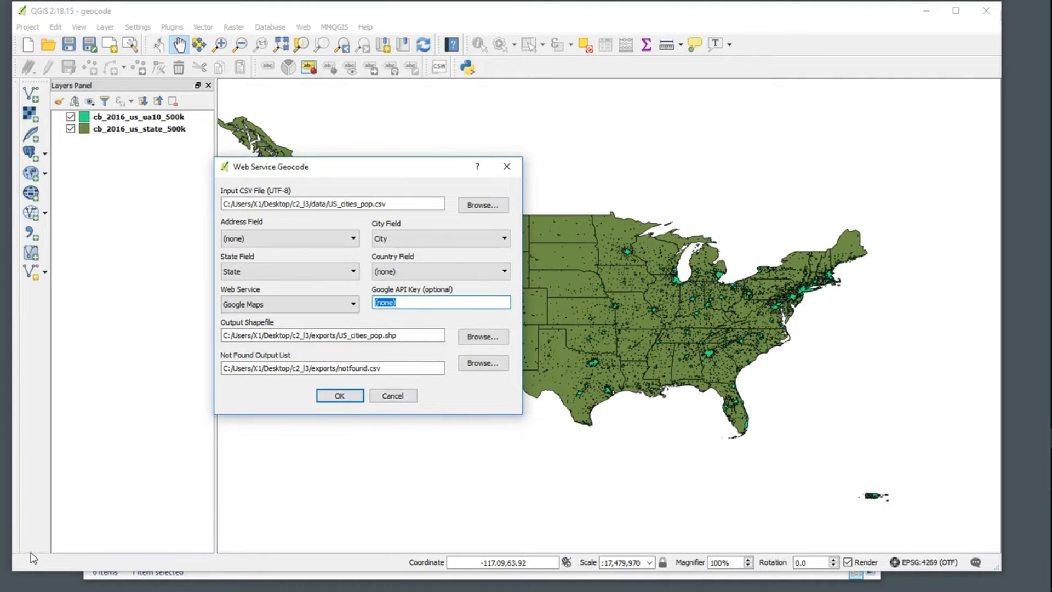
{"action": "left_click", "coordinate": [339, 395]}
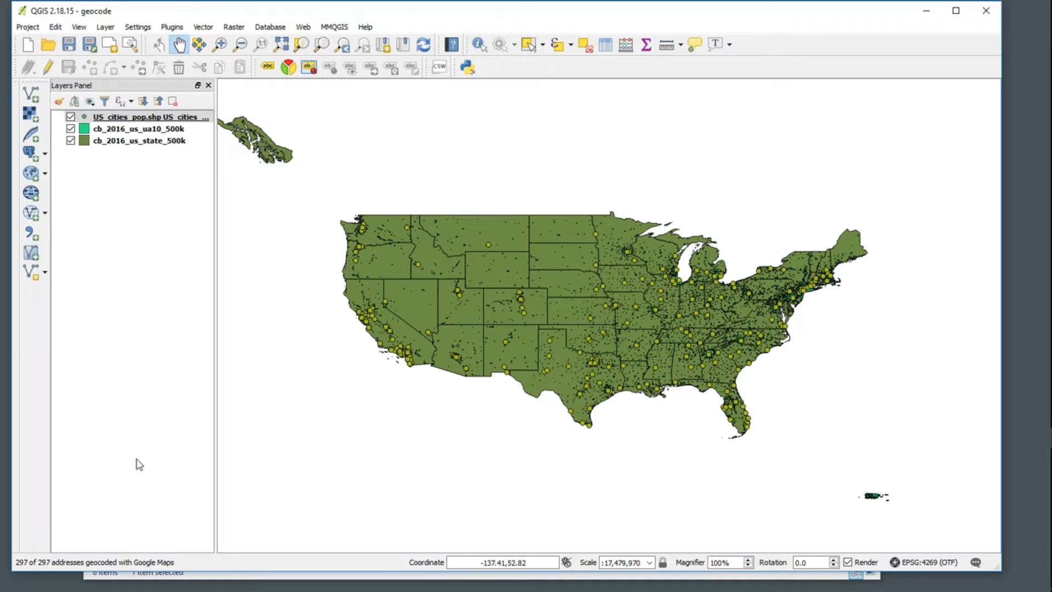
{"action": "mouse_move", "coordinate": [307, 351]}
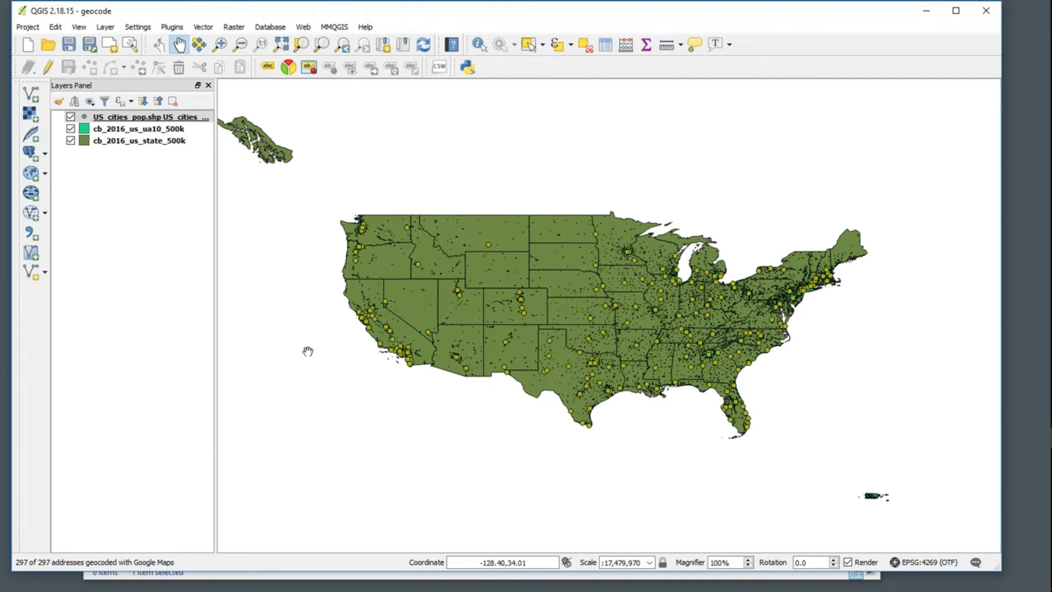
{"action": "right_click", "coordinate": [149, 116]}
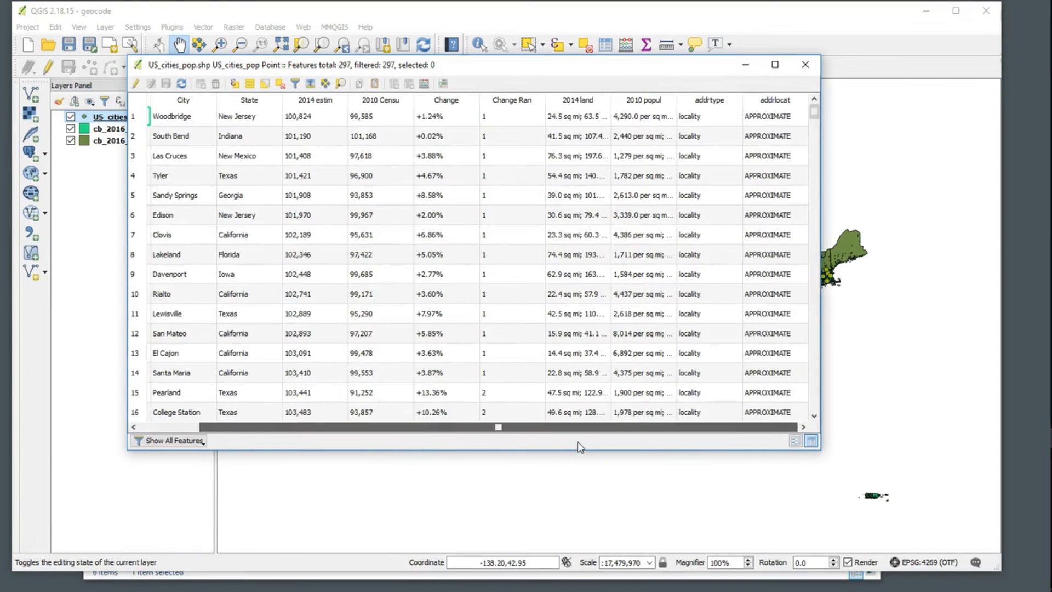
{"action": "mouse_move", "coordinate": [777, 111]}
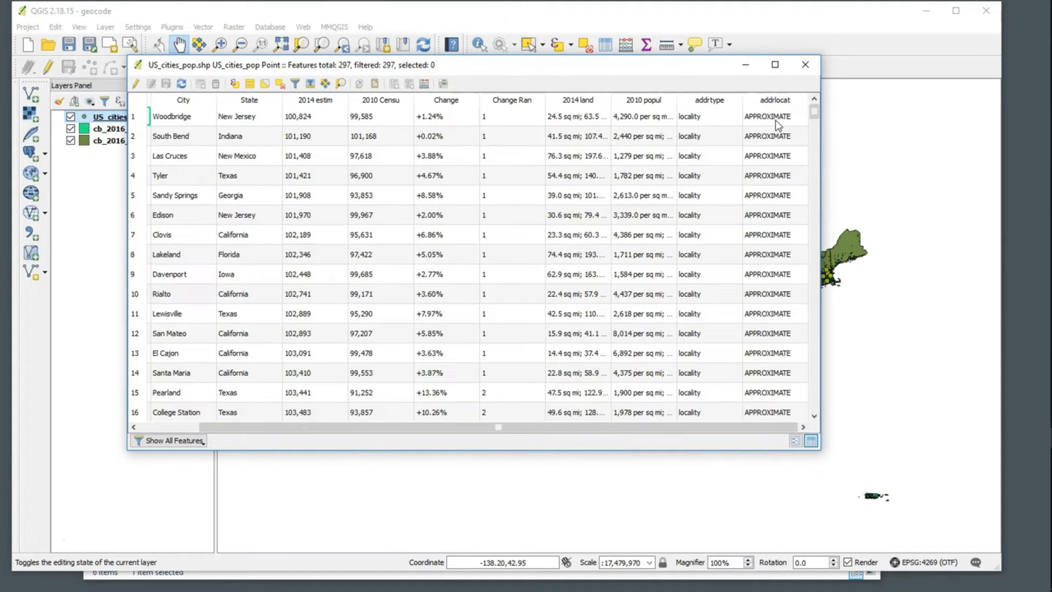
{"action": "mouse_move", "coordinate": [708, 123]}
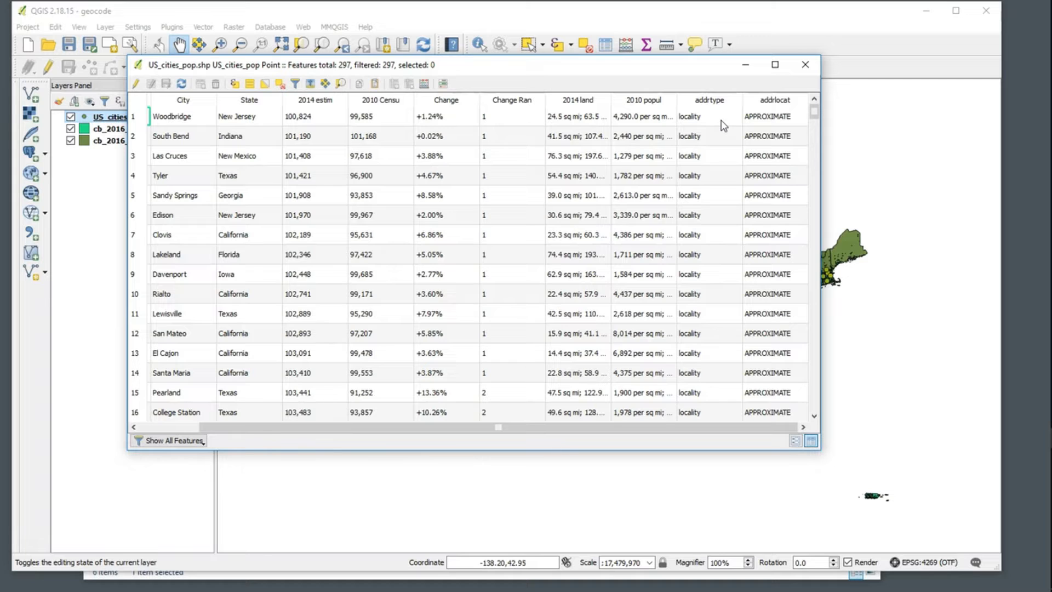
{"action": "mouse_move", "coordinate": [750, 443]}
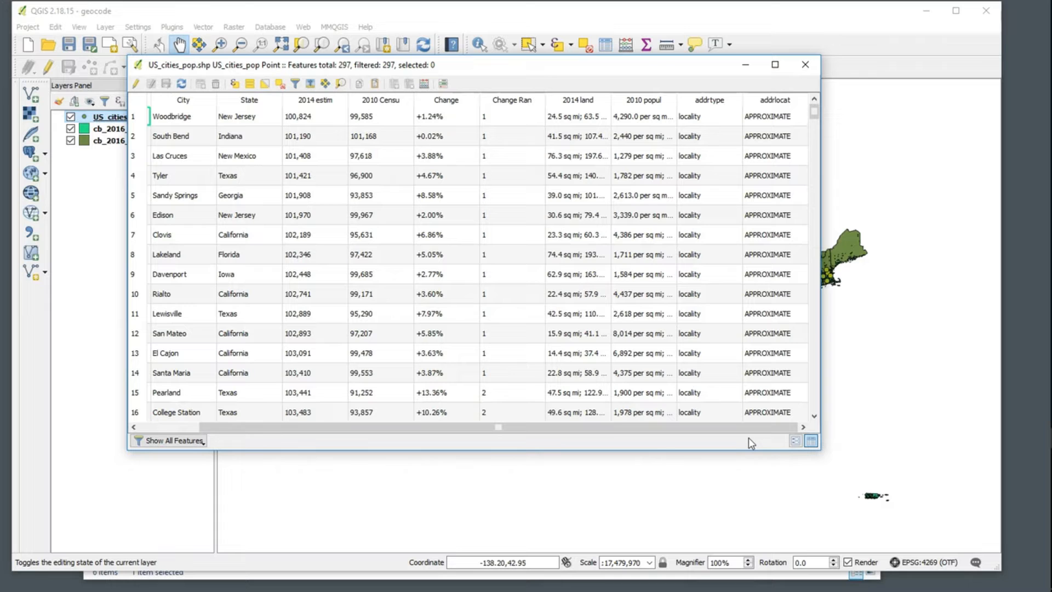
{"action": "left_click", "coordinate": [805, 64]}
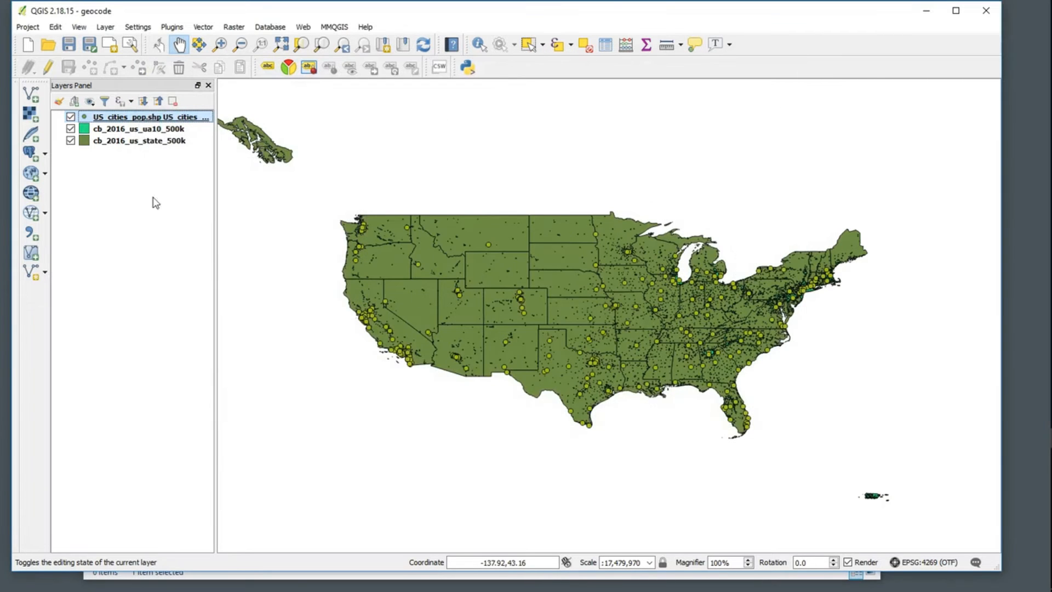
Step: Recolour the city point markers brighter yellow-green through the layer's Style properties
{"action": "right_click", "coordinate": [149, 116]}
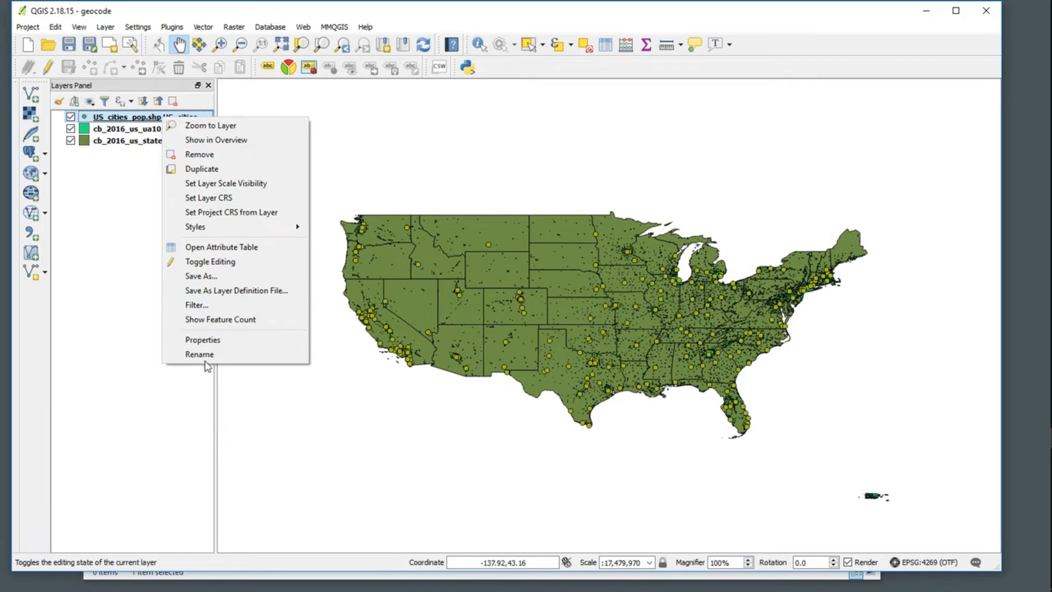
{"action": "left_click", "coordinate": [203, 339]}
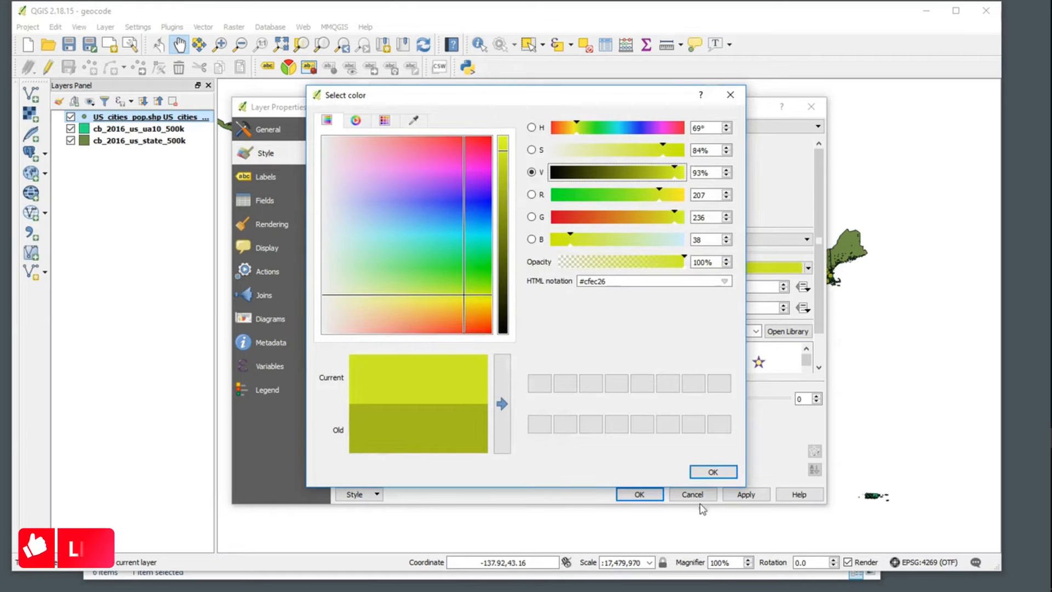
{"action": "left_click", "coordinate": [713, 471]}
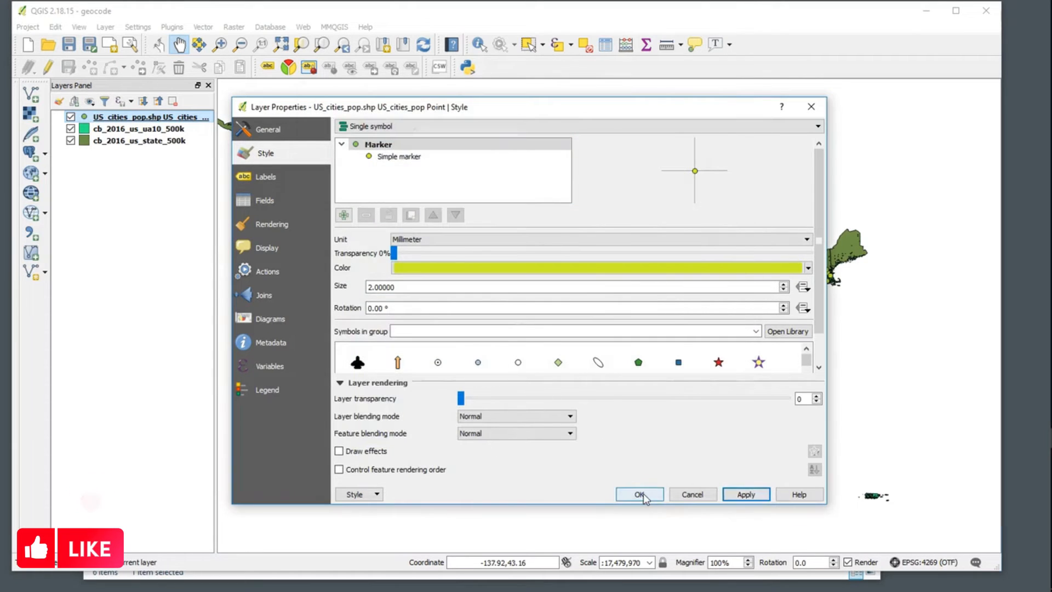
{"action": "left_click", "coordinate": [638, 495]}
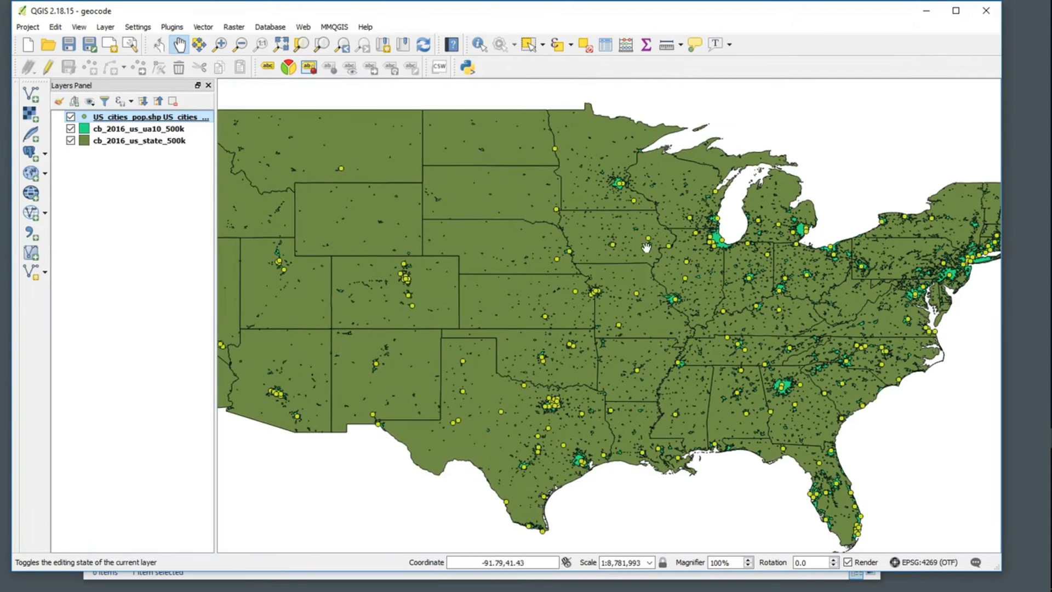
{"action": "mouse_move", "coordinate": [621, 185]}
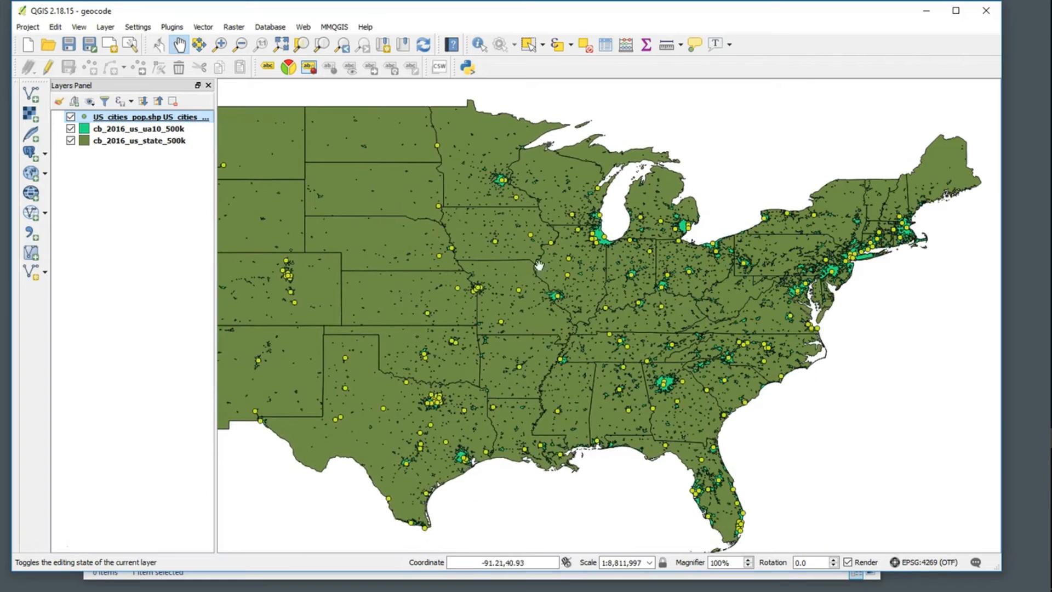
{"action": "mouse_move", "coordinate": [729, 206]}
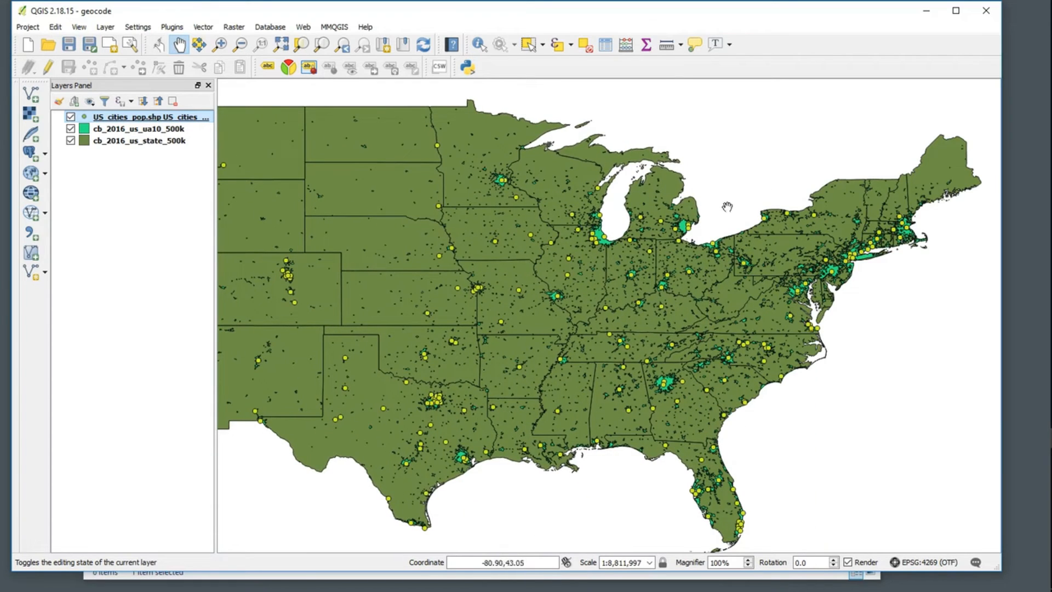
{"action": "mouse_move", "coordinate": [716, 282]}
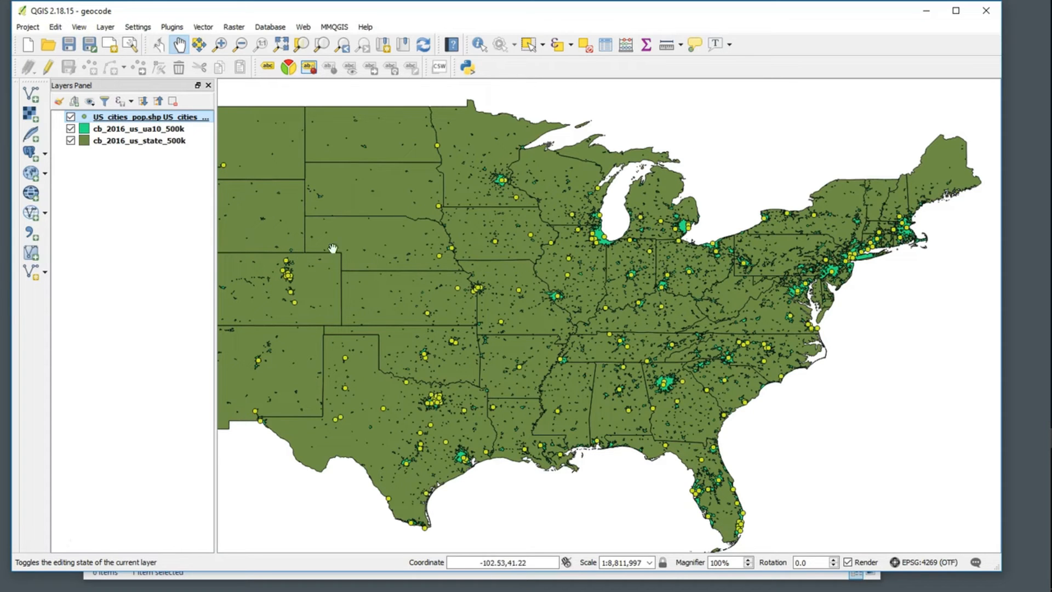
Step: Save the geocode project with the cities, urban areas and states layers
{"action": "left_click", "coordinate": [27, 27]}
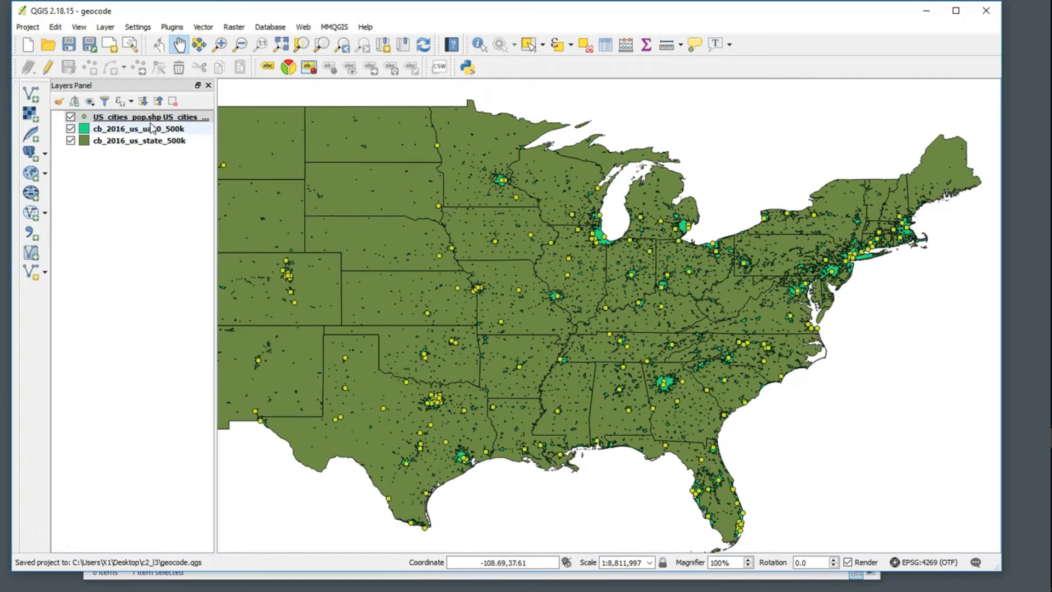
{"action": "mouse_move", "coordinate": [151, 120]}
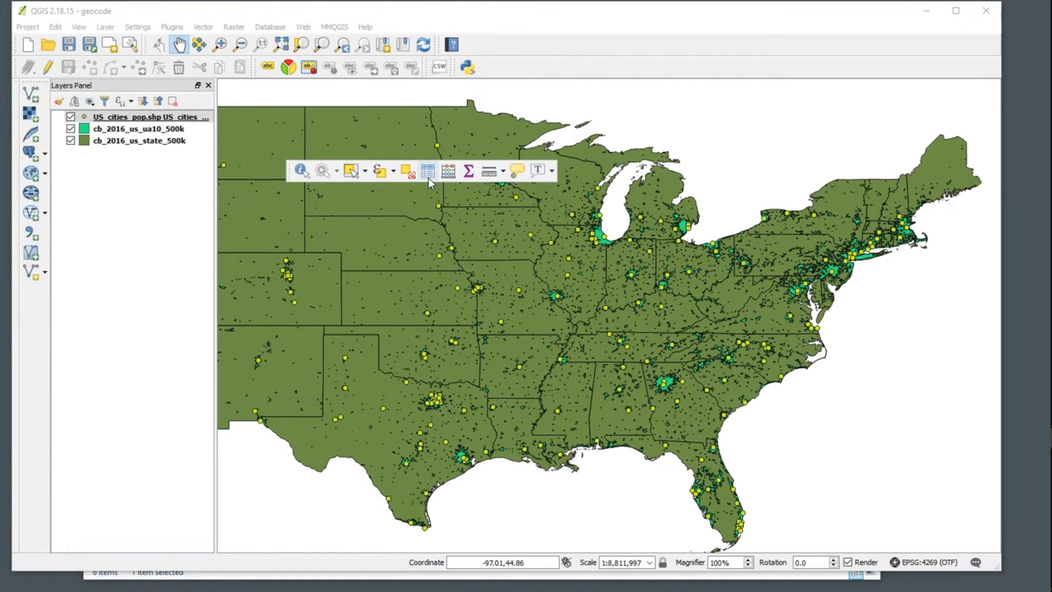
{"action": "mouse_move", "coordinate": [427, 170]}
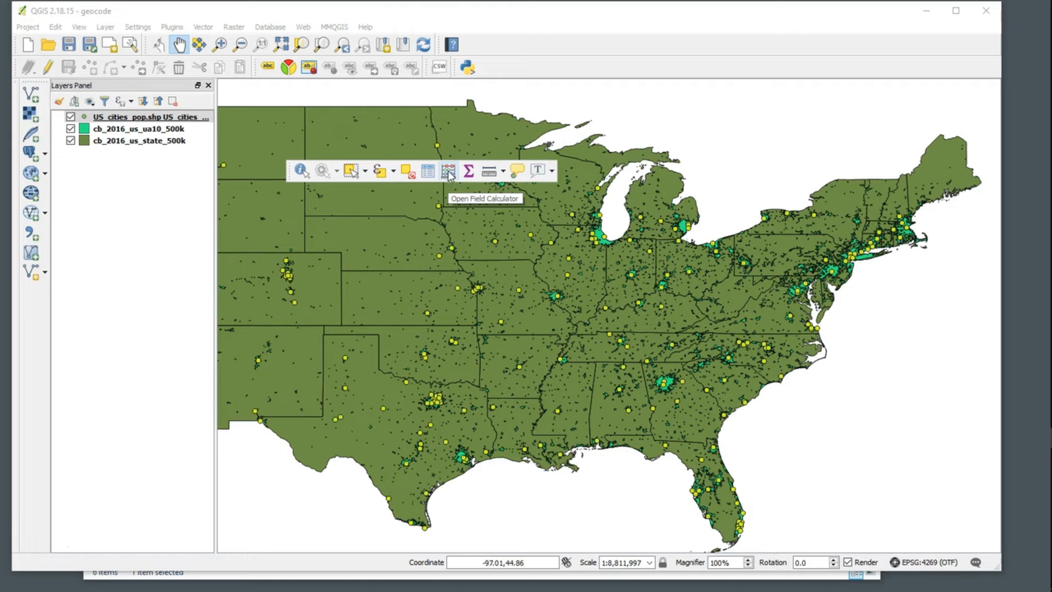
Step: Define a new x_coord Decimal field with precision 1 in the Field Calculator
{"action": "left_click", "coordinate": [449, 170]}
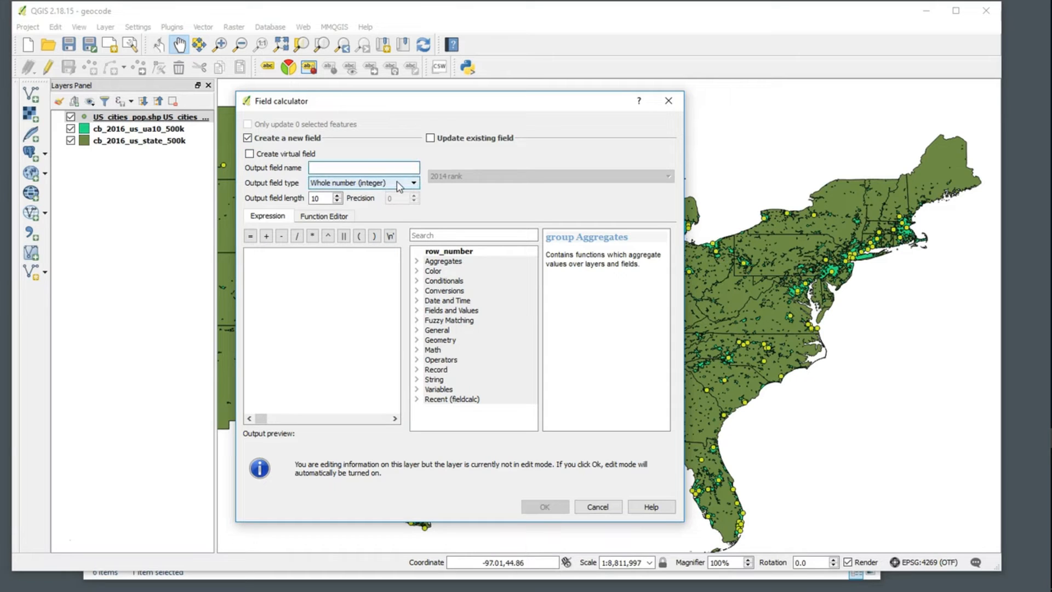
{"action": "left_click", "coordinate": [364, 168]}
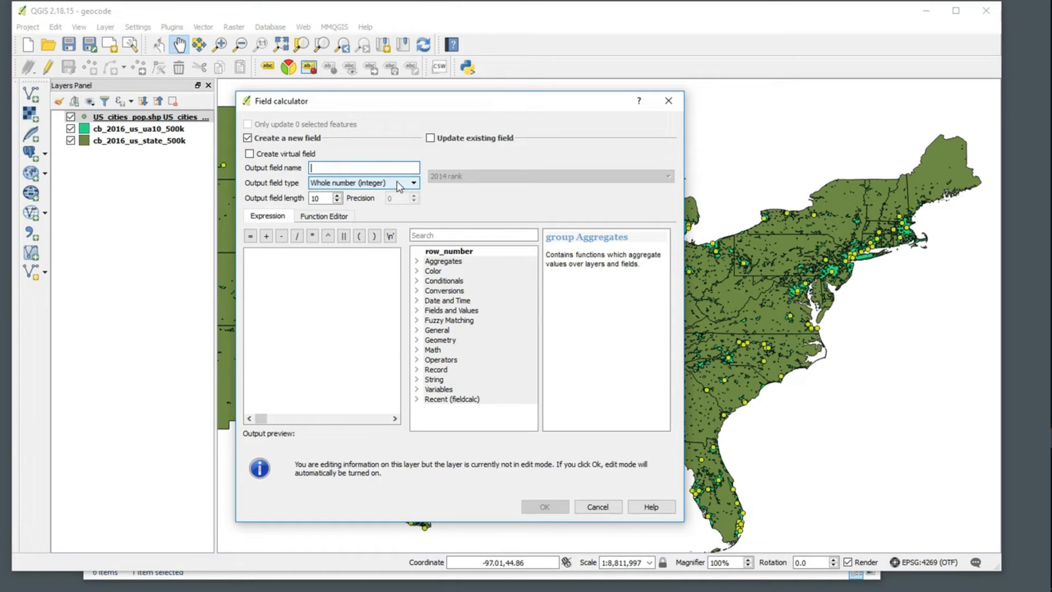
{"action": "type", "text": "x_coord"}
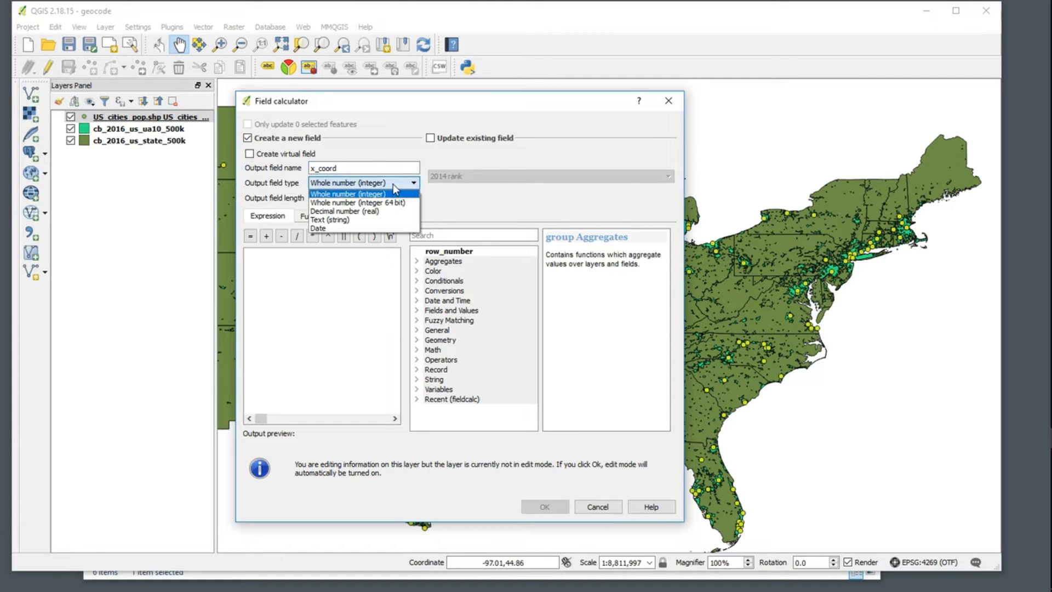
{"action": "left_click", "coordinate": [345, 211]}
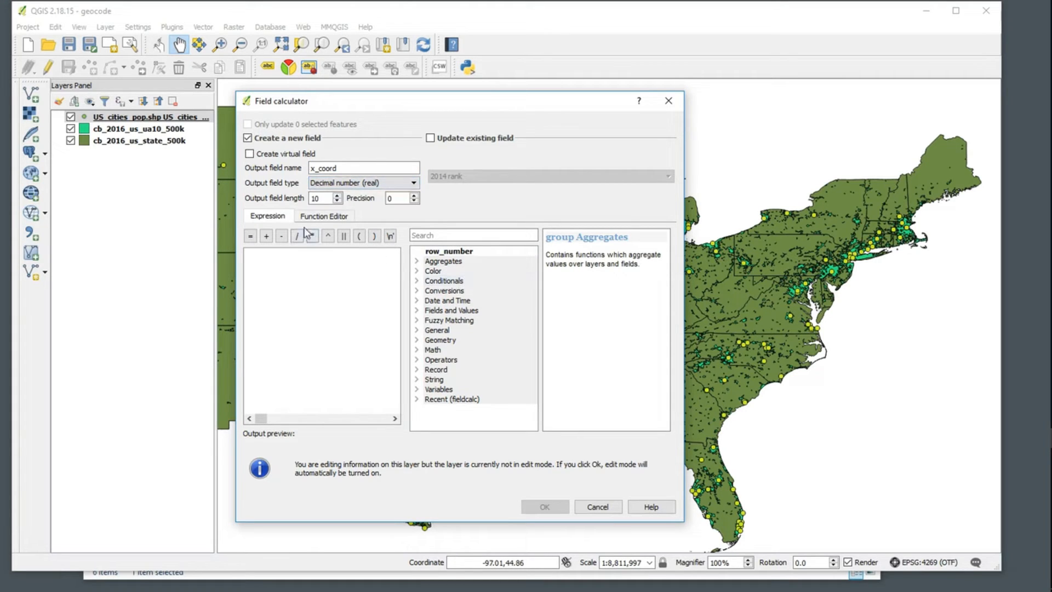
{"action": "left_click", "coordinate": [398, 197]}
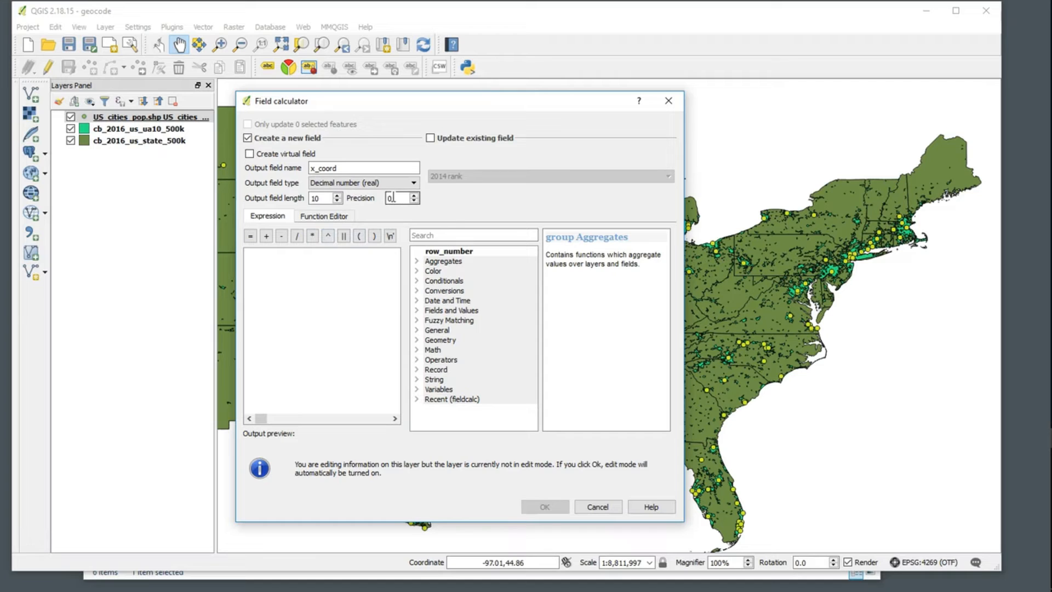
{"action": "left_click", "coordinate": [397, 198]}
{"action": "type", "text": "1"}
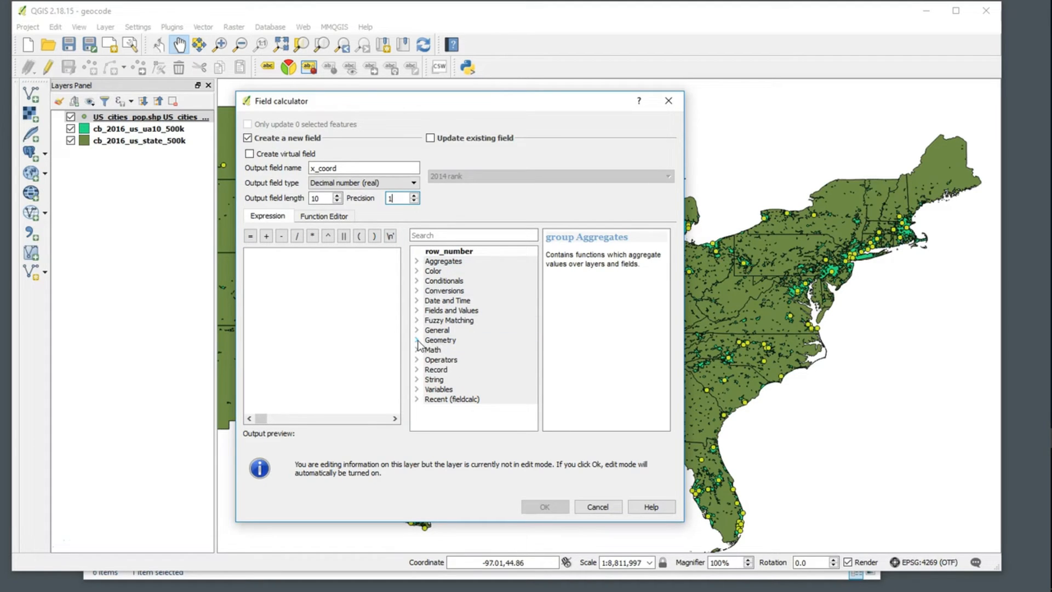
Step: Fill x_coord using the $x expression, then close the attribute table
{"action": "left_click", "coordinate": [440, 339]}
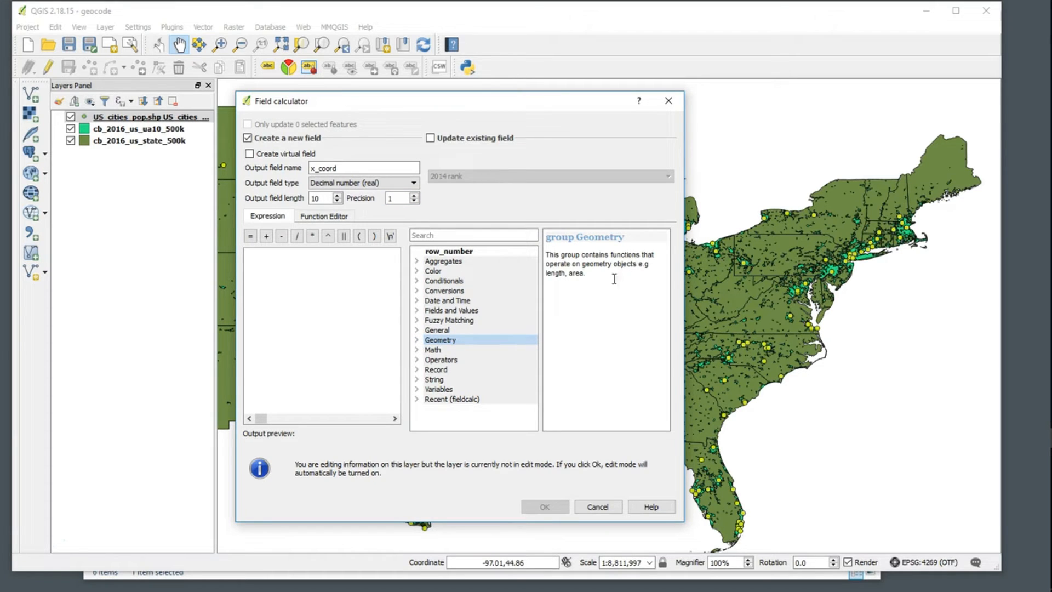
{"action": "mouse_move", "coordinate": [418, 347]}
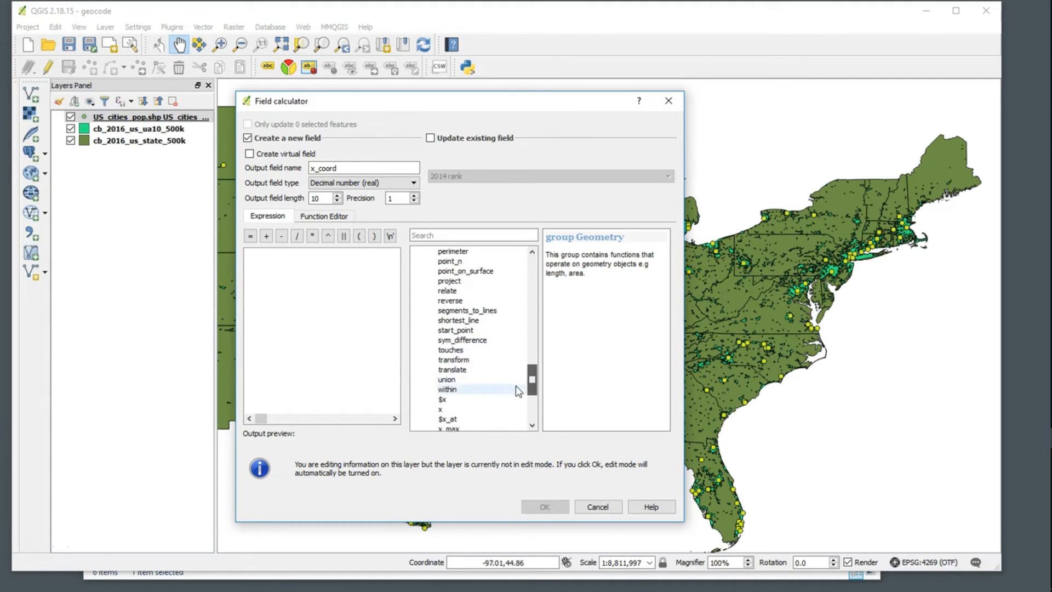
{"action": "left_click", "coordinate": [442, 359]}
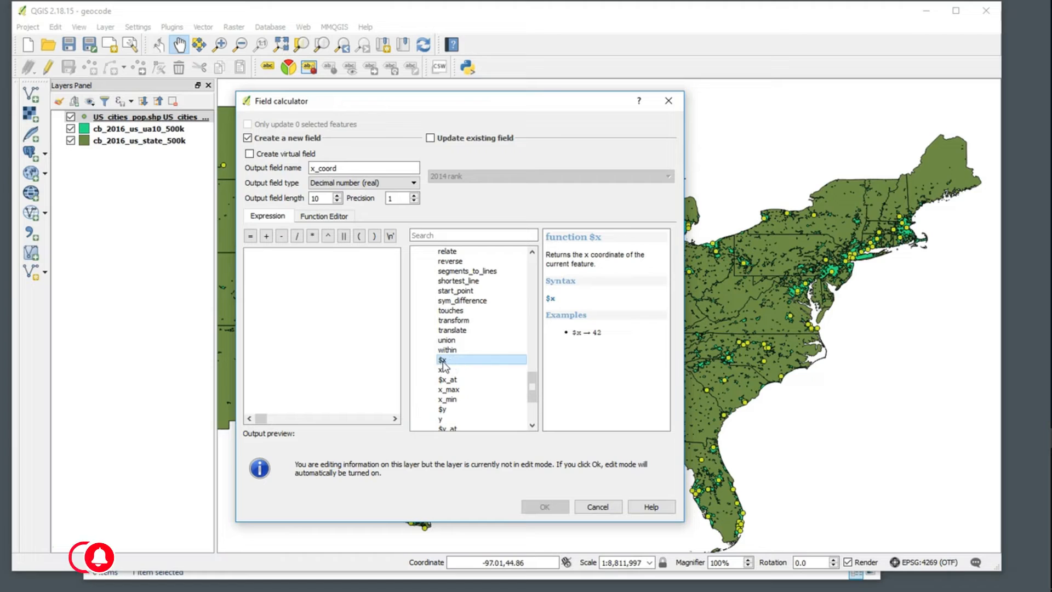
{"action": "double_click", "coordinate": [442, 360]}
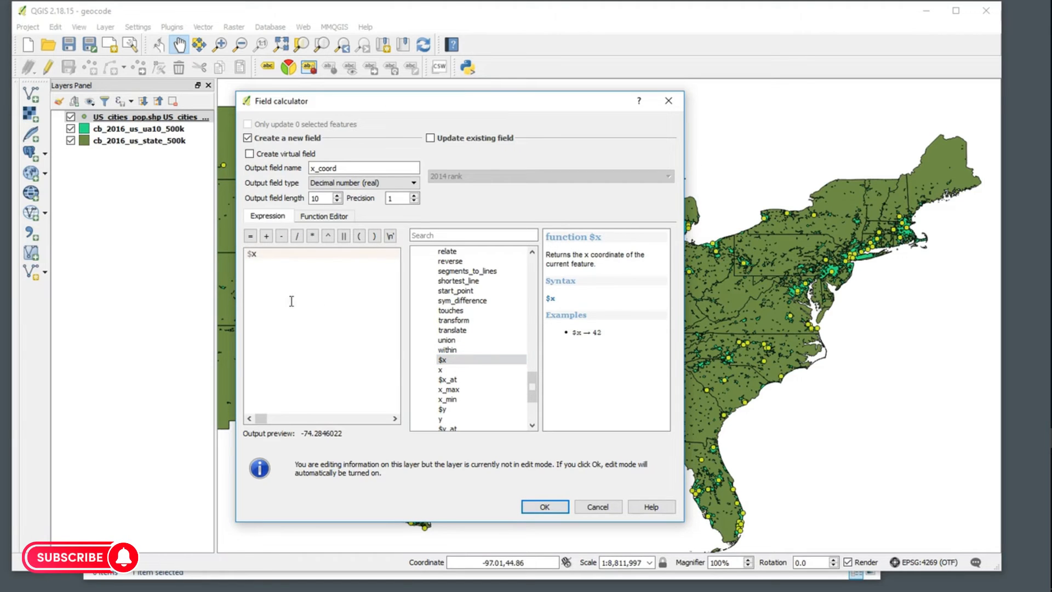
{"action": "mouse_move", "coordinate": [257, 266]}
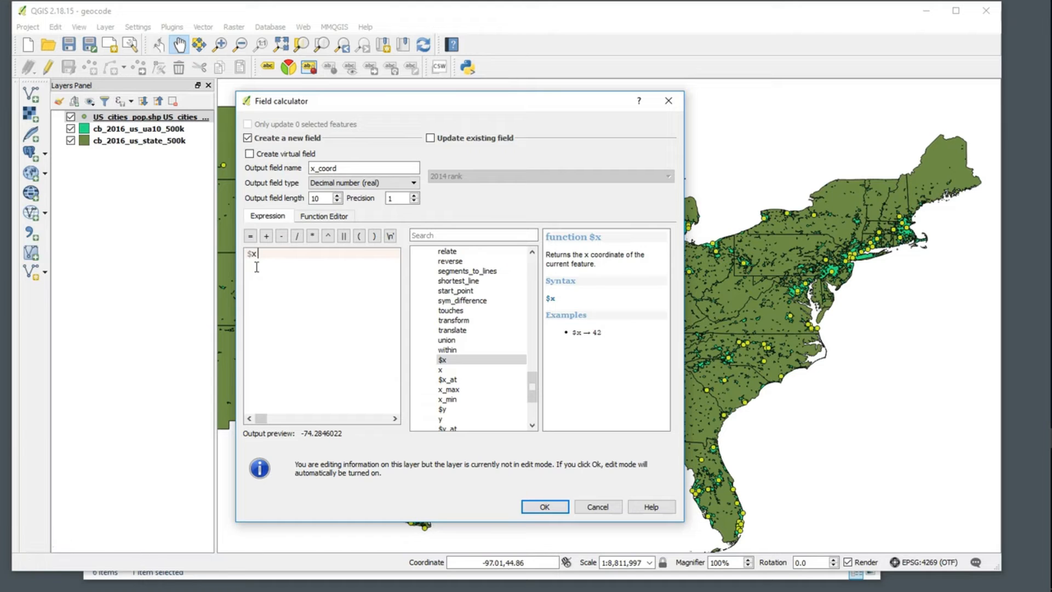
{"action": "left_click", "coordinate": [544, 507]}
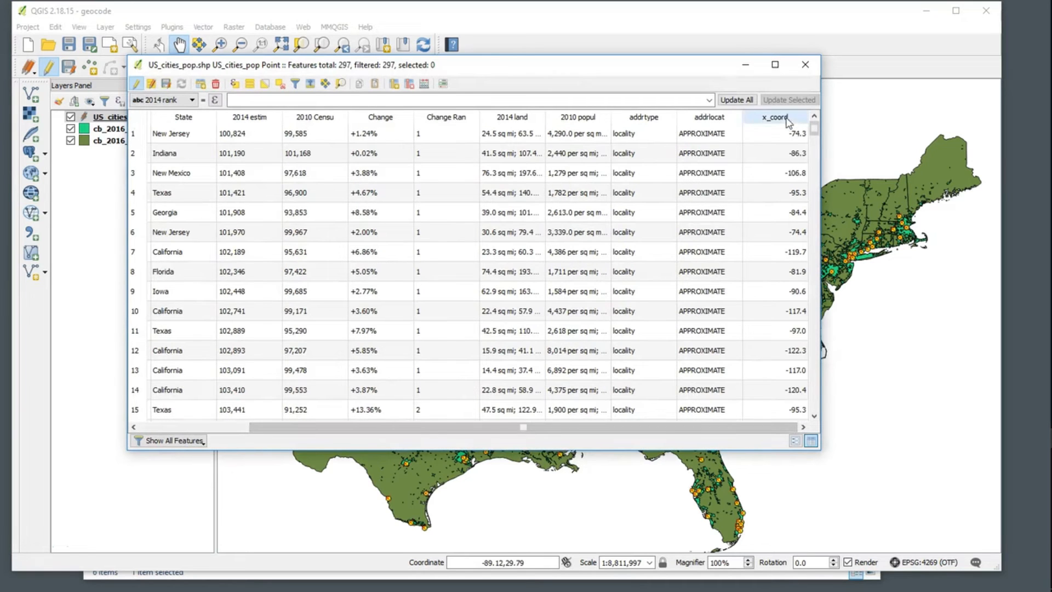
{"action": "mouse_move", "coordinate": [805, 65]}
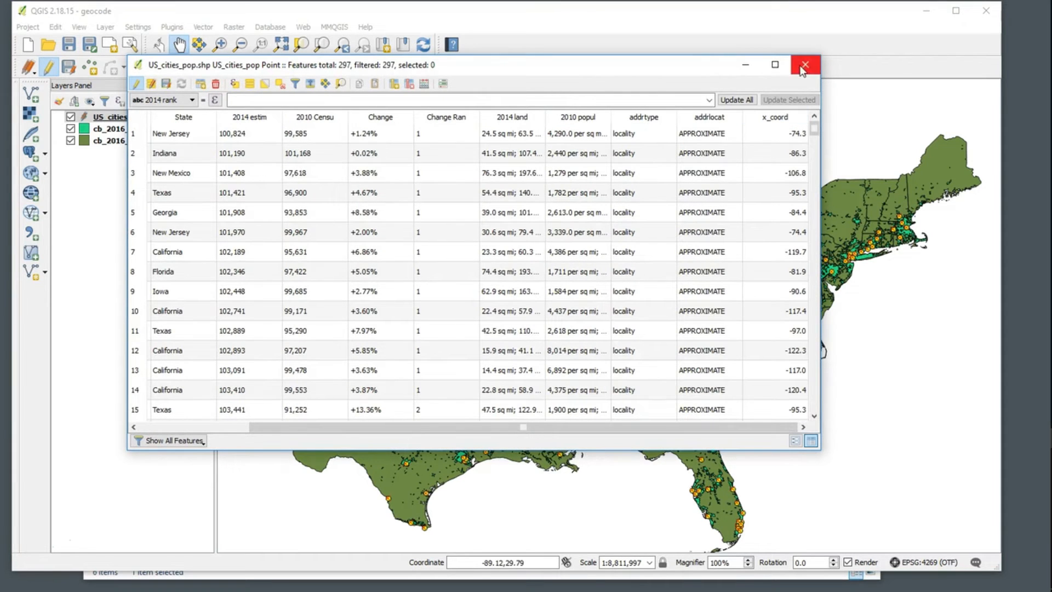
{"action": "left_click", "coordinate": [805, 64]}
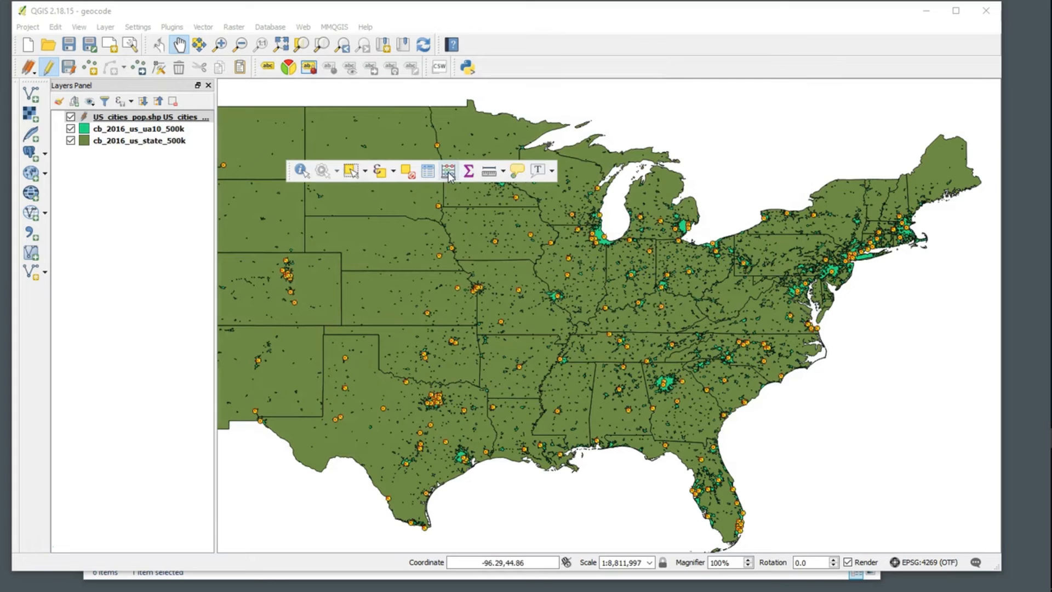
Step: Calculate a y_coord Decimal field with precision 1 from the $y expression
{"action": "left_click", "coordinate": [449, 169]}
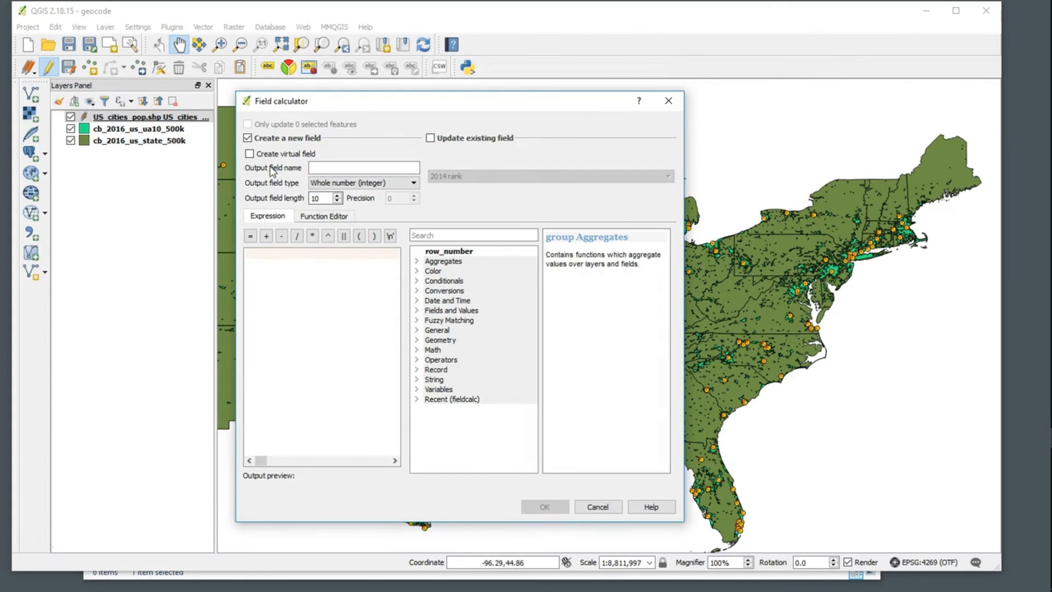
{"action": "left_click", "coordinate": [364, 167]}
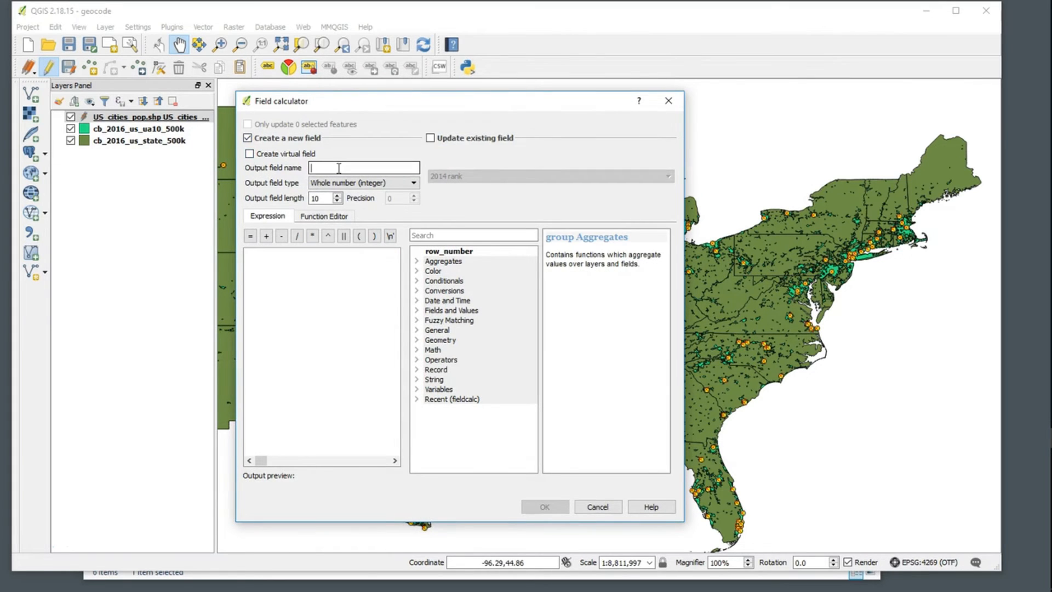
{"action": "type", "text": "y_coord"}
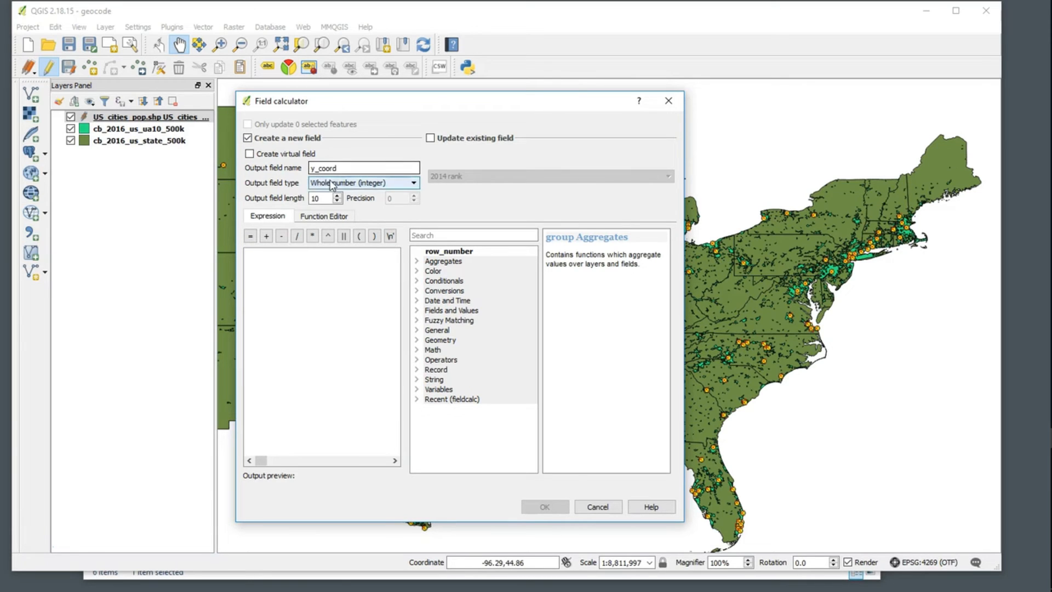
{"action": "left_click", "coordinate": [363, 183]}
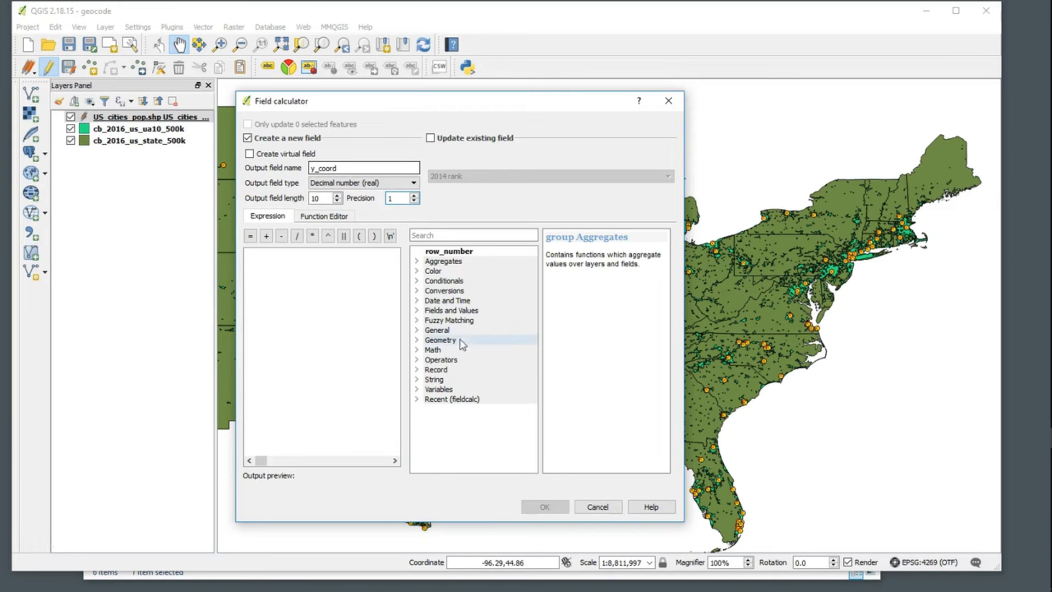
{"action": "left_click", "coordinate": [440, 340]}
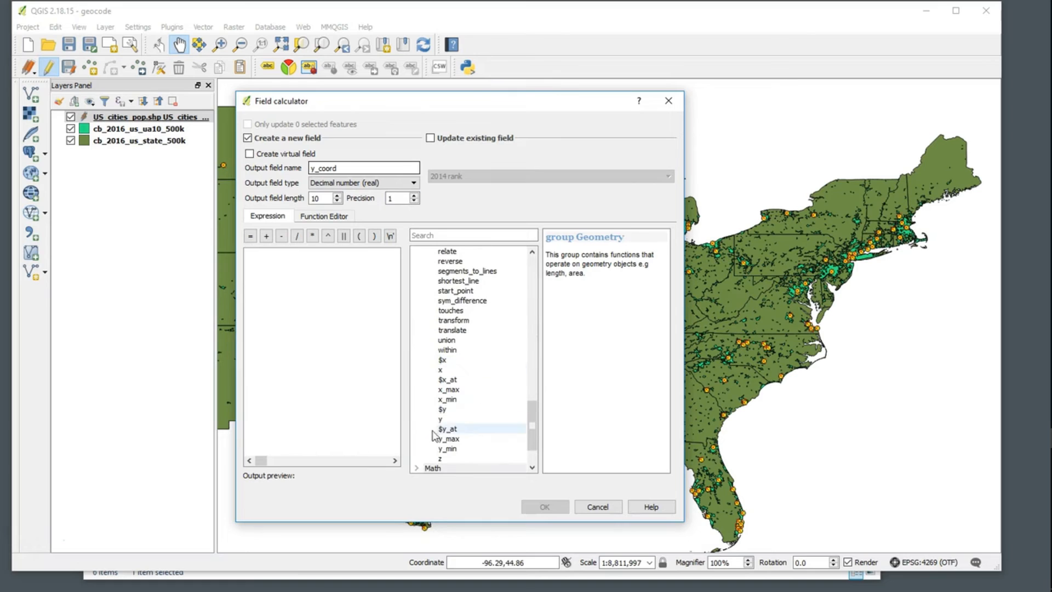
{"action": "left_click", "coordinate": [442, 409]}
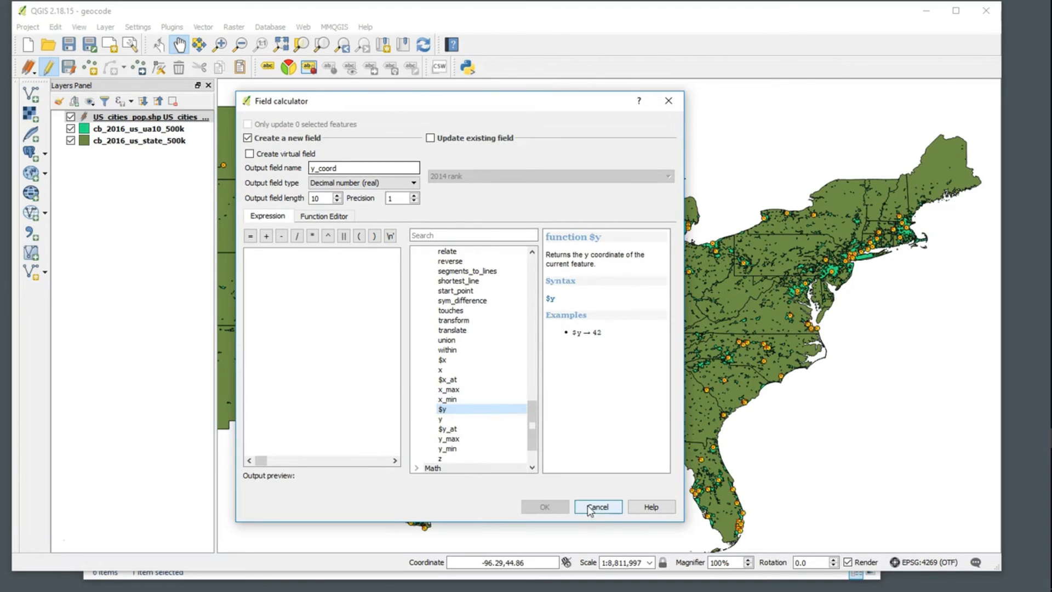
{"action": "type", "text": "$y"}
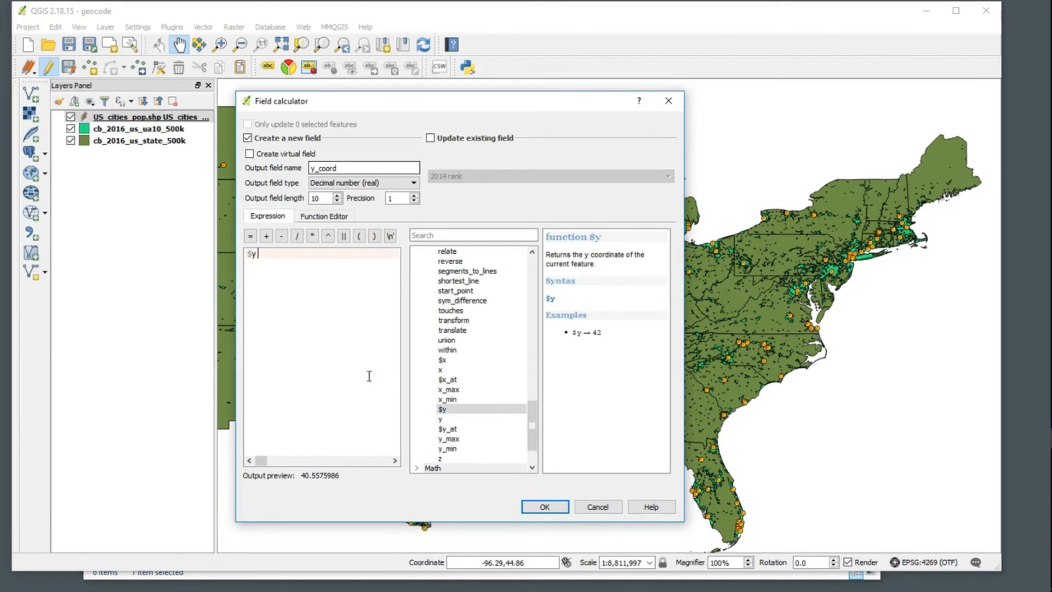
{"action": "left_click", "coordinate": [544, 506]}
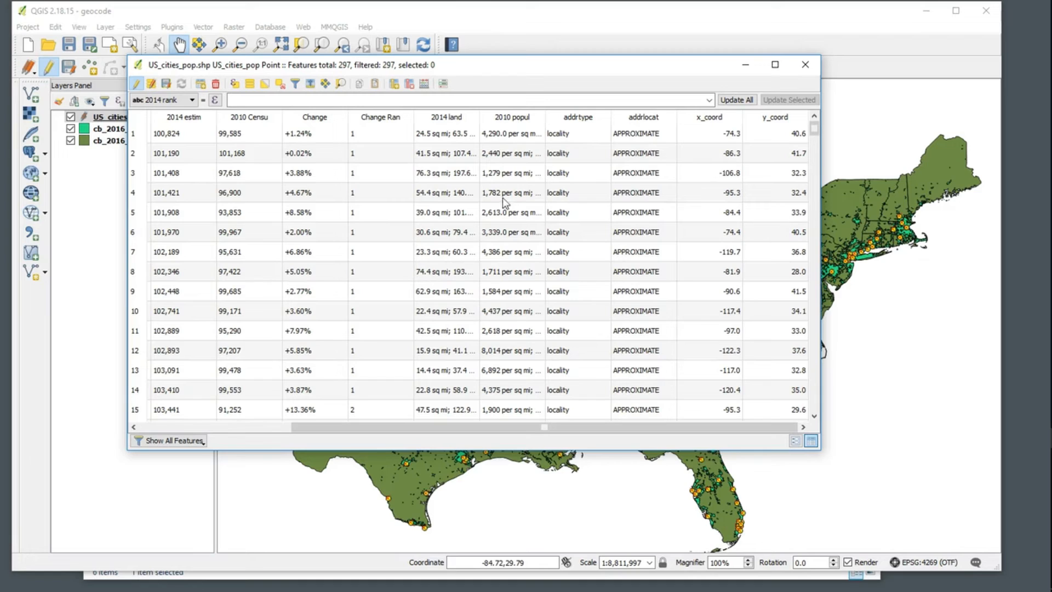
{"action": "mouse_move", "coordinate": [585, 198]}
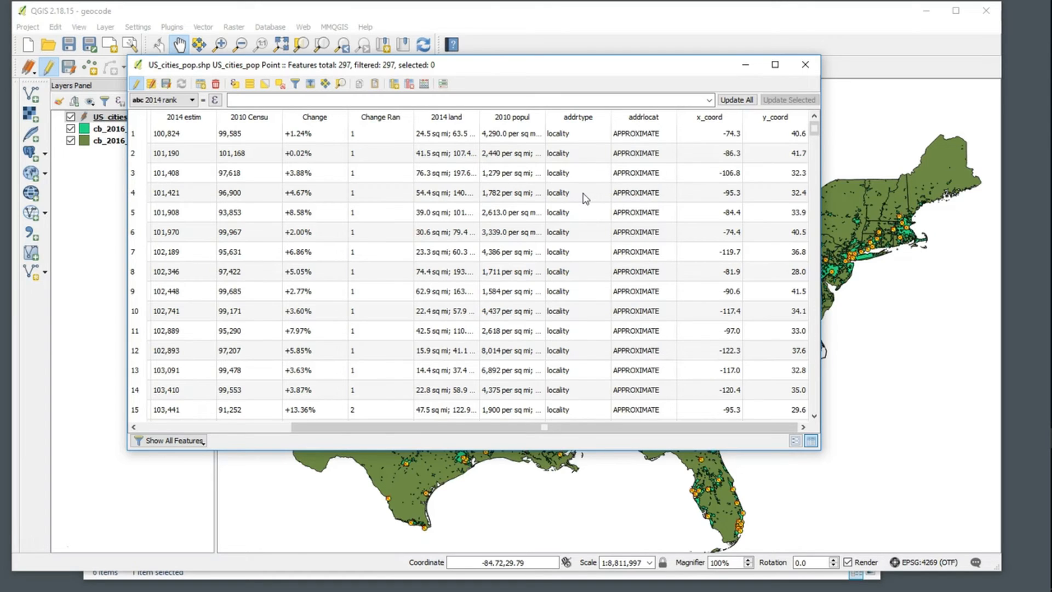
{"action": "mouse_move", "coordinate": [805, 82]}
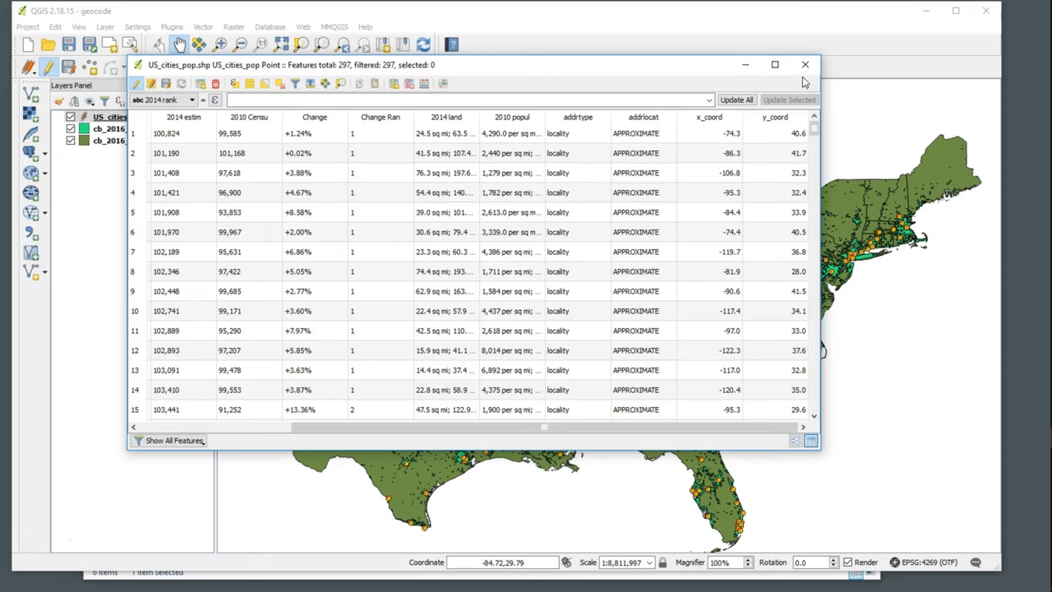
Step: Close the attribute table after checking x_coord and y_coord for all 297 cities
{"action": "left_click", "coordinate": [804, 65]}
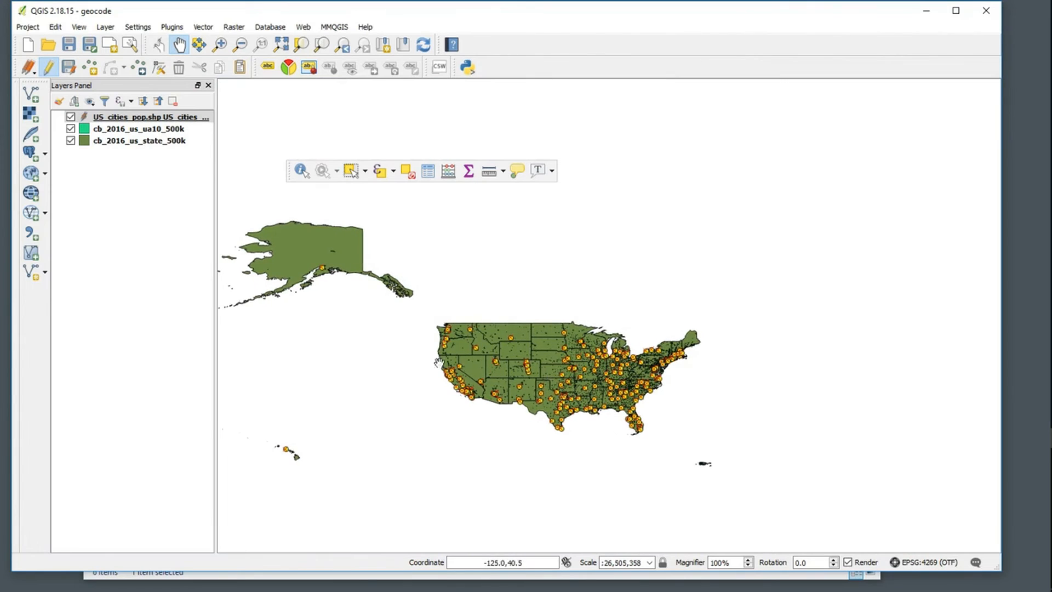
{"action": "mouse_move", "coordinate": [436, 362]}
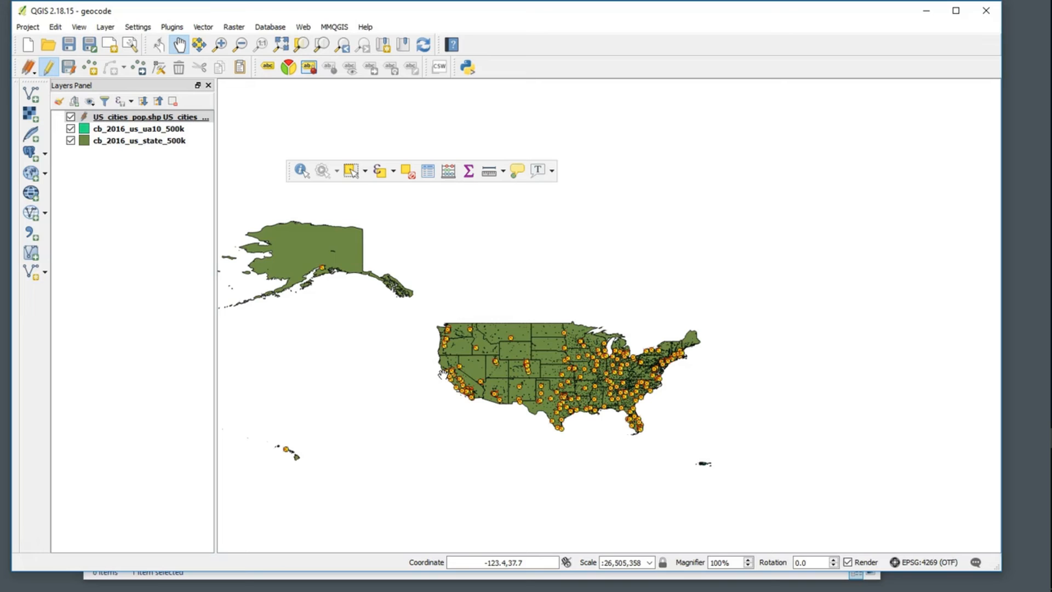
{"action": "mouse_move", "coordinate": [496, 396]}
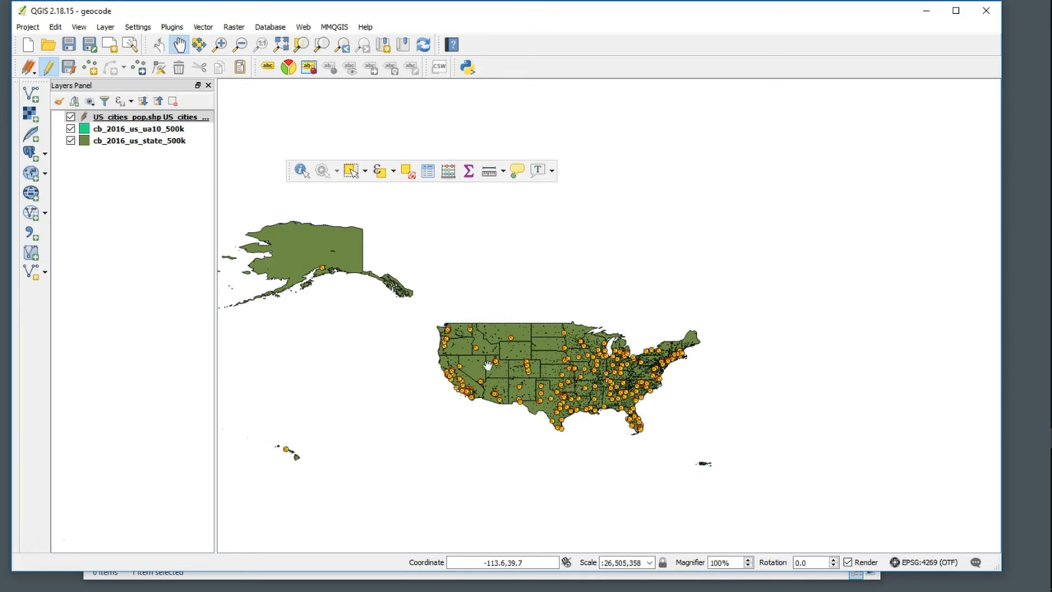
{"action": "mouse_move", "coordinate": [493, 368]}
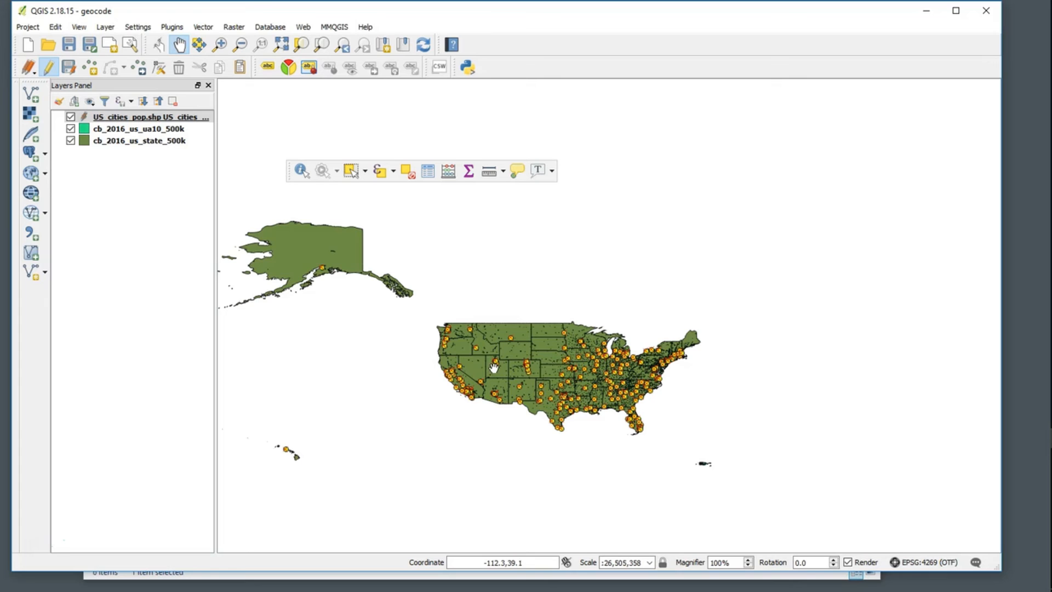
Step: Turn off editing on US_cities_pop and save the layer's changes
{"action": "right_click", "coordinate": [134, 116]}
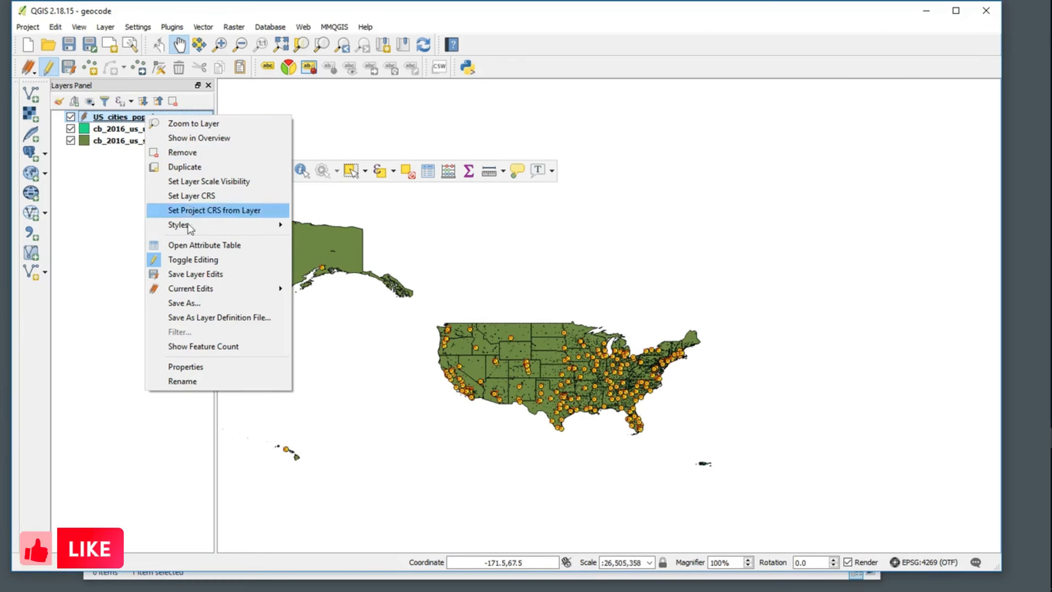
{"action": "left_click", "coordinate": [193, 260]}
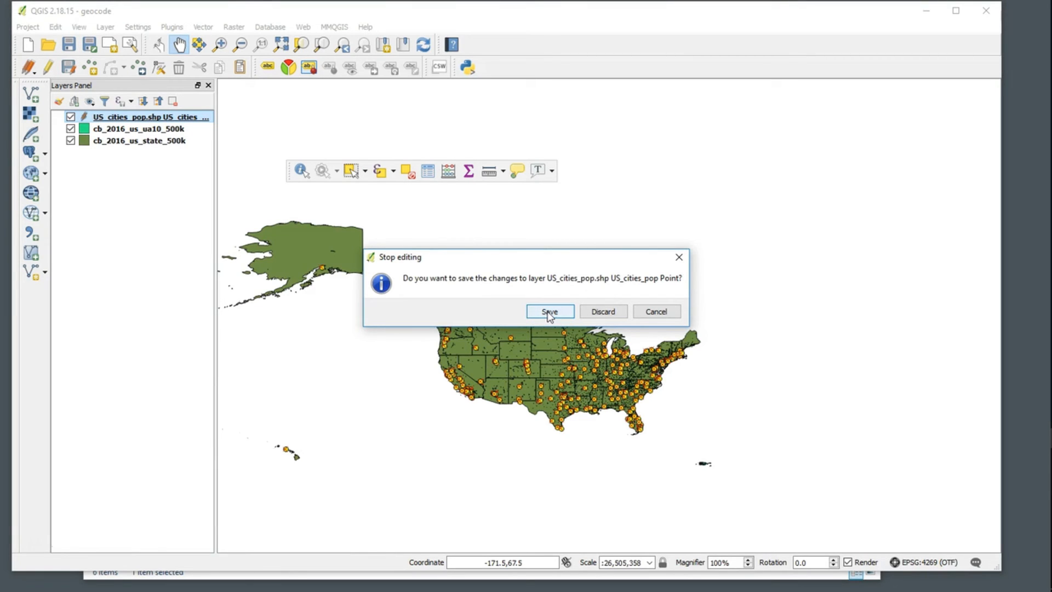
{"action": "left_click", "coordinate": [548, 310]}
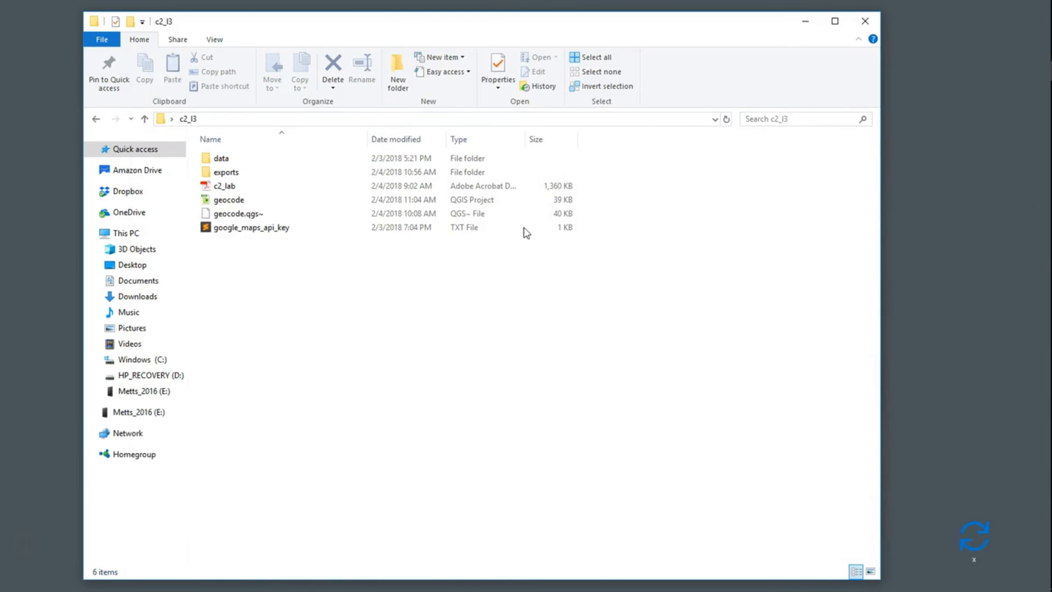
{"action": "double_click", "coordinate": [226, 172]}
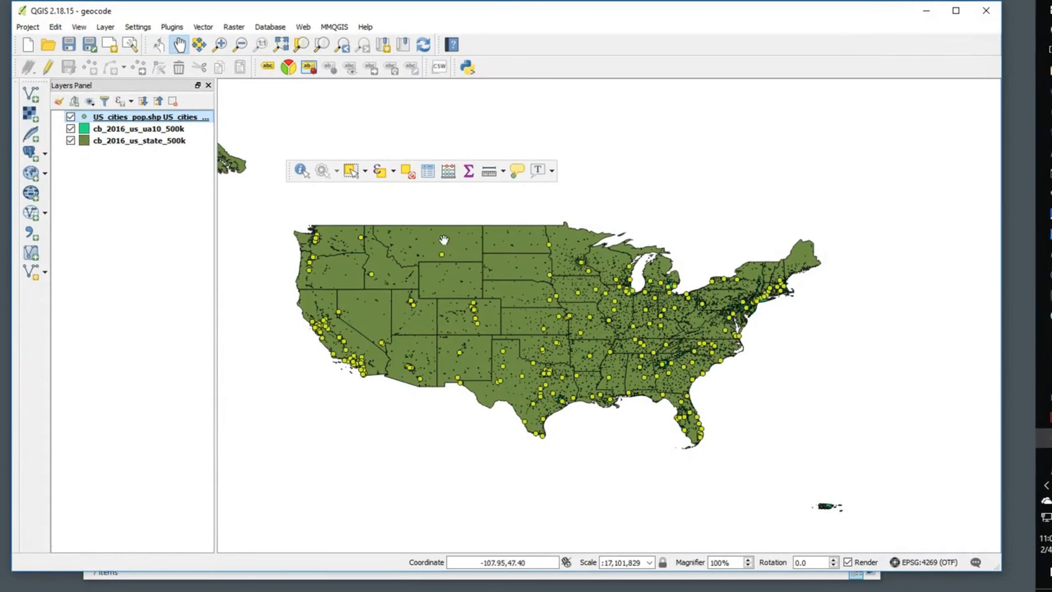
{"action": "mouse_move", "coordinate": [334, 27]}
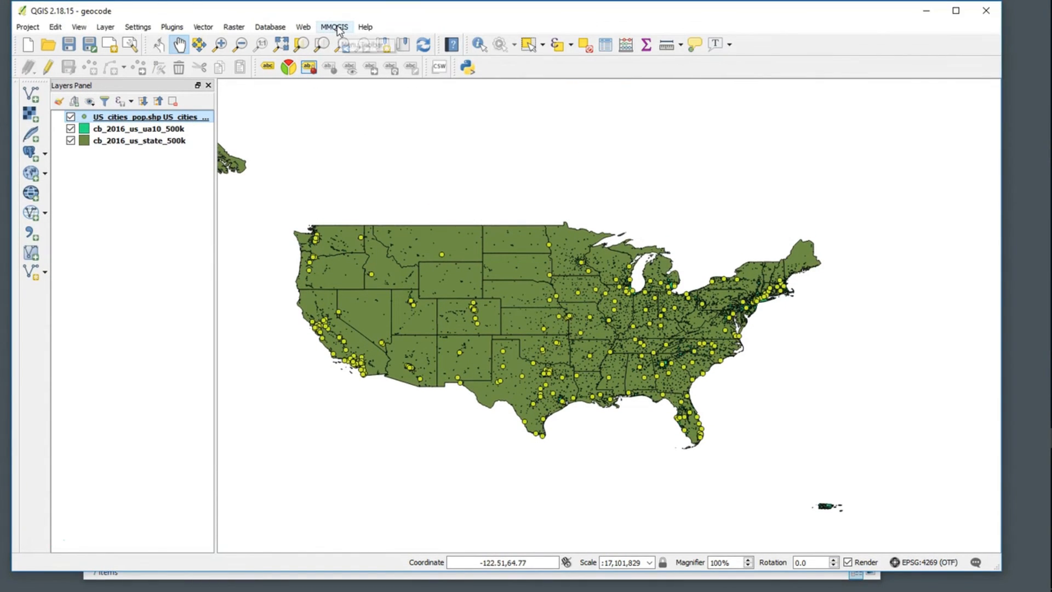
Step: Launch MMQGIS Attributes Export to CSV File for the cities layer
{"action": "left_click", "coordinate": [334, 27]}
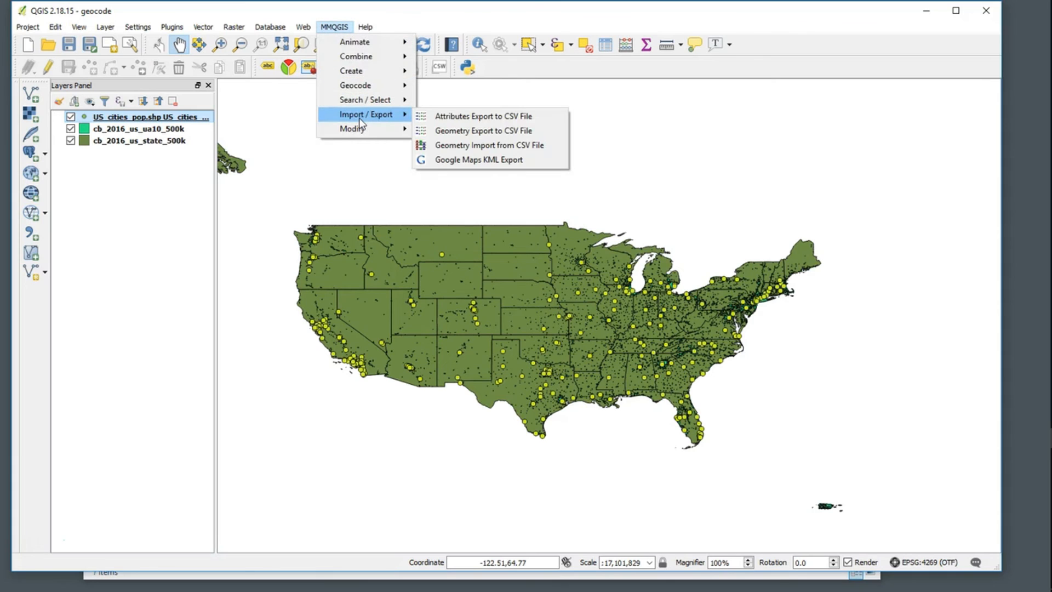
{"action": "mouse_move", "coordinate": [355, 86]}
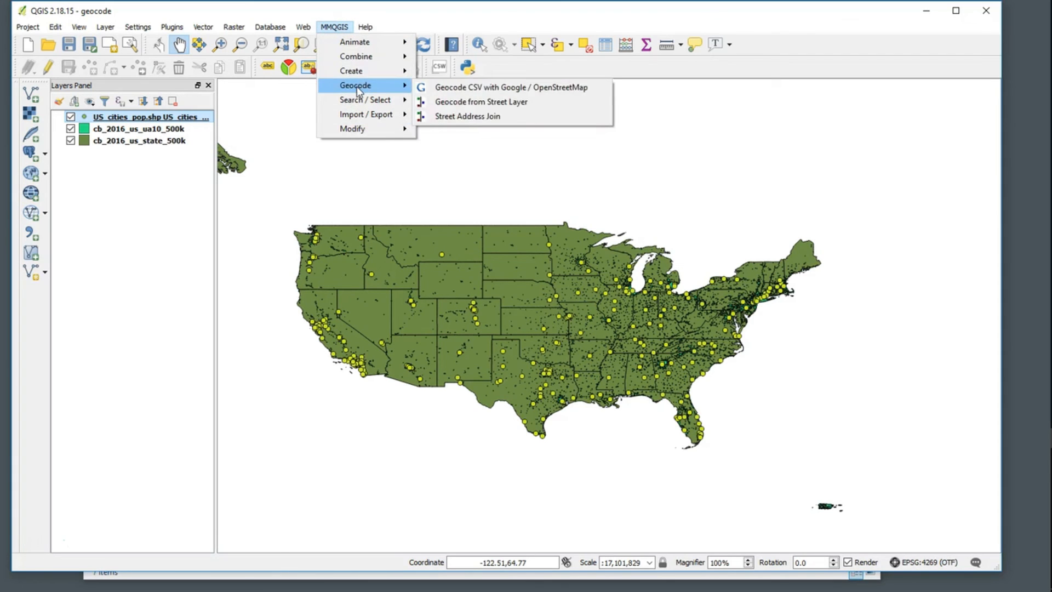
{"action": "mouse_move", "coordinate": [366, 114]}
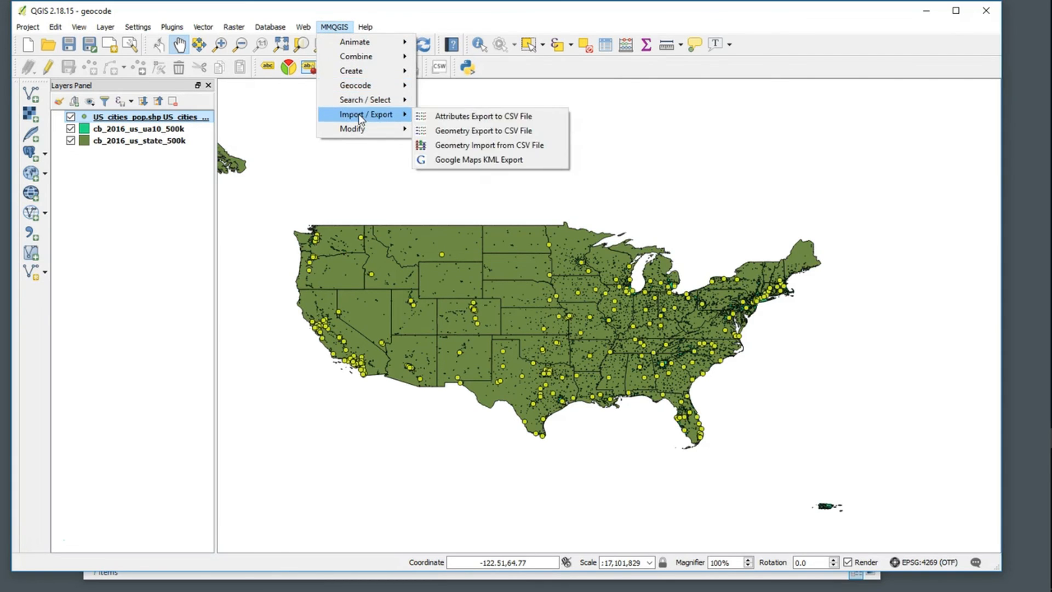
{"action": "mouse_move", "coordinate": [481, 116]}
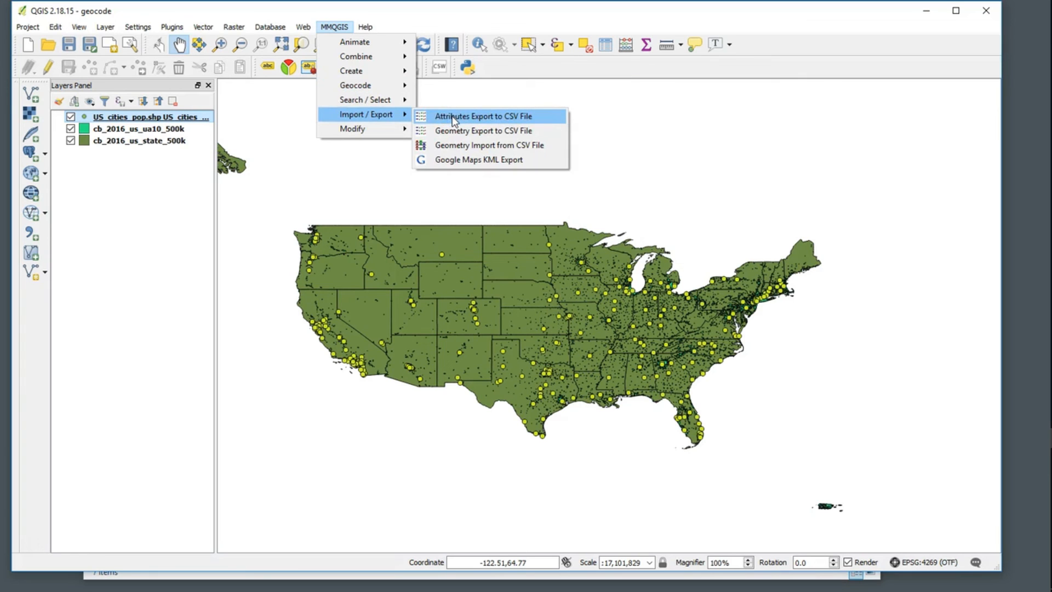
{"action": "left_click", "coordinate": [482, 115]}
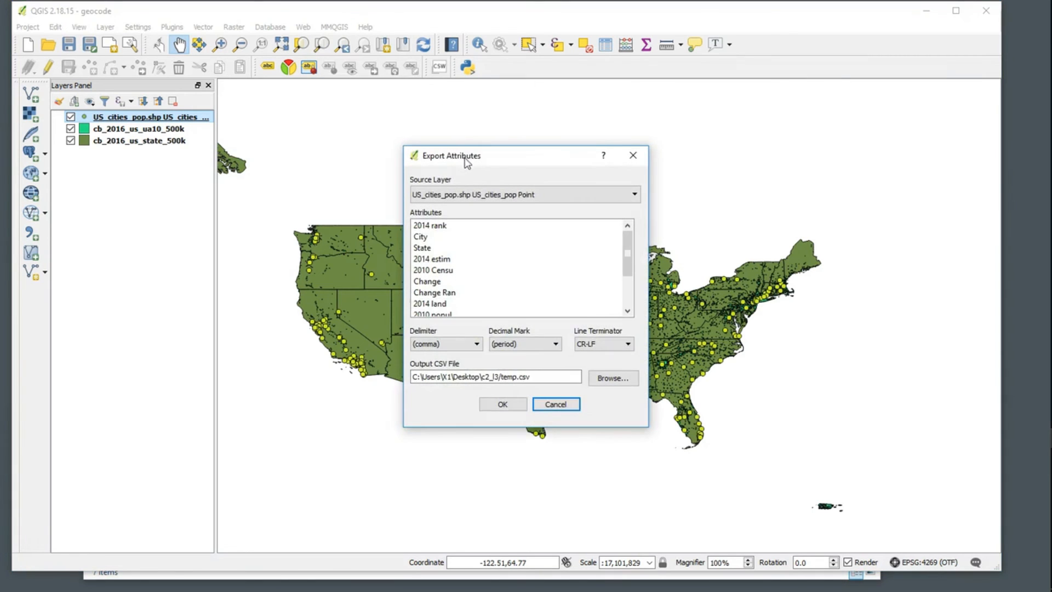
Step: Export US_cities_pop attributes to city_pop_x_y.csv in c2_l3, writing 297 records
{"action": "left_click_drag", "start_coordinate": [463, 155], "coordinate": [346, 149]}
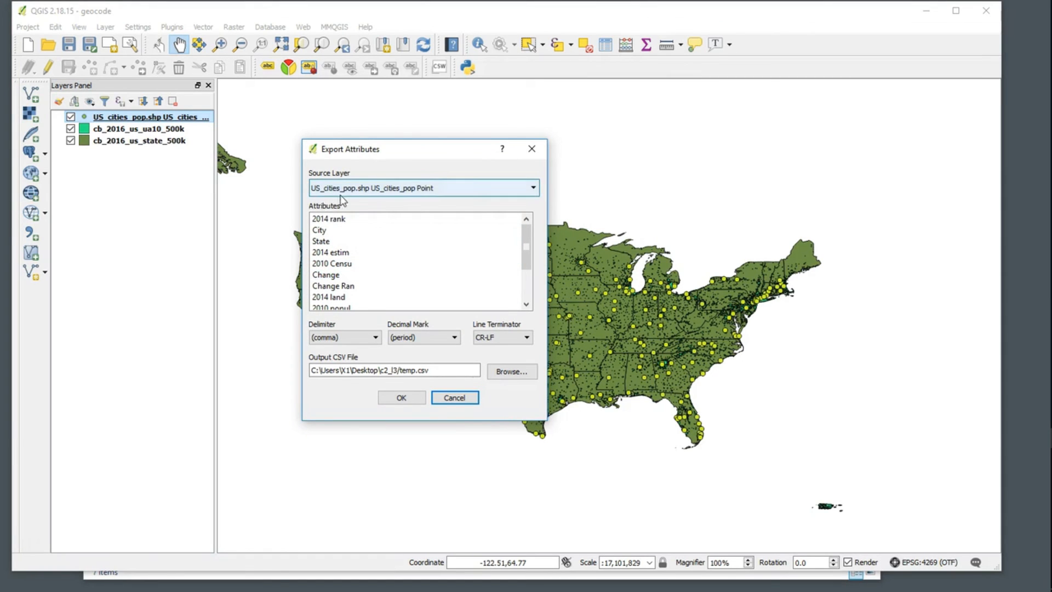
{"action": "mouse_move", "coordinate": [476, 192]}
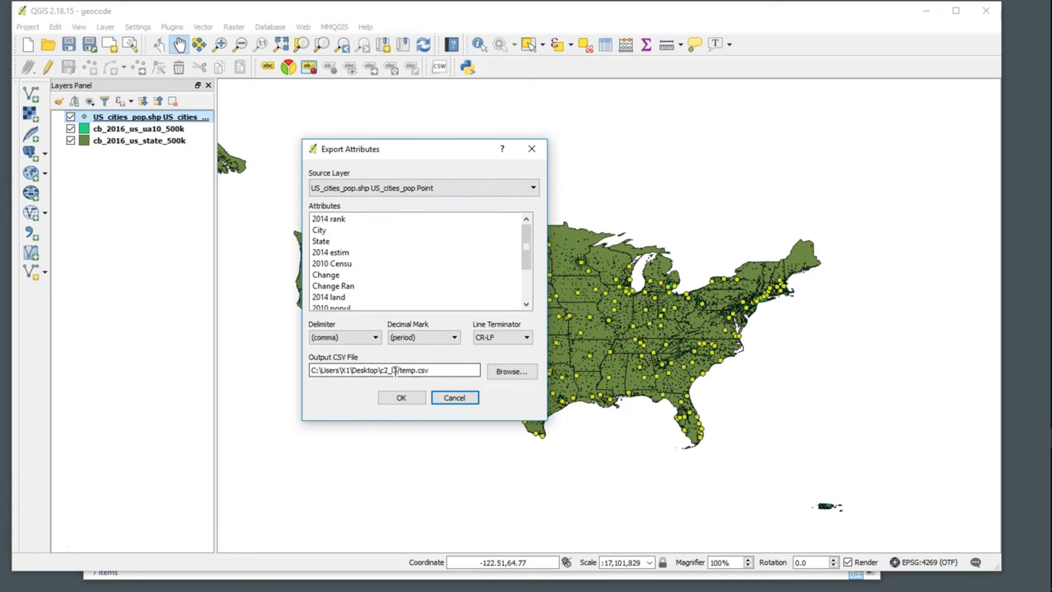
{"action": "left_click", "coordinate": [512, 371]}
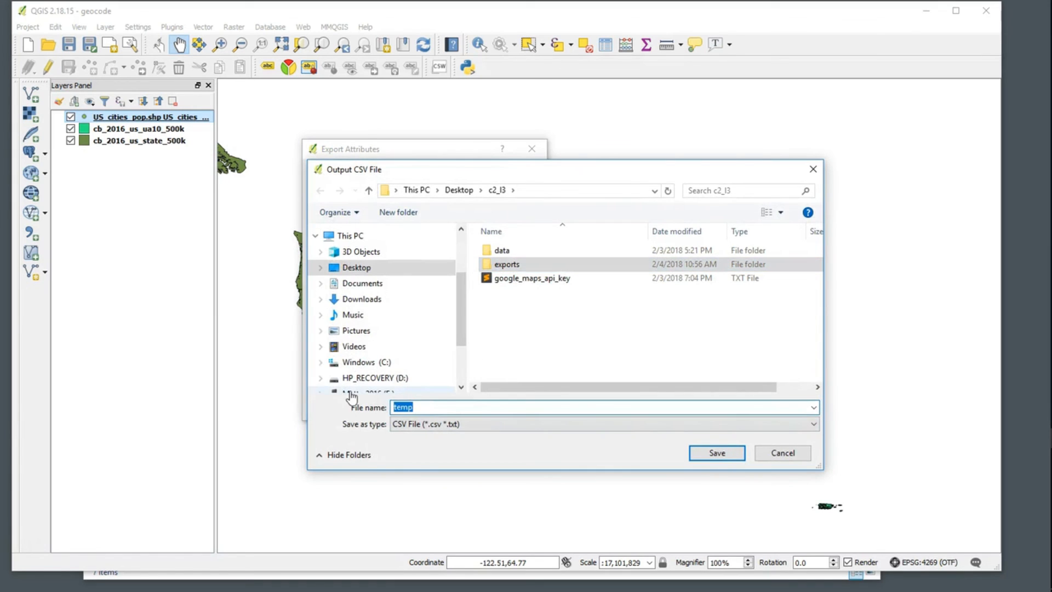
{"action": "type", "text": "city_po"}
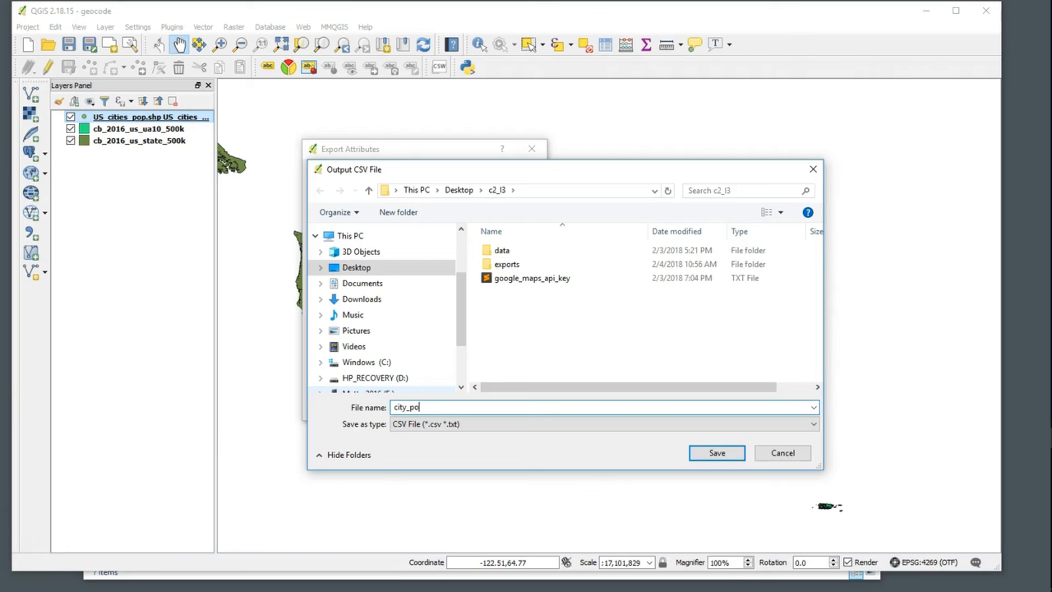
{"action": "type", "text": "p_x_y"}
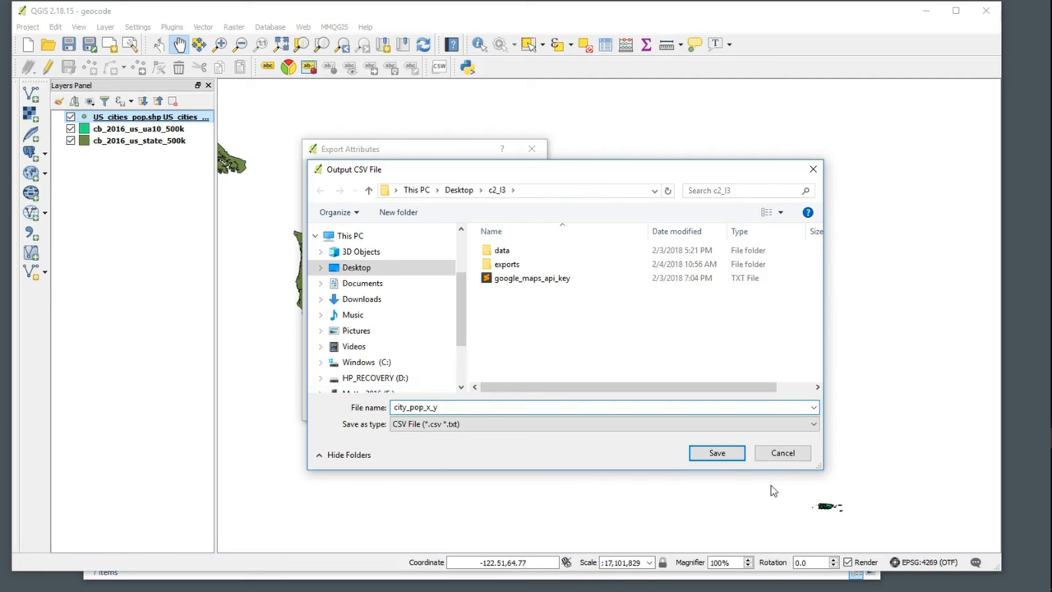
{"action": "left_click", "coordinate": [717, 452]}
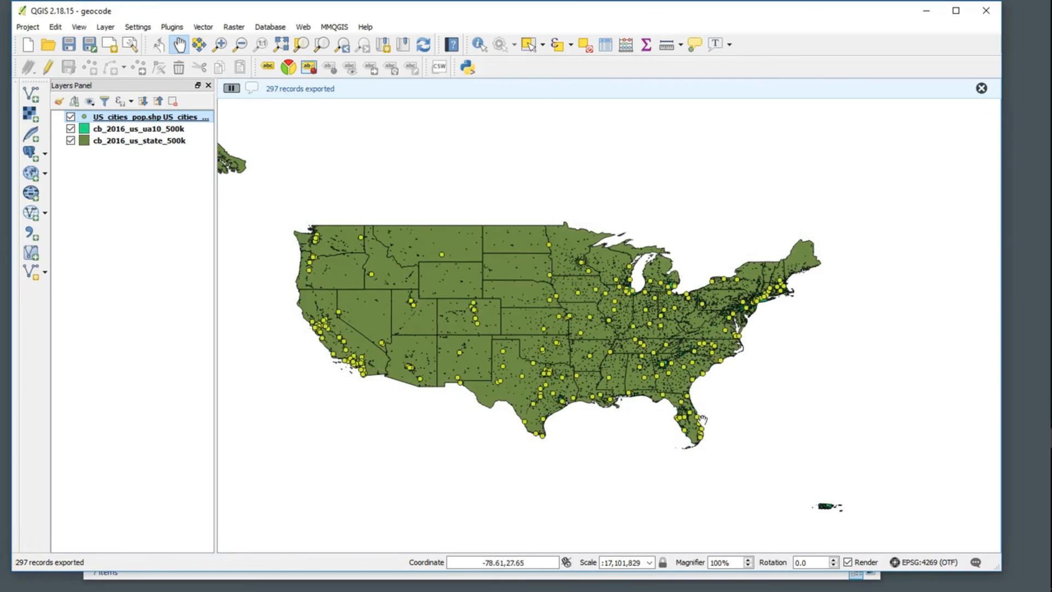
{"action": "mouse_move", "coordinate": [272, 114]}
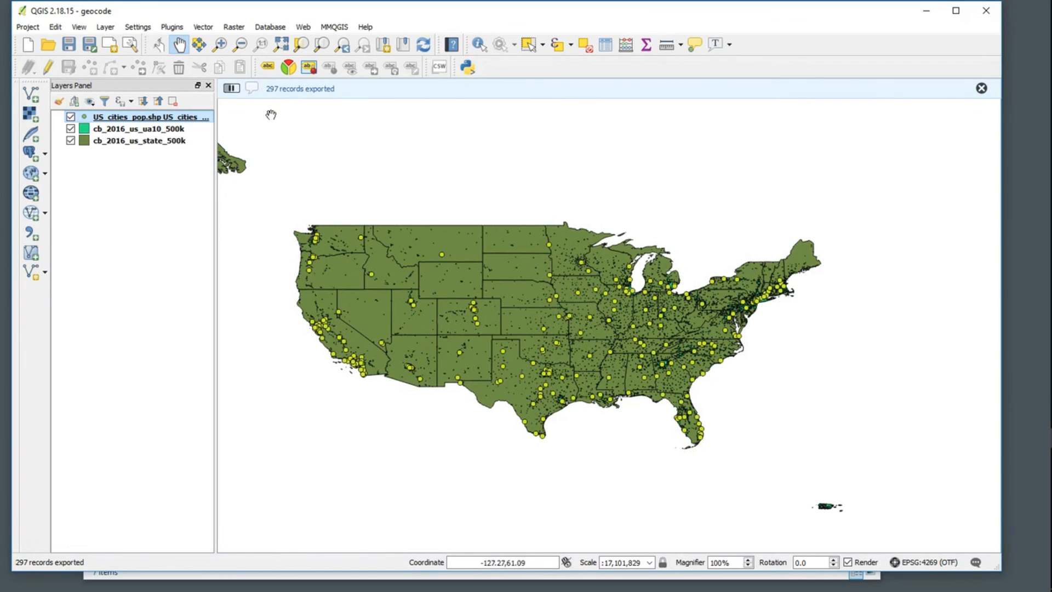
{"action": "left_click", "coordinate": [981, 88]}
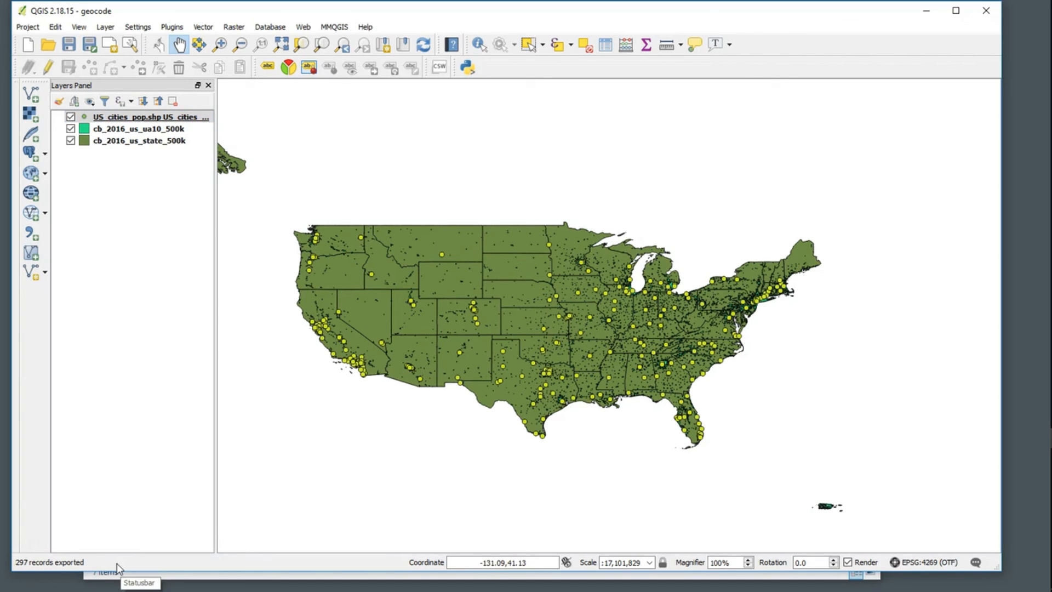
{"action": "mouse_move", "coordinate": [944, 35]}
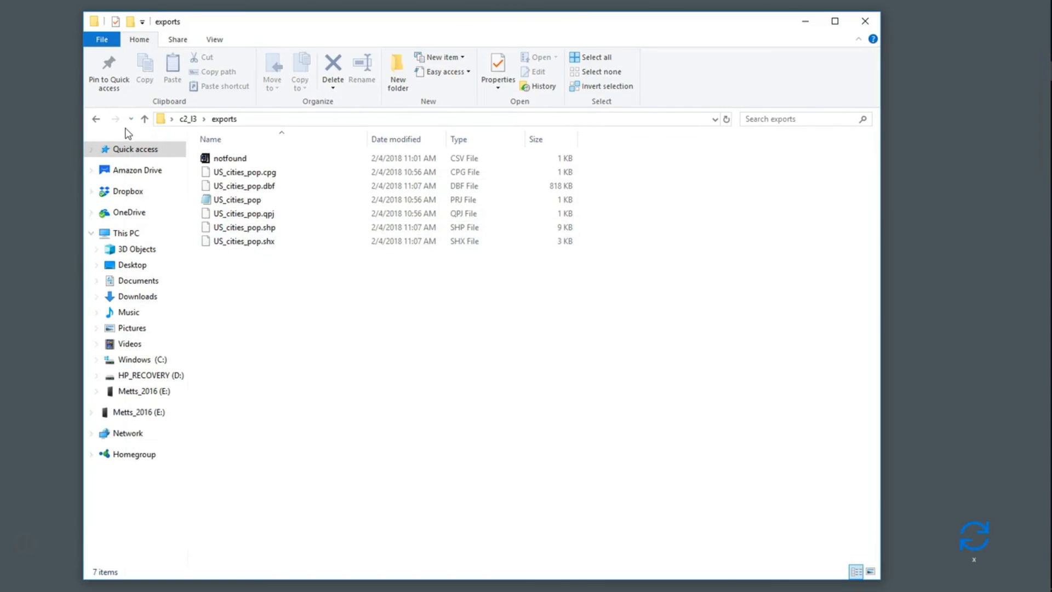
Step: Drag city_pop_x_y.csv from c2_l3 into exports and open it with Edit in CSVed
{"action": "left_click", "coordinate": [144, 119]}
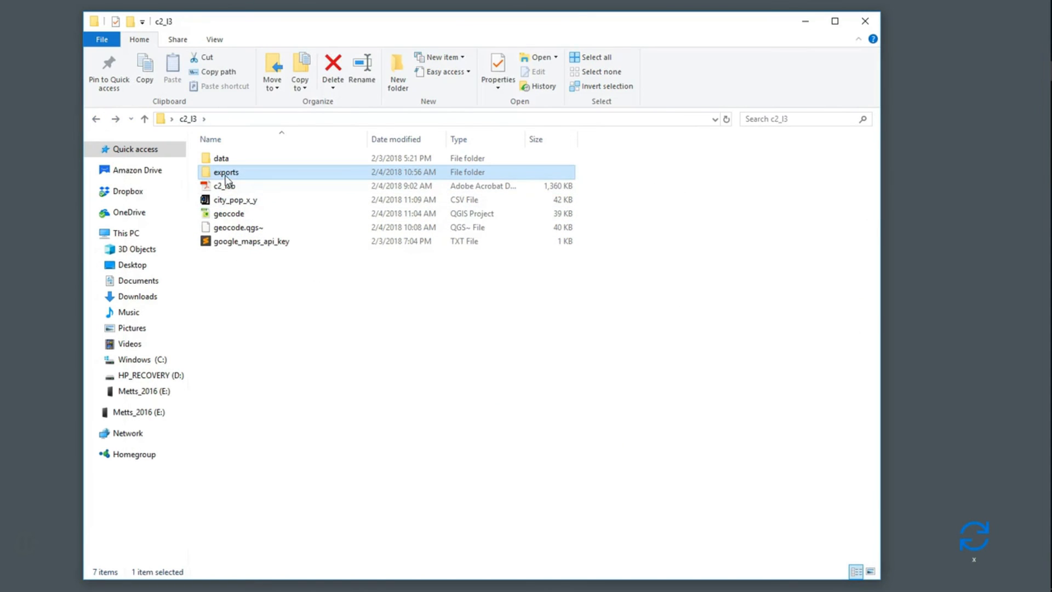
{"action": "double_click", "coordinate": [226, 172]}
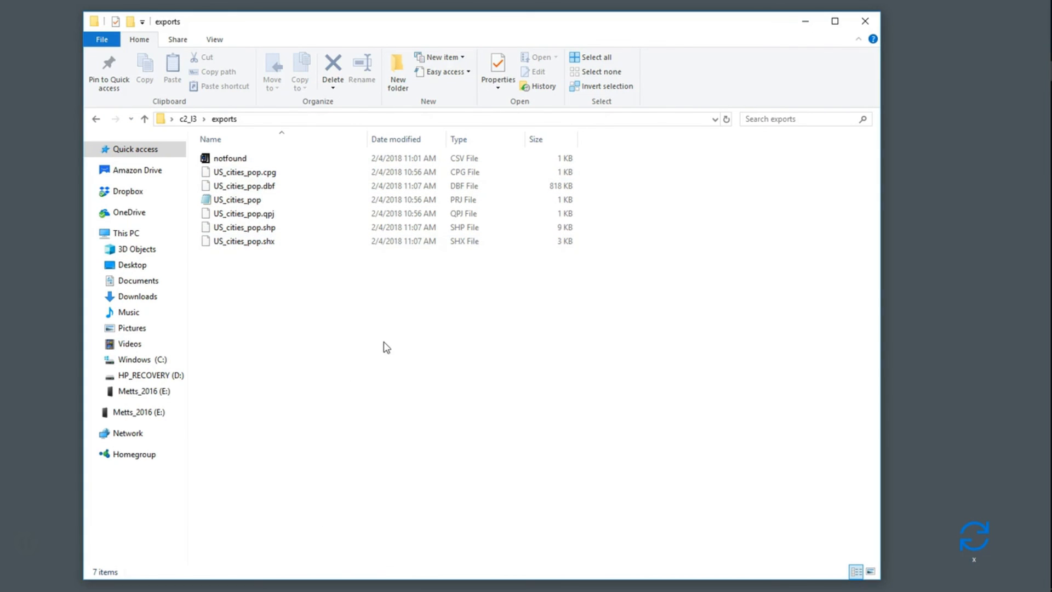
{"action": "left_click", "coordinate": [144, 119]}
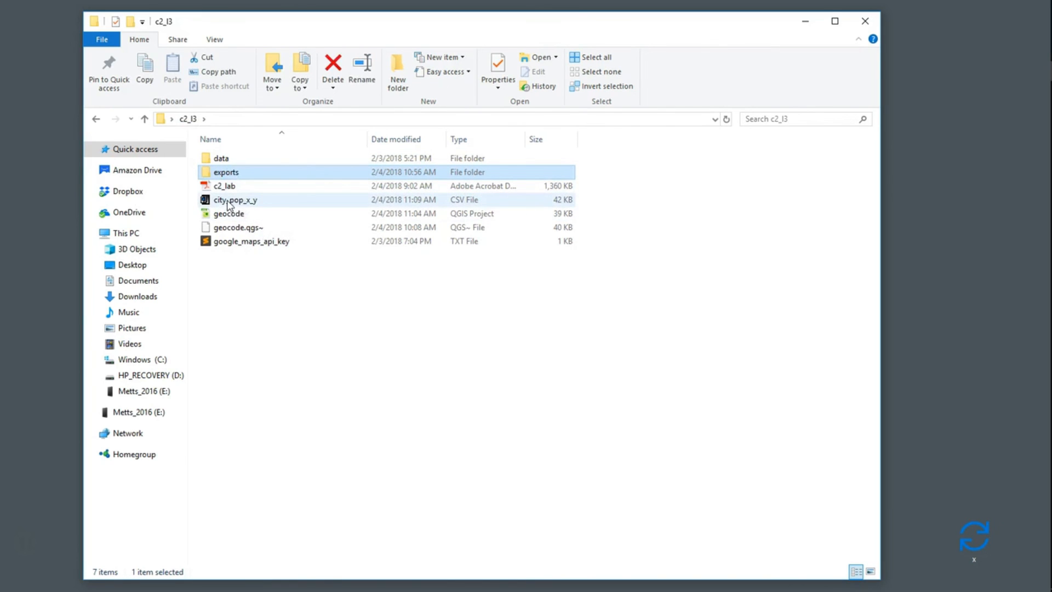
{"action": "left_click_drag", "start_coordinate": [235, 199], "coordinate": [225, 172]}
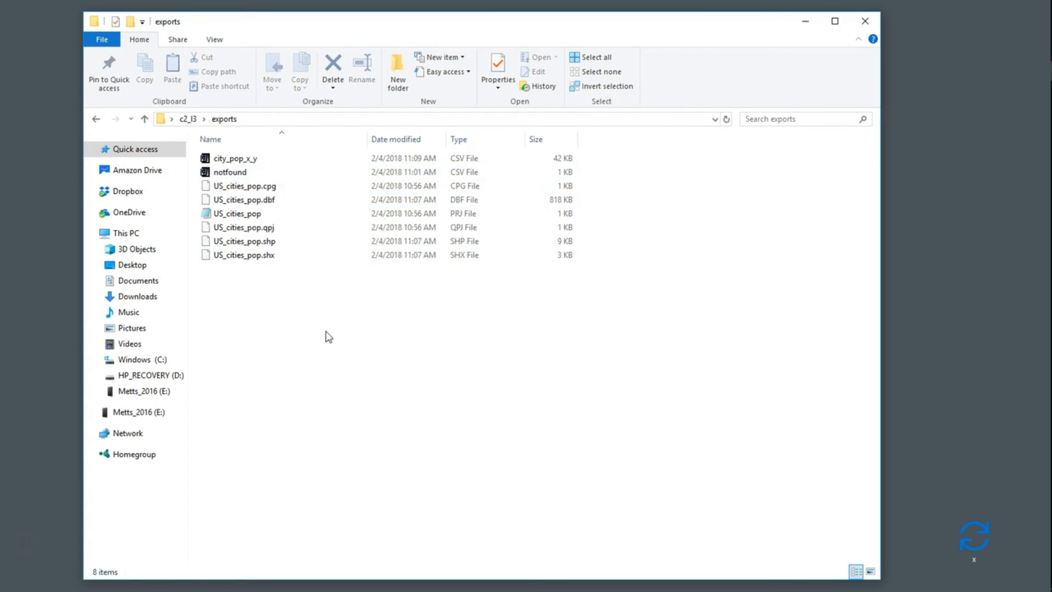
{"action": "right_click", "coordinate": [235, 159]}
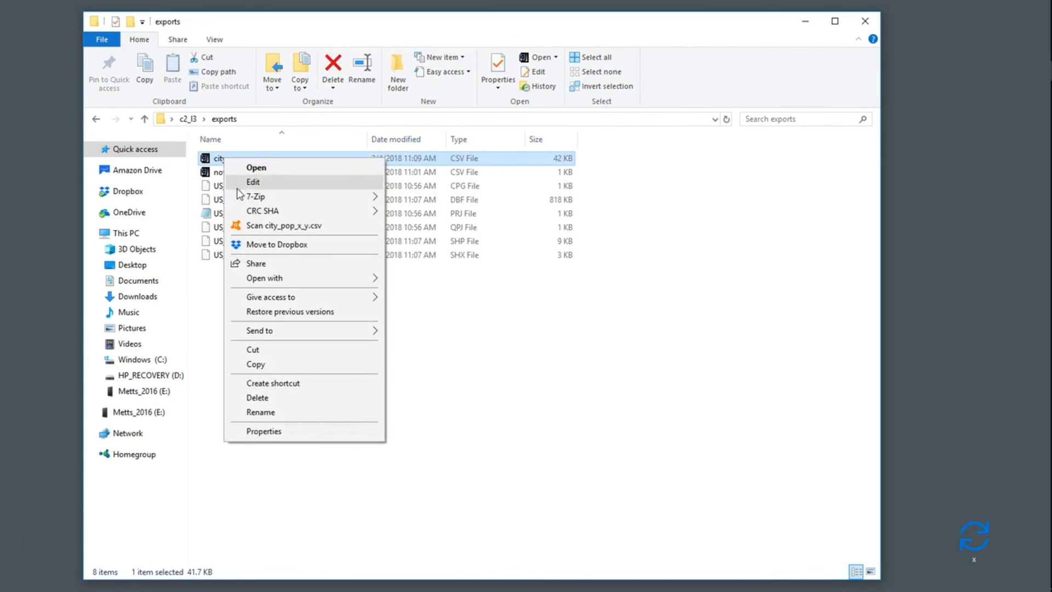
{"action": "left_click", "coordinate": [253, 182]}
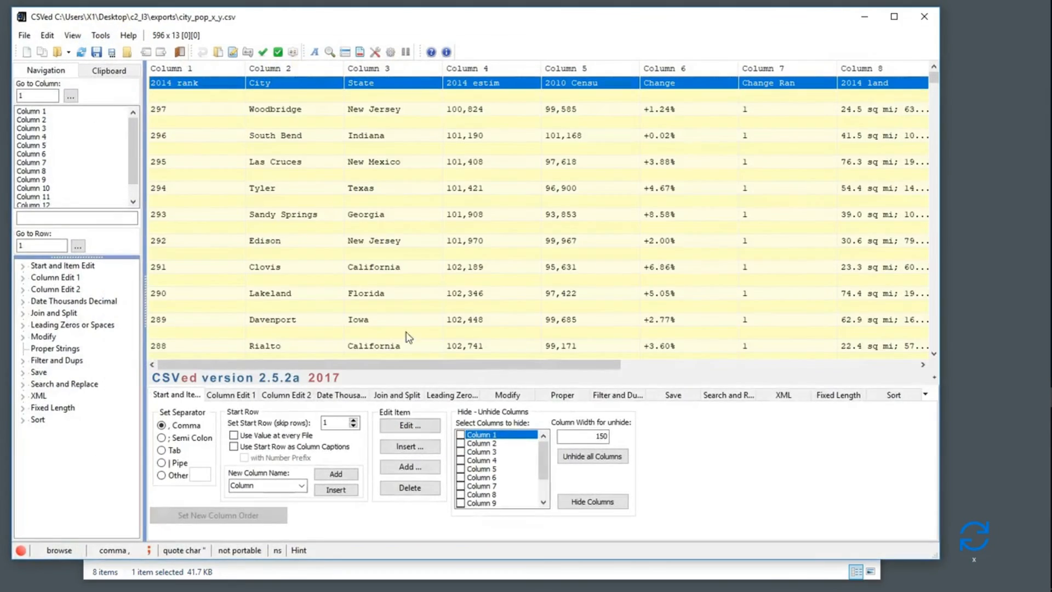